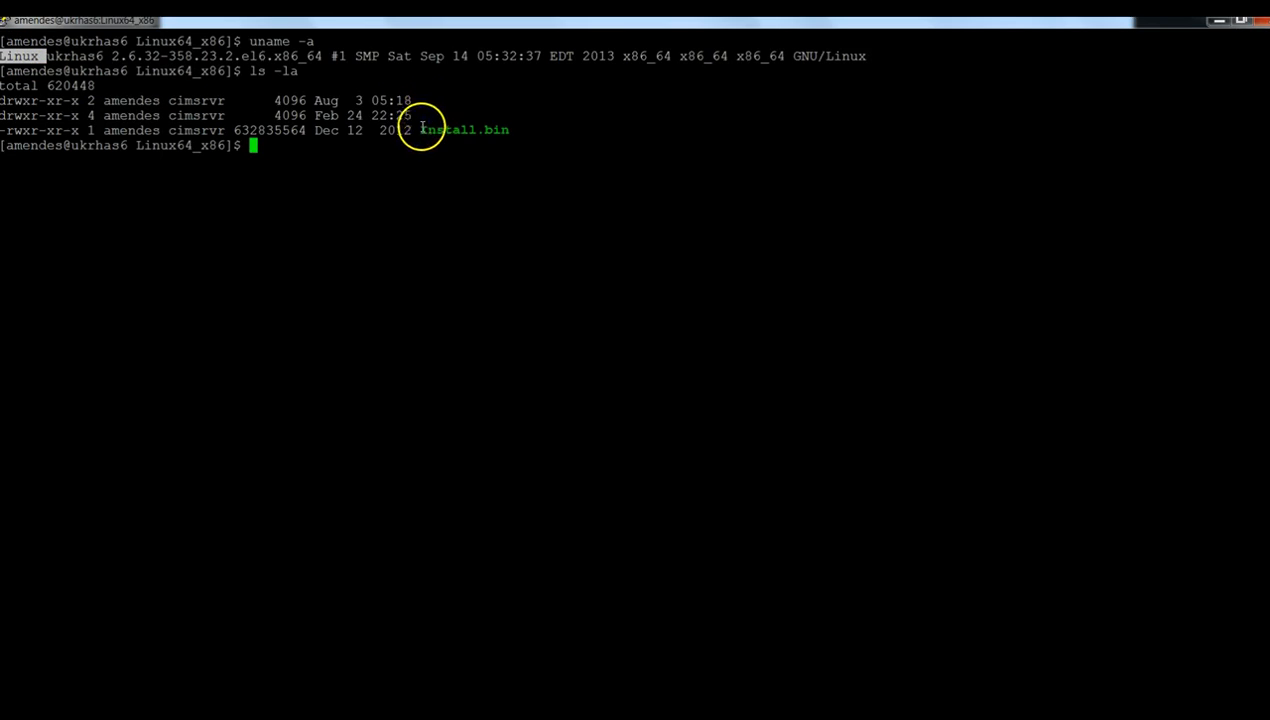
Step: Launch ./Install.bin so the B2B Data Exchange 9.5.1 installer runs in console mode
double_click(463, 130)
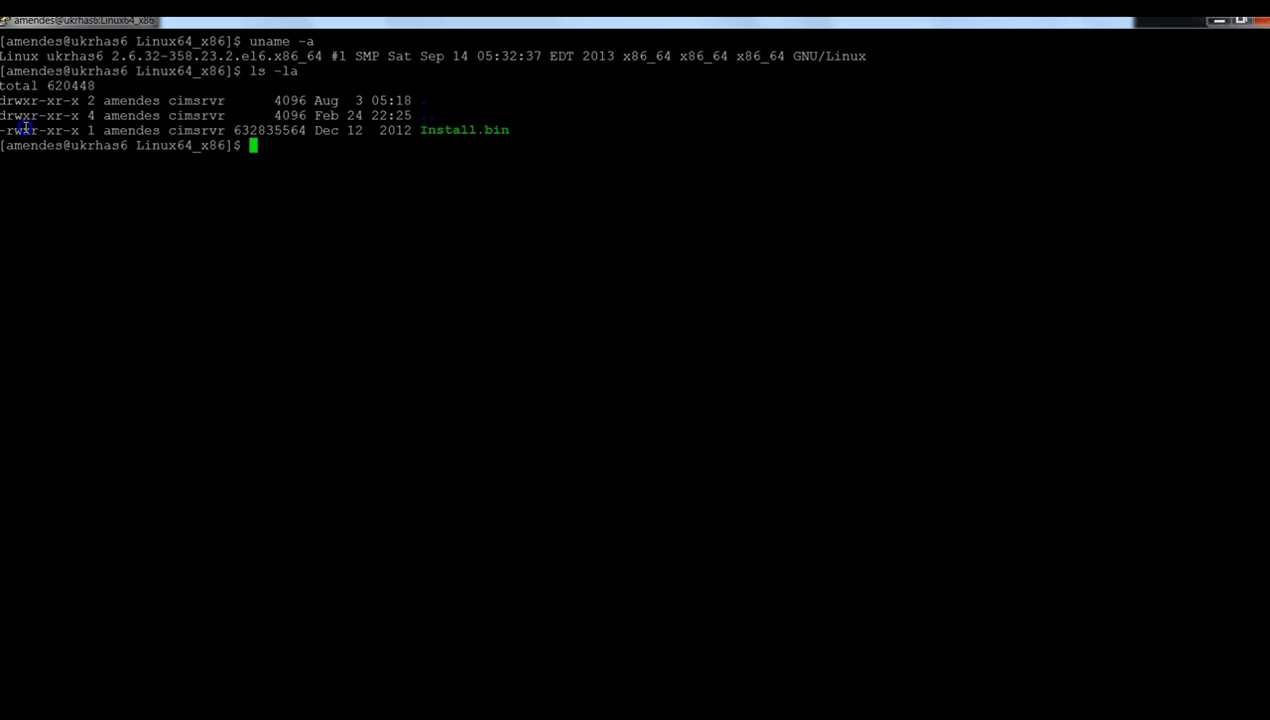
mouse_move(272, 140)
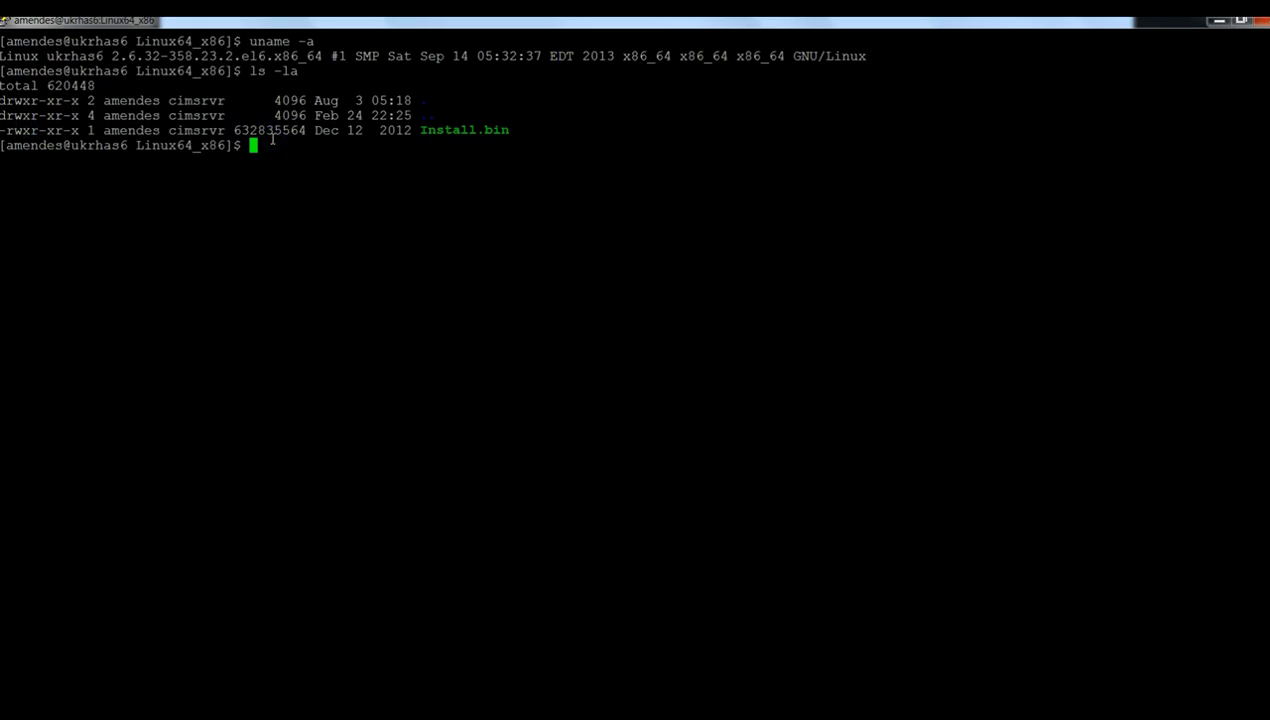
text(./In)
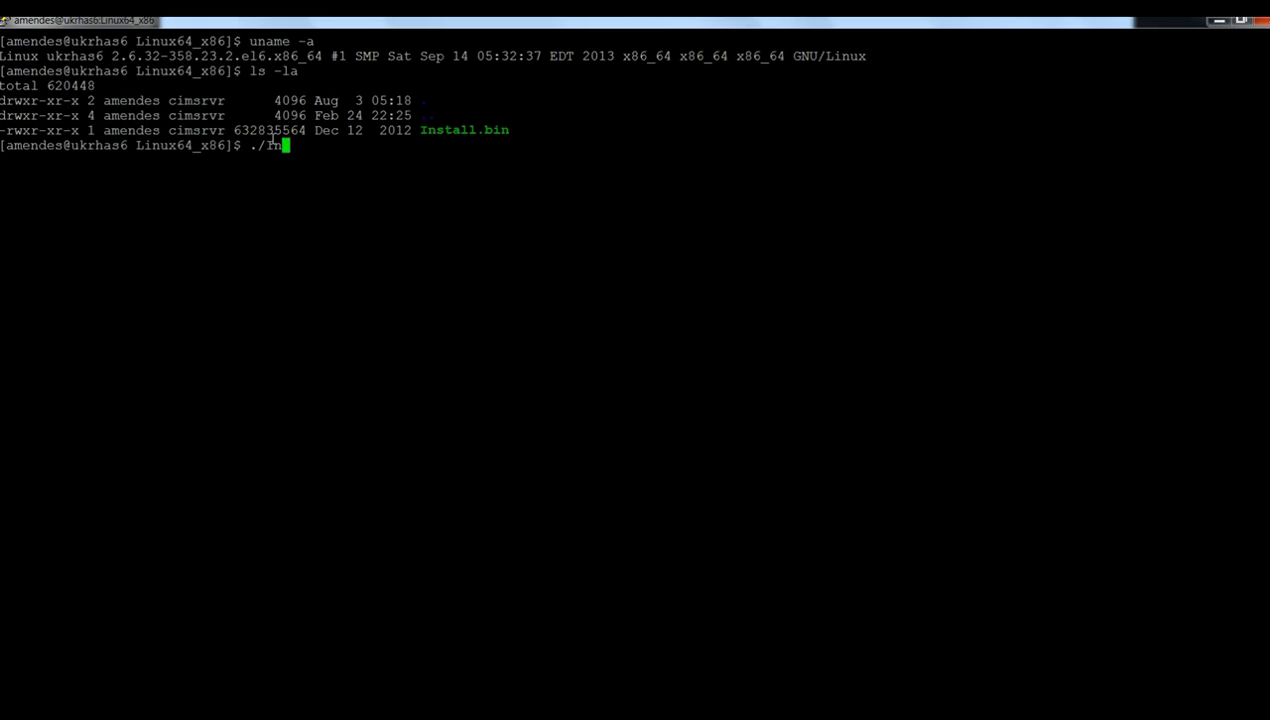
key(Return)
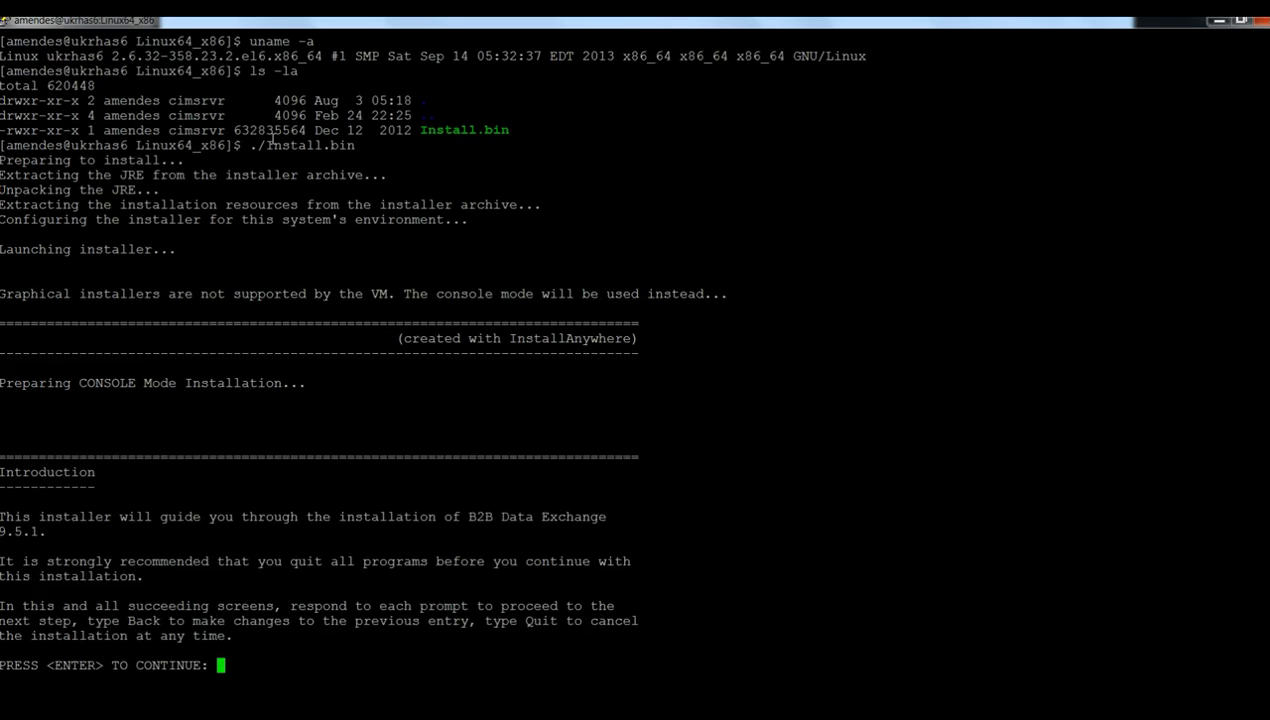
mouse_move(38, 504)
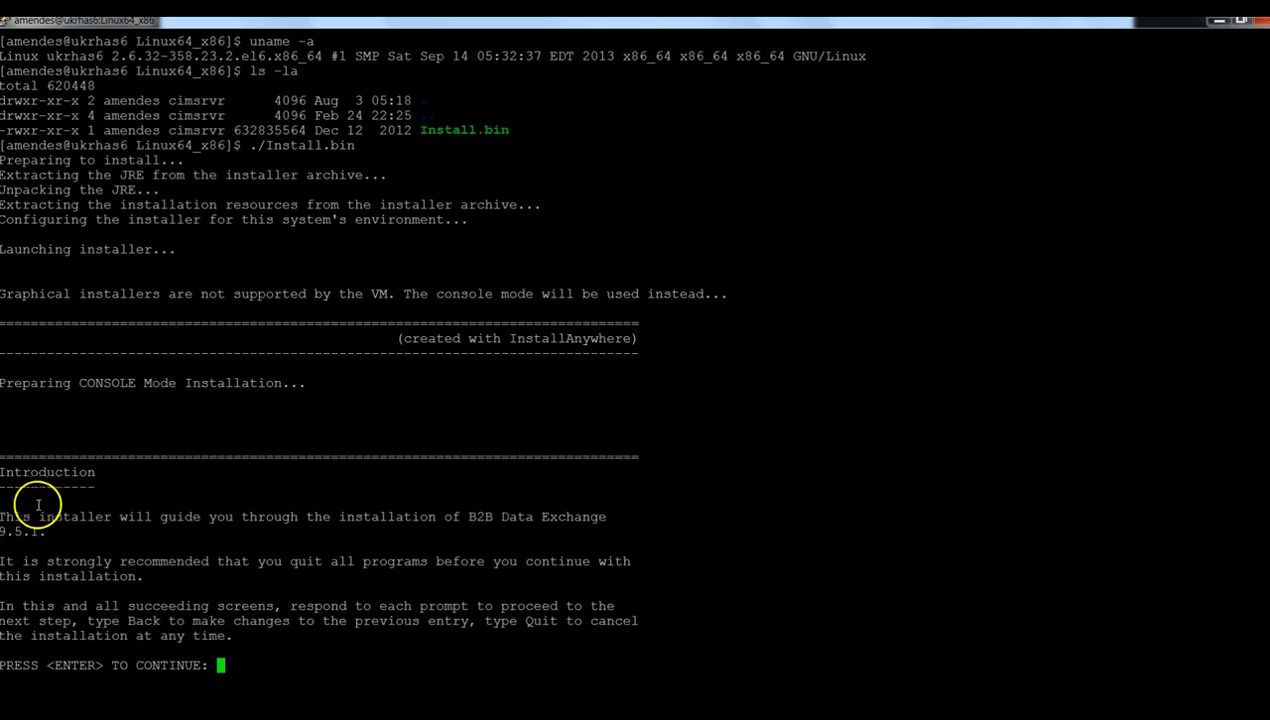
mouse_move(118, 494)
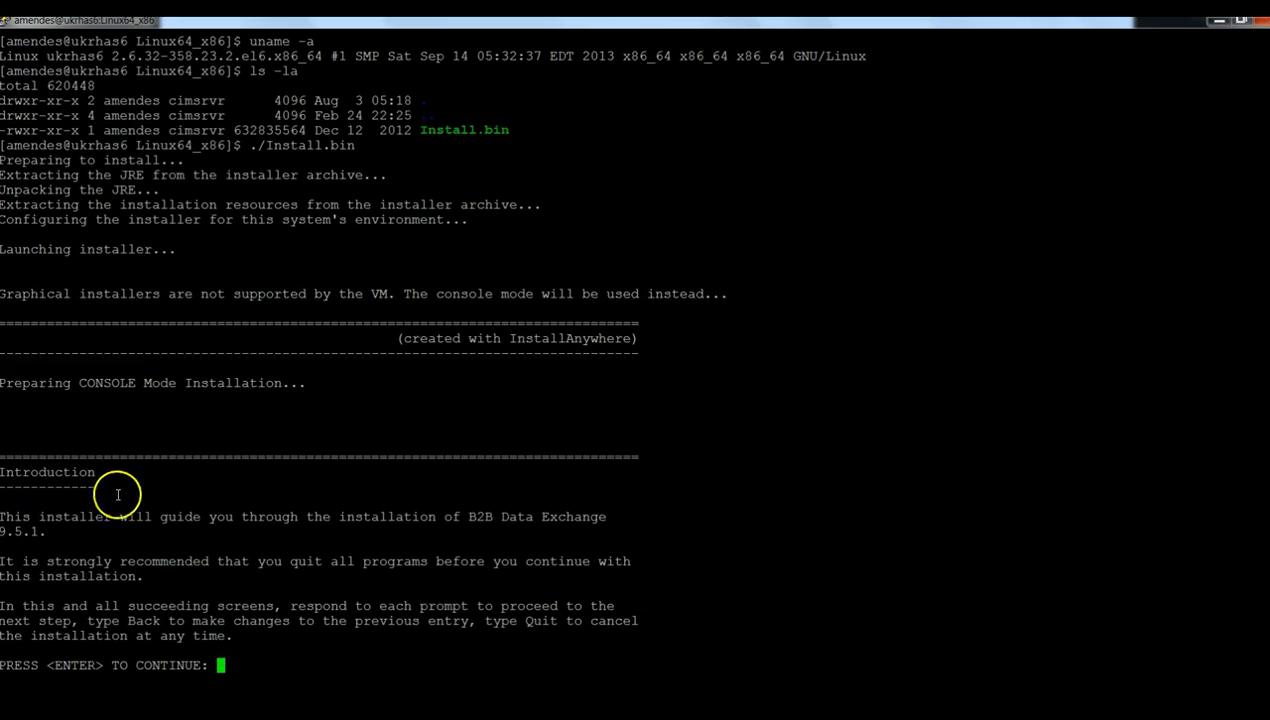
mouse_move(298, 548)
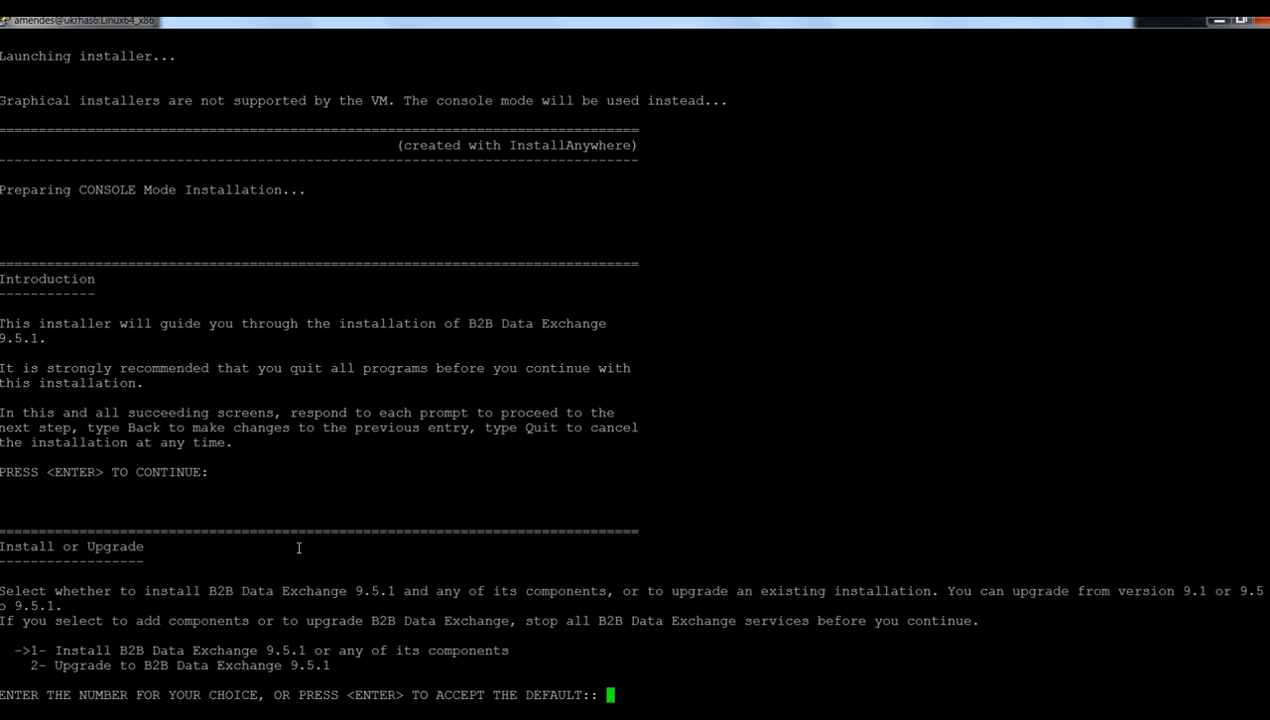
mouse_move(302, 582)
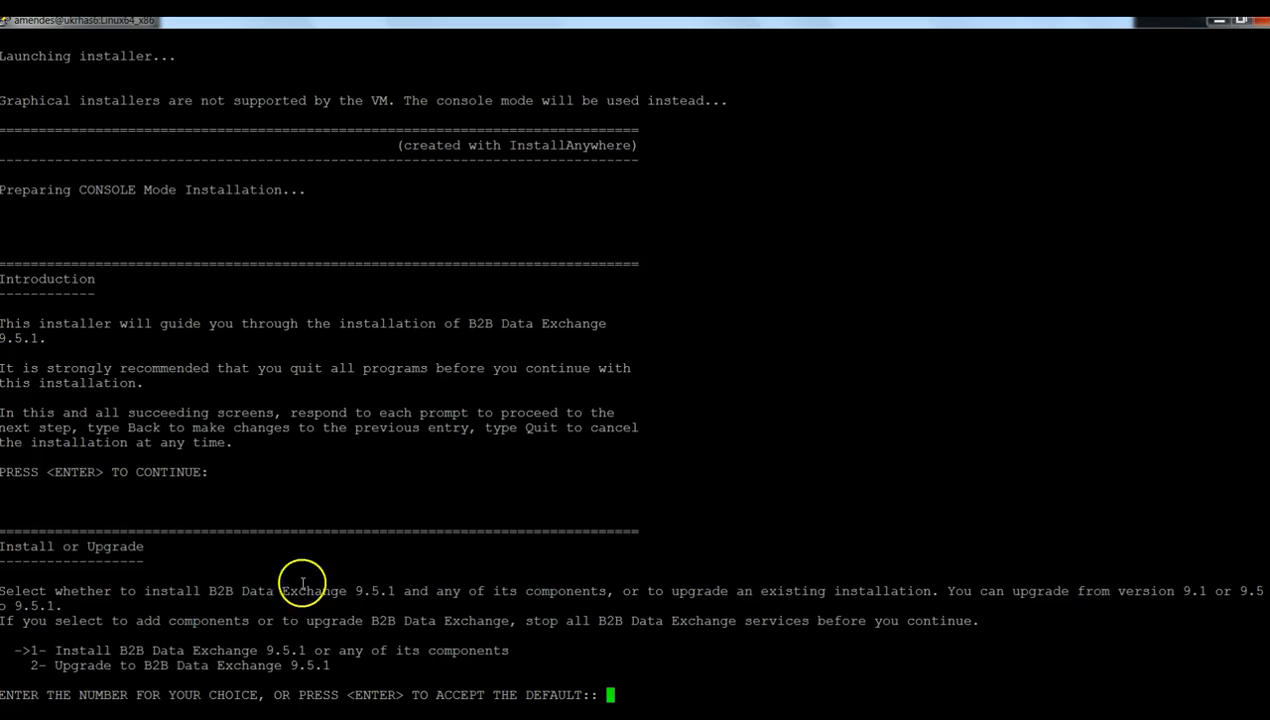
mouse_move(505, 650)
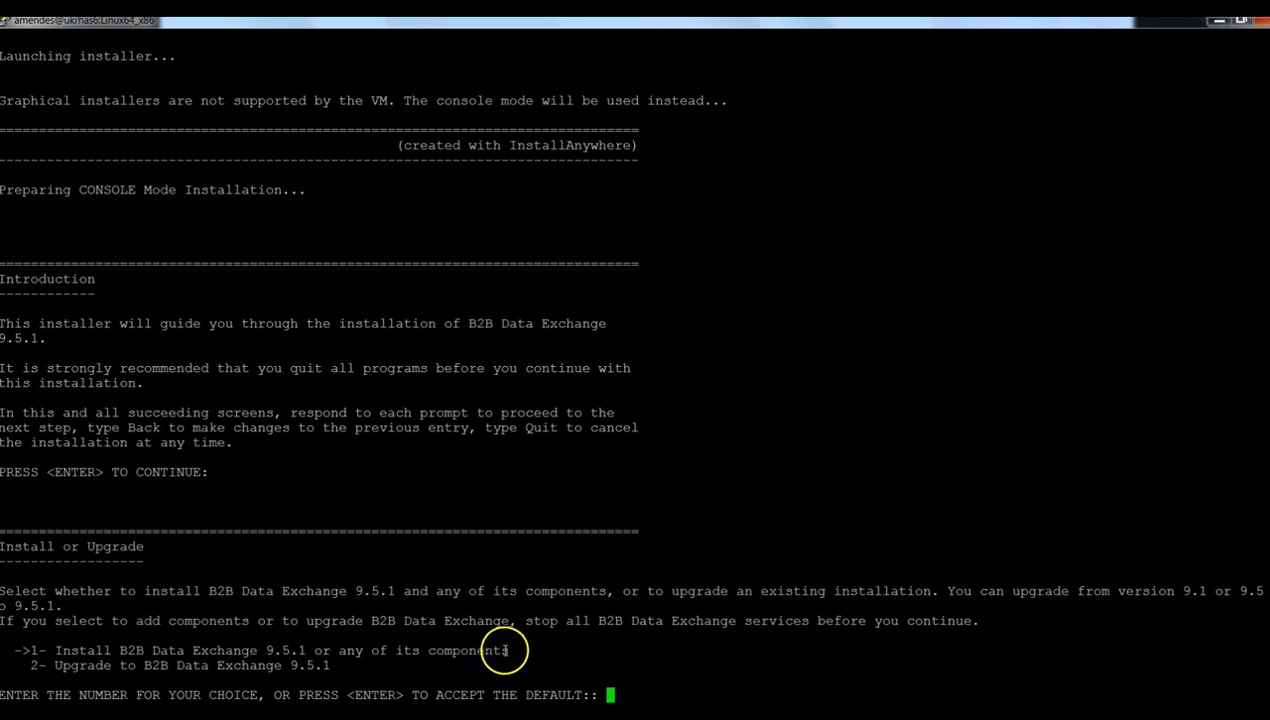
mouse_move(686, 657)
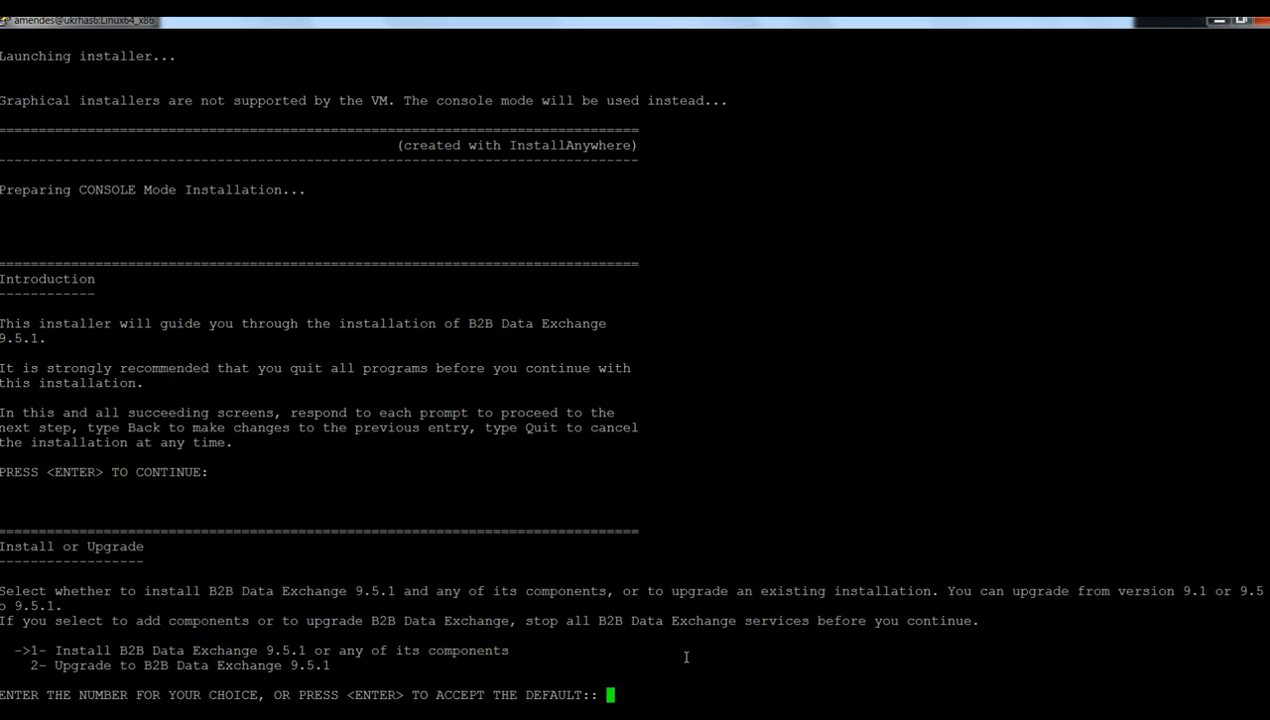
text(1)
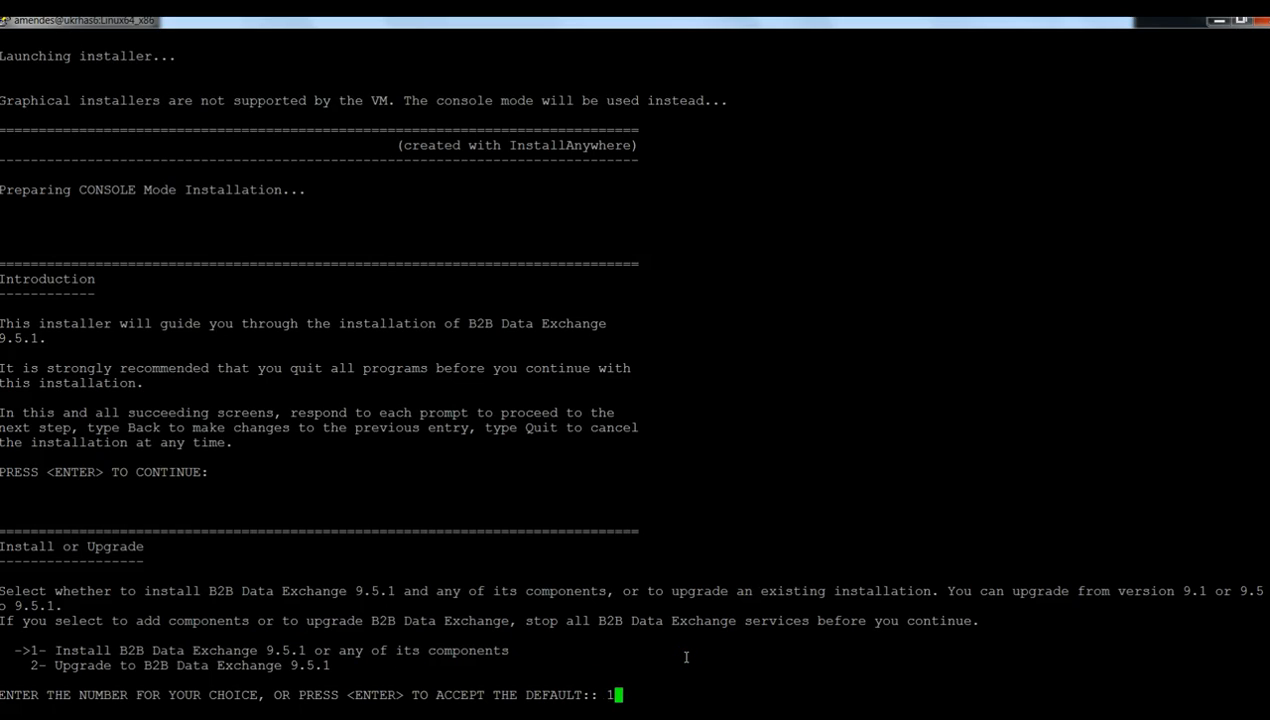
key(Return)
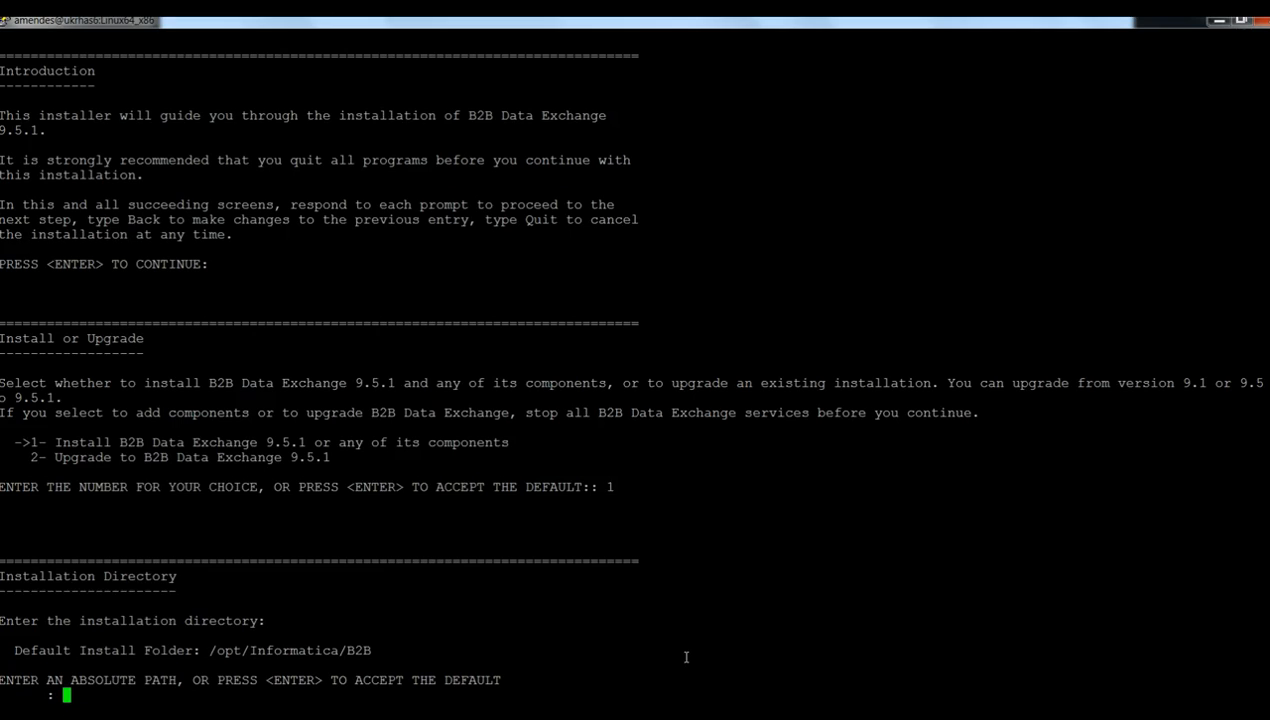
text(/)
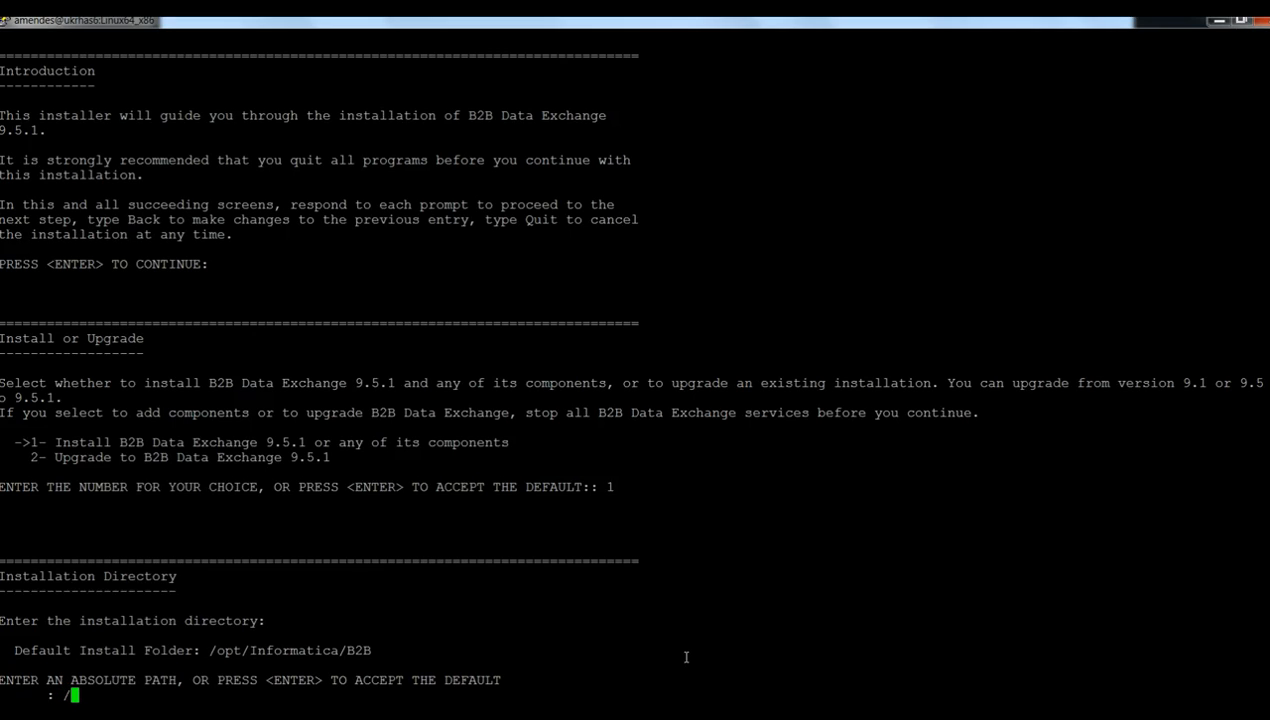
text(home/)
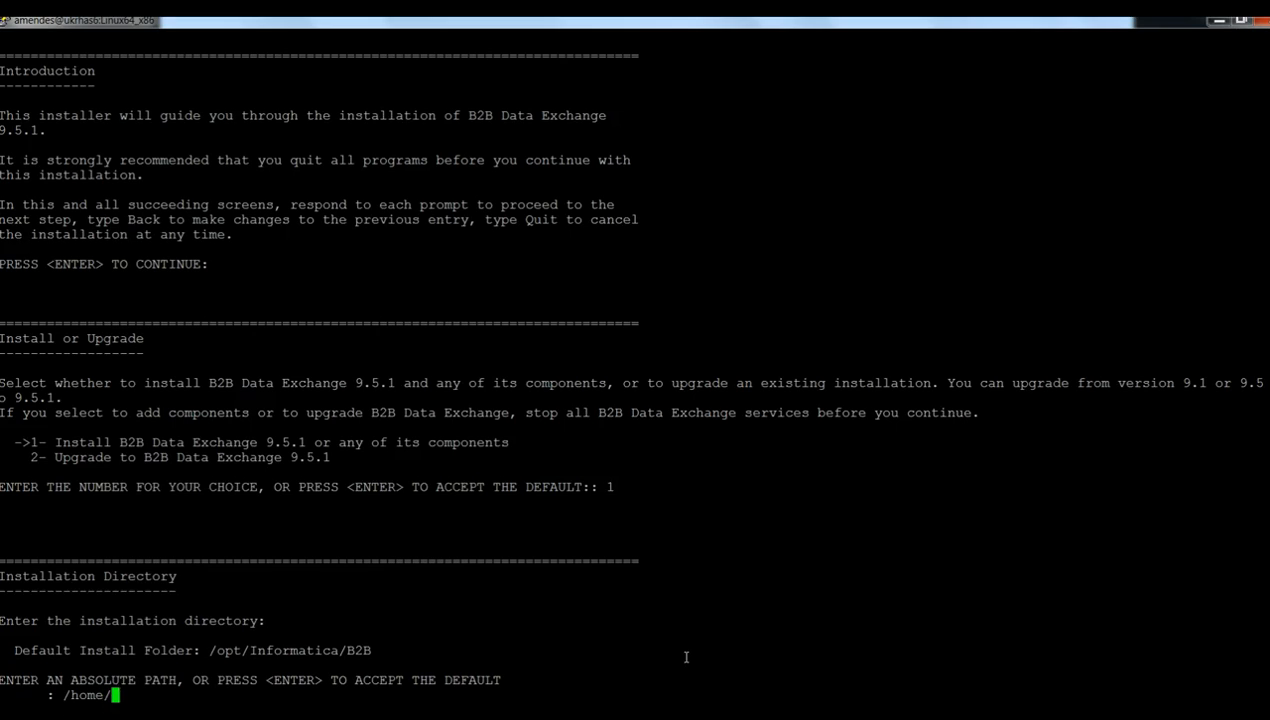
text(amendes/DX)
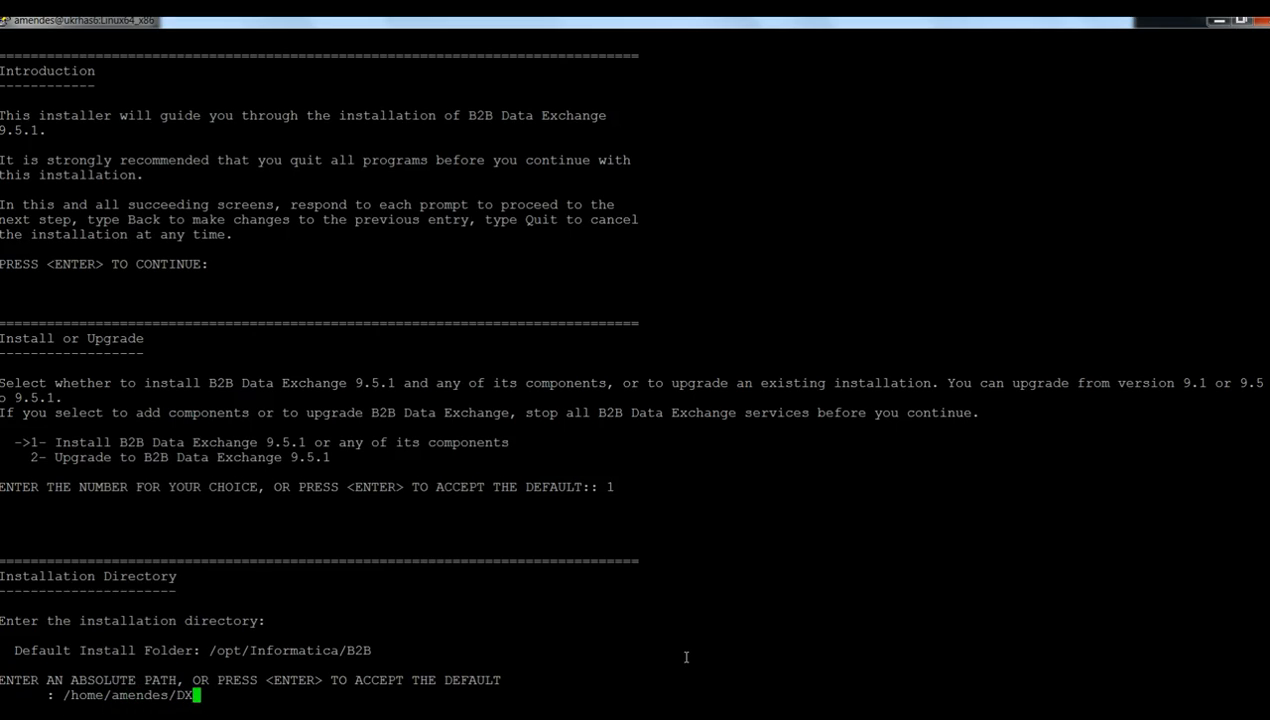
key(Return)
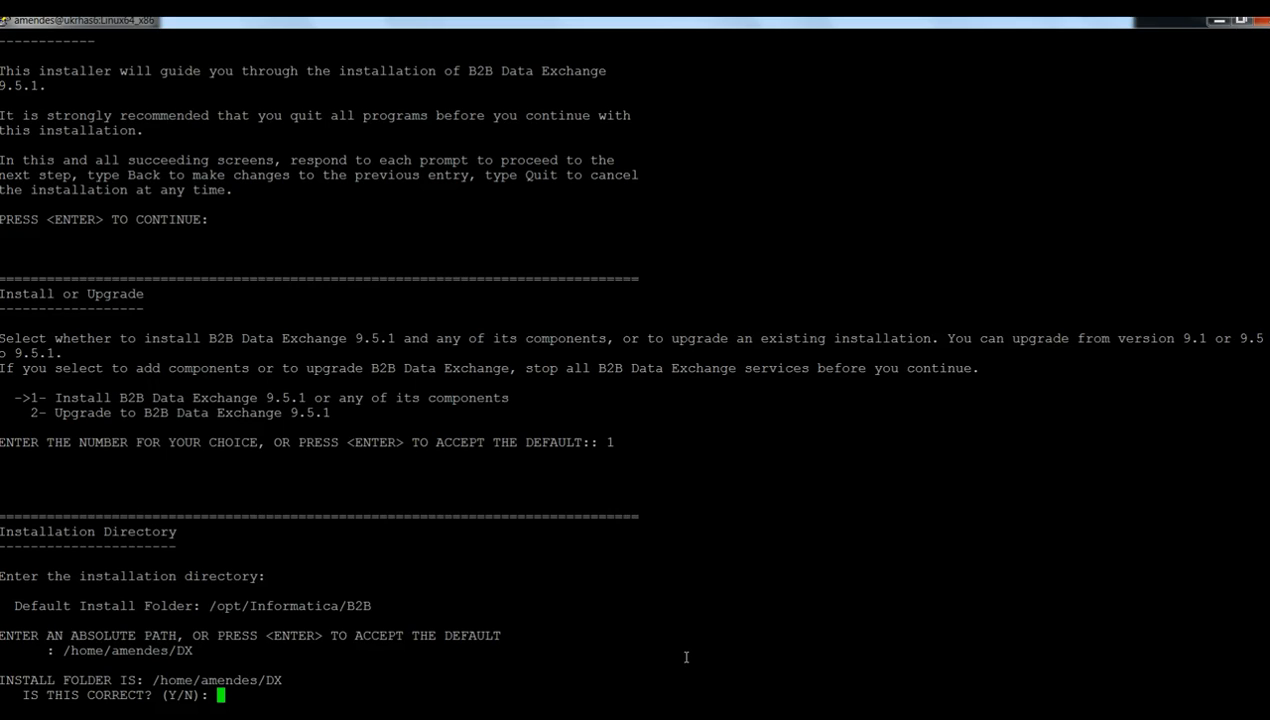
text(Y)
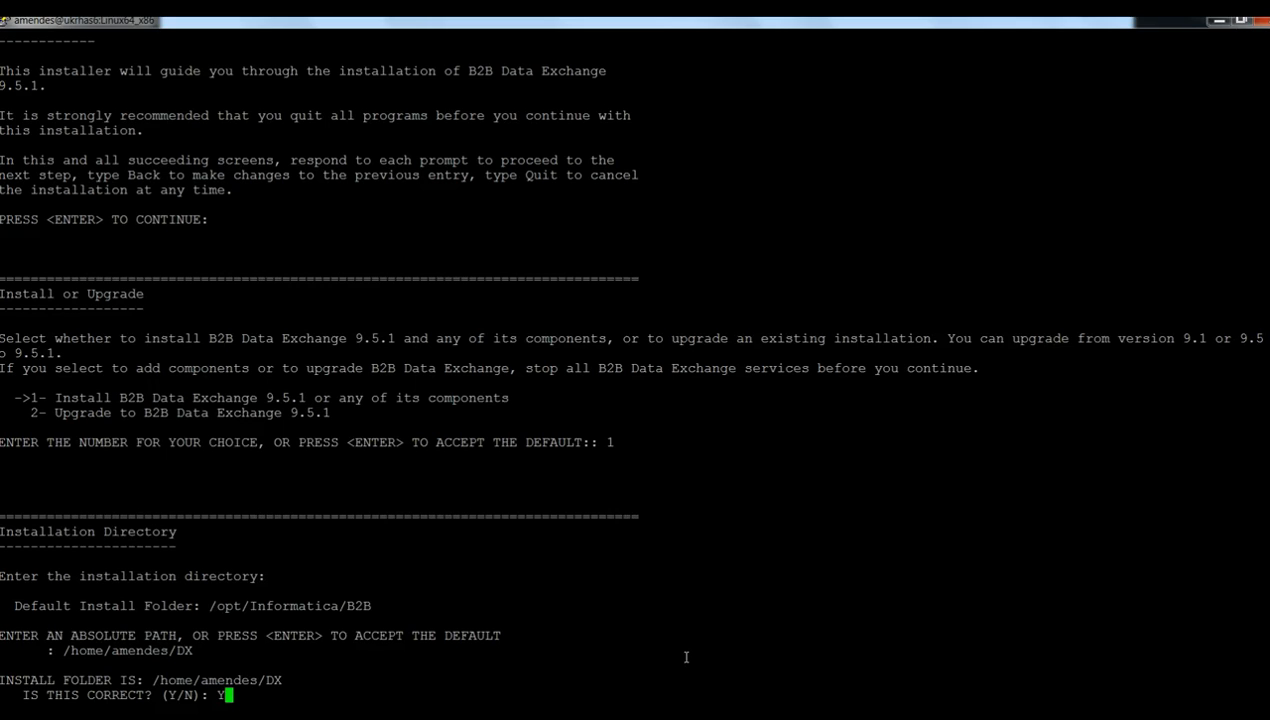
key(Return)
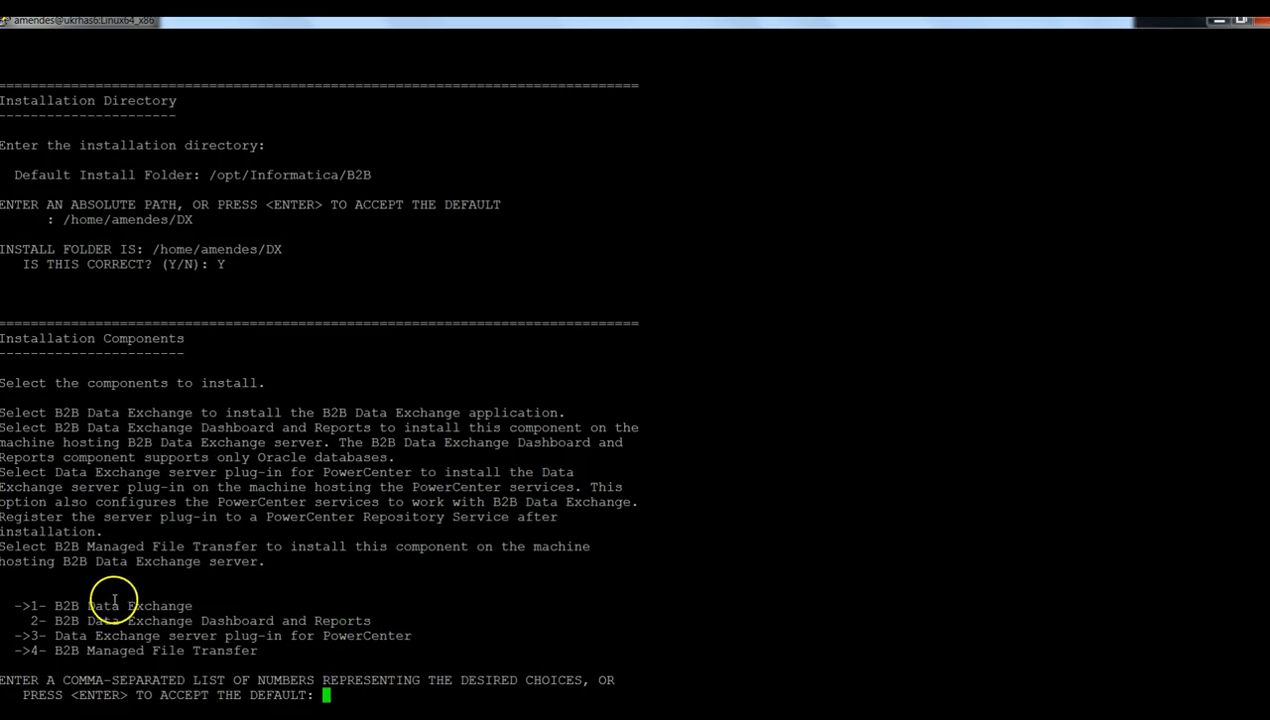
mouse_move(55, 615)
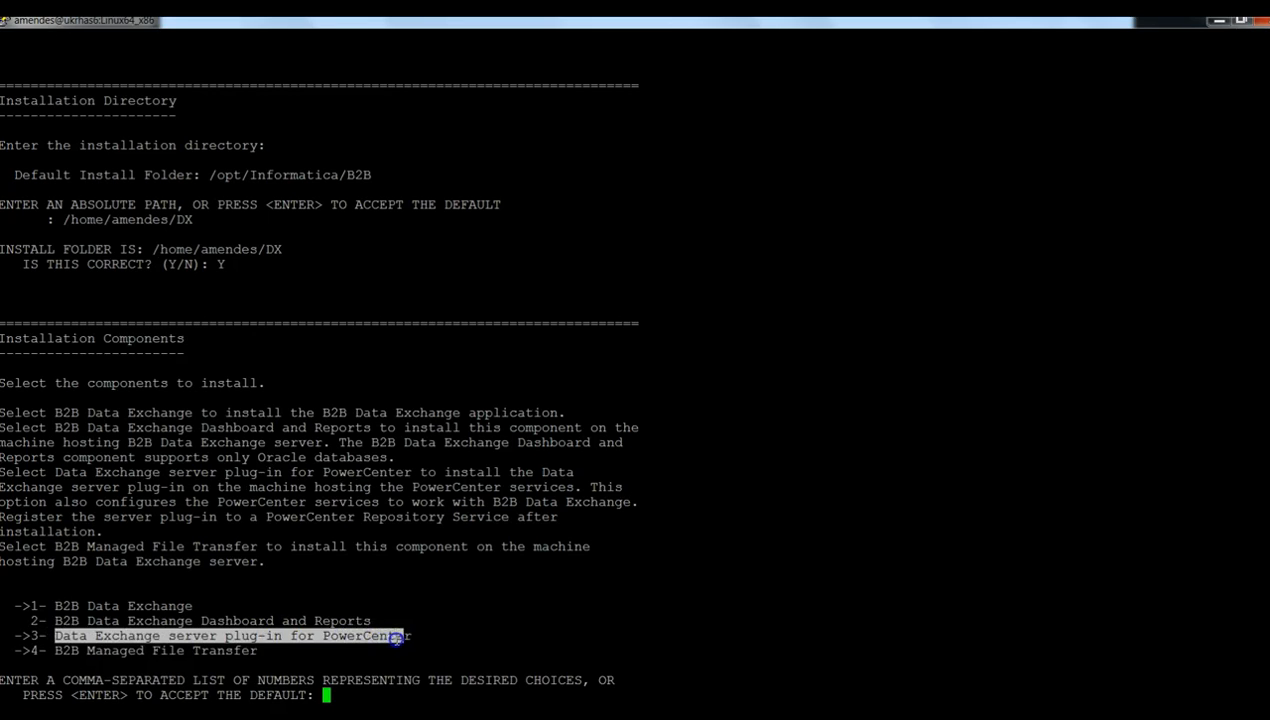
mouse_move(476, 631)
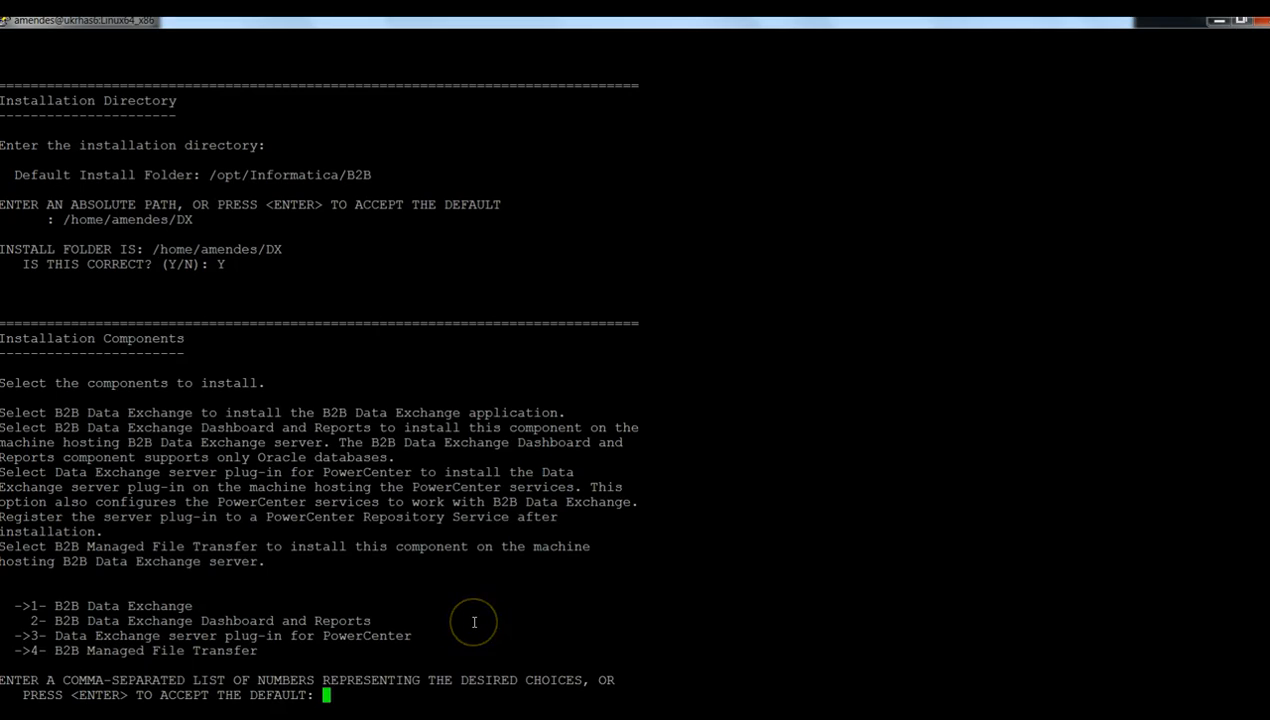
Step: Select components 1,3 and choose to create a new repository
text(1,)
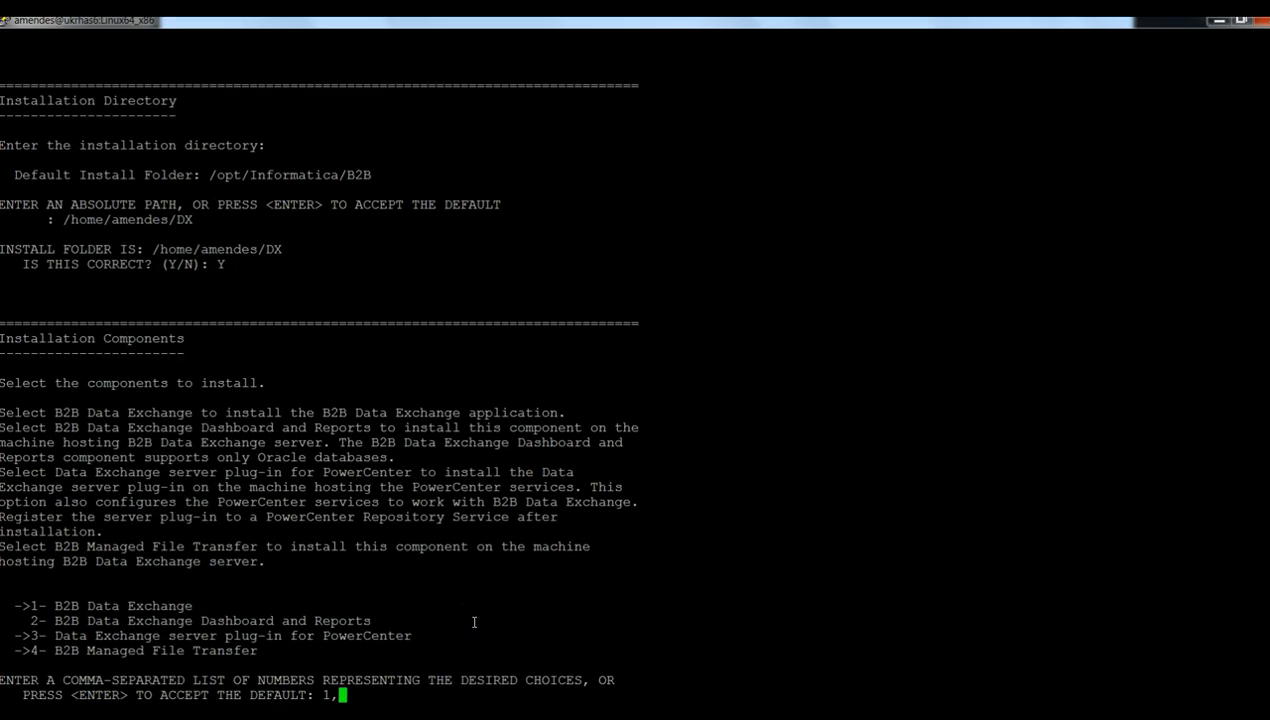
text(3)
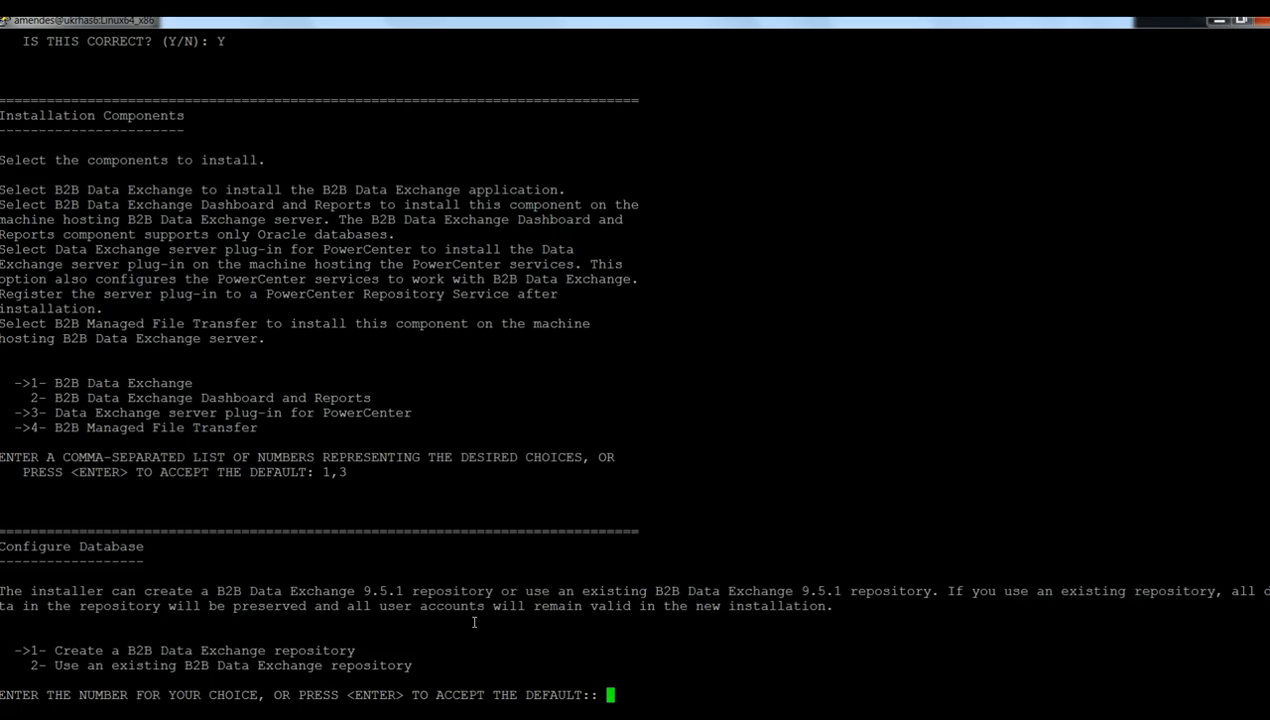
text(1)
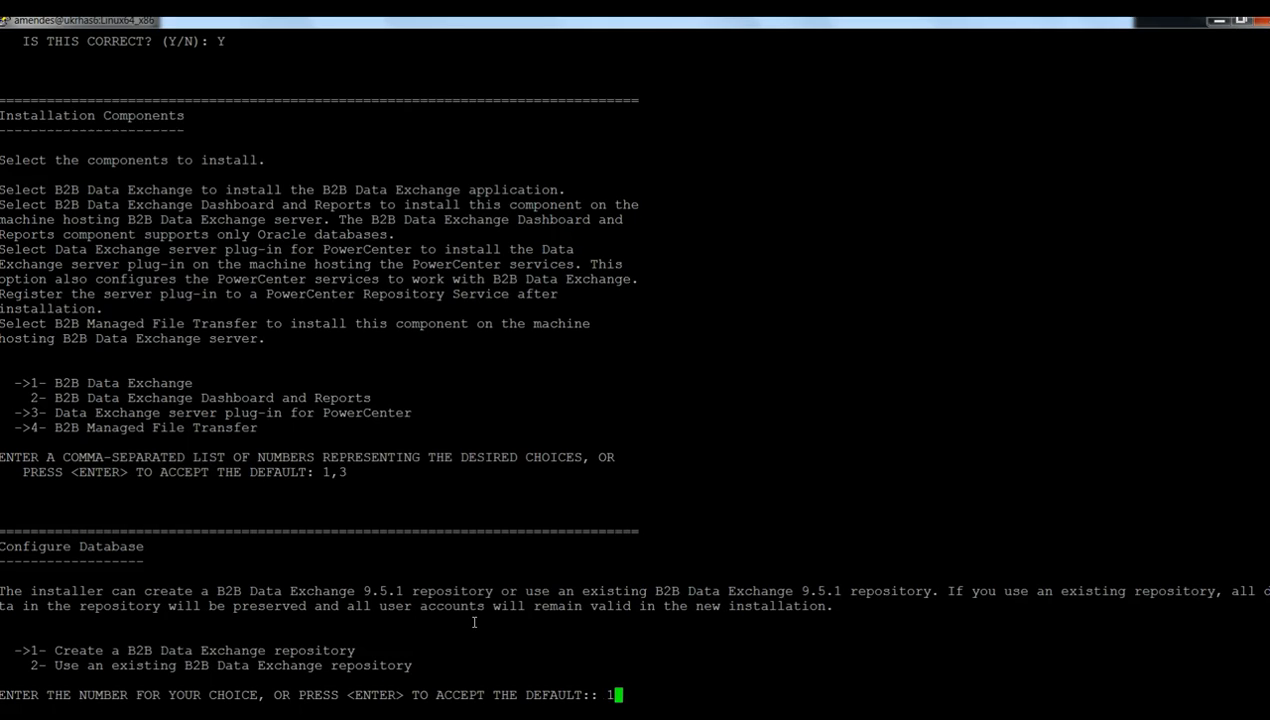
key(Return)
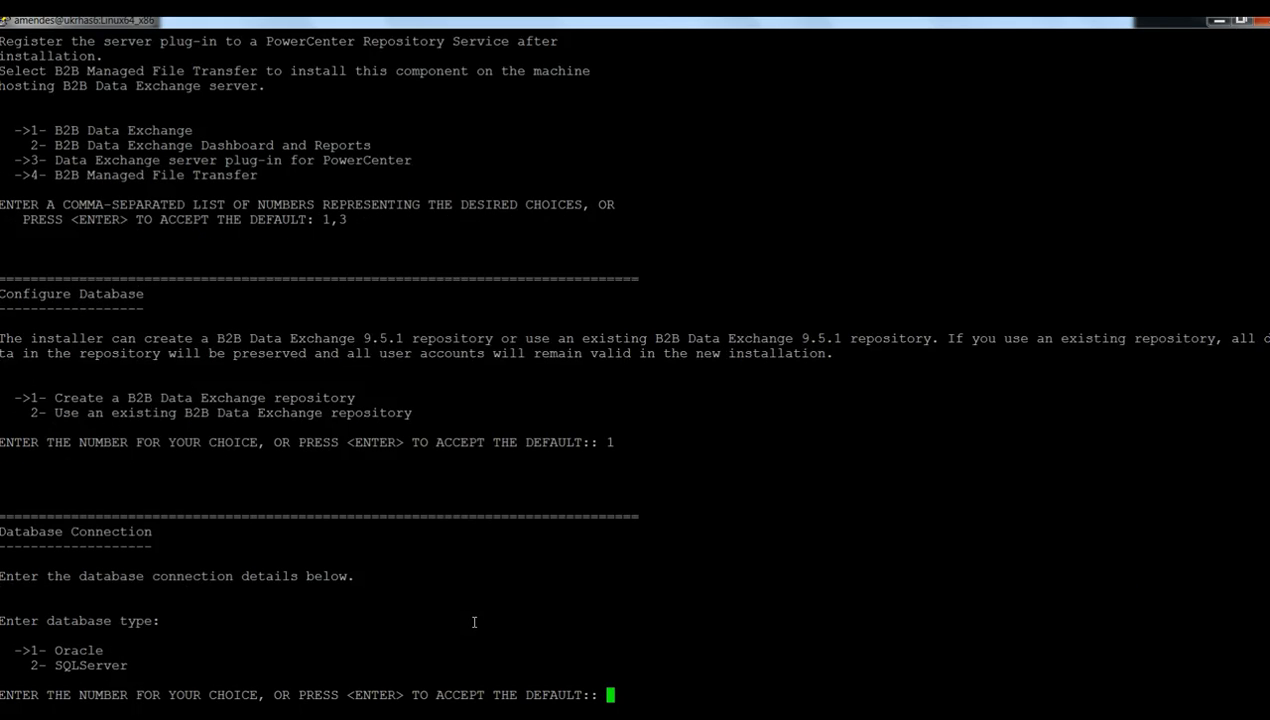
Step: Choose Oracle with host ukdb13, default port 1521, and SID ORCL
text(1)
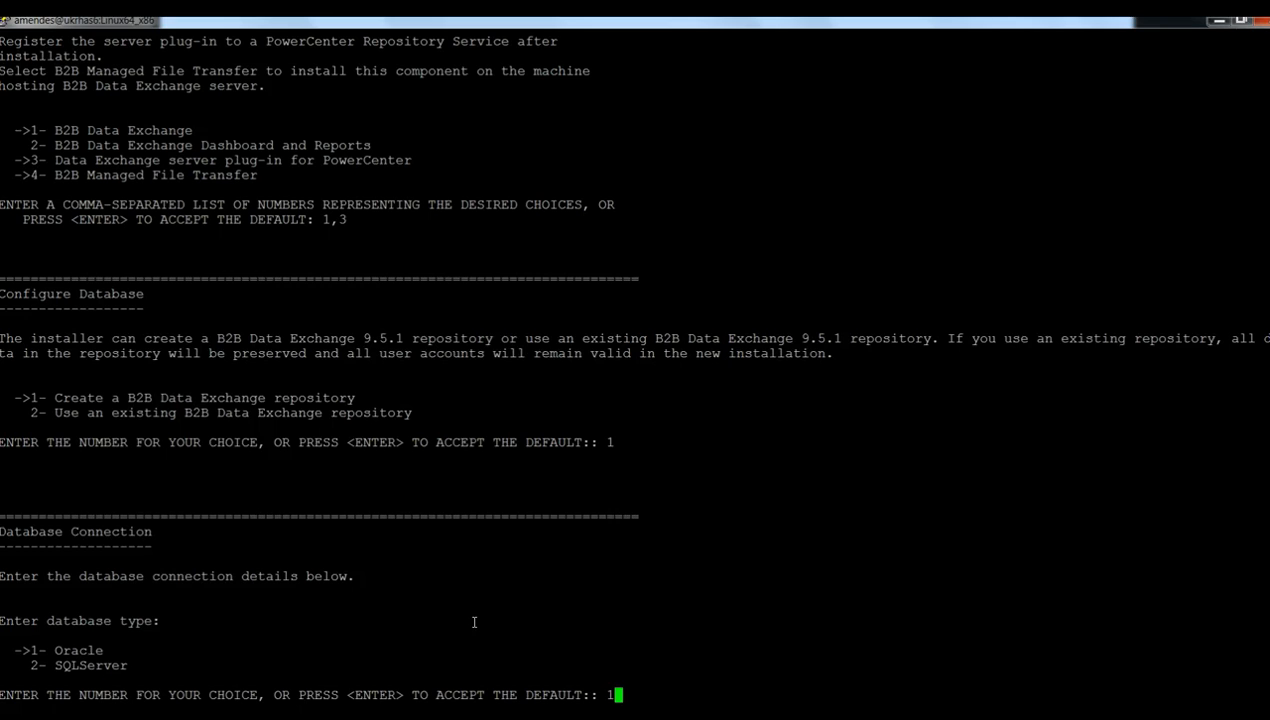
key(Return)
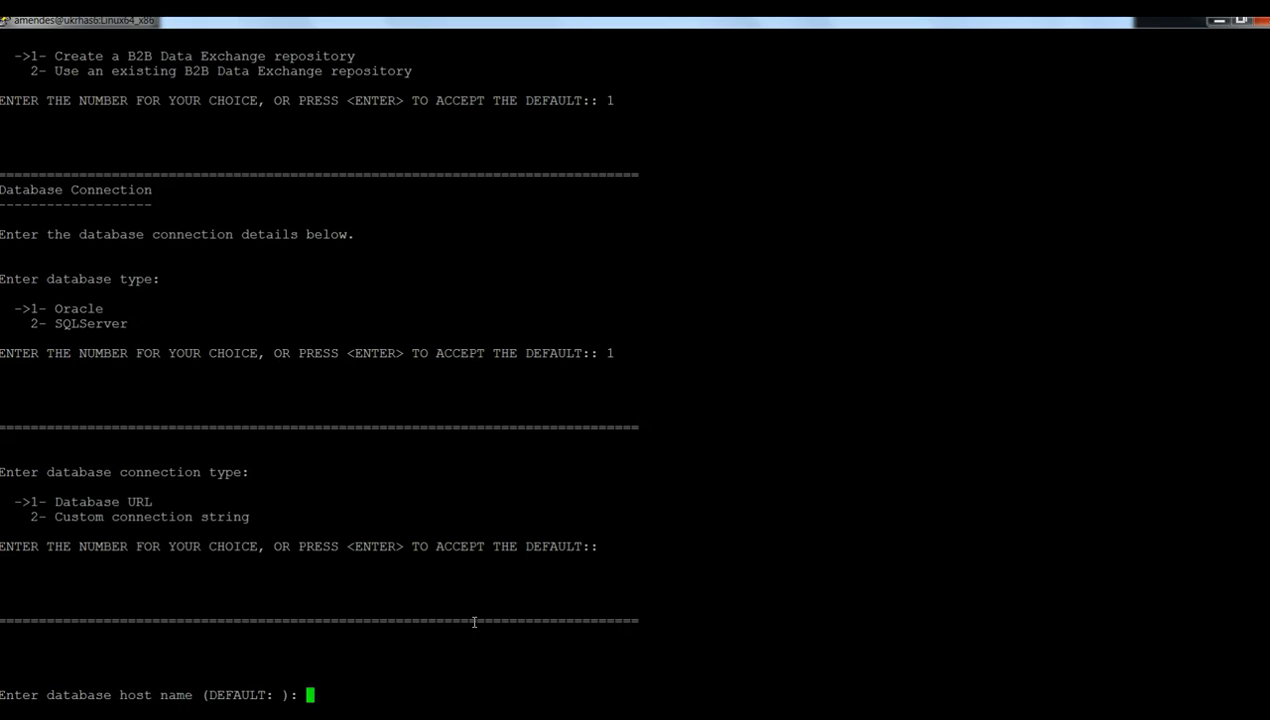
text(u)
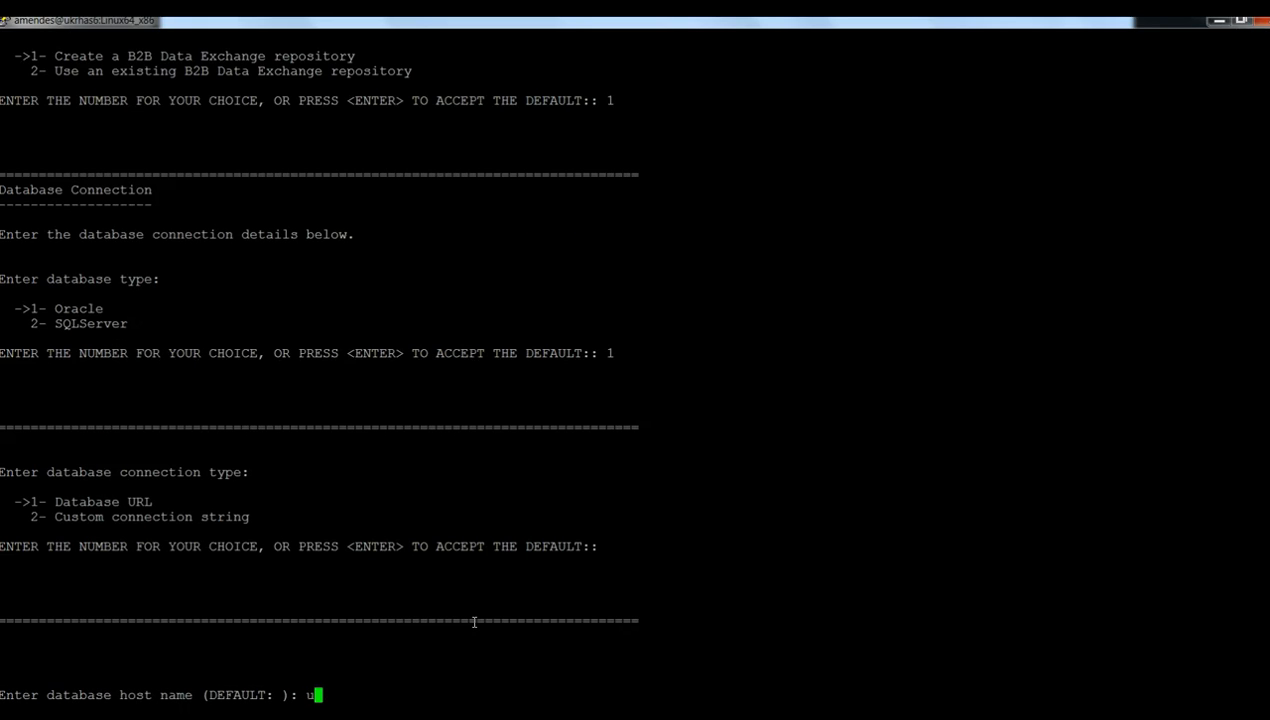
text(ukdb13)
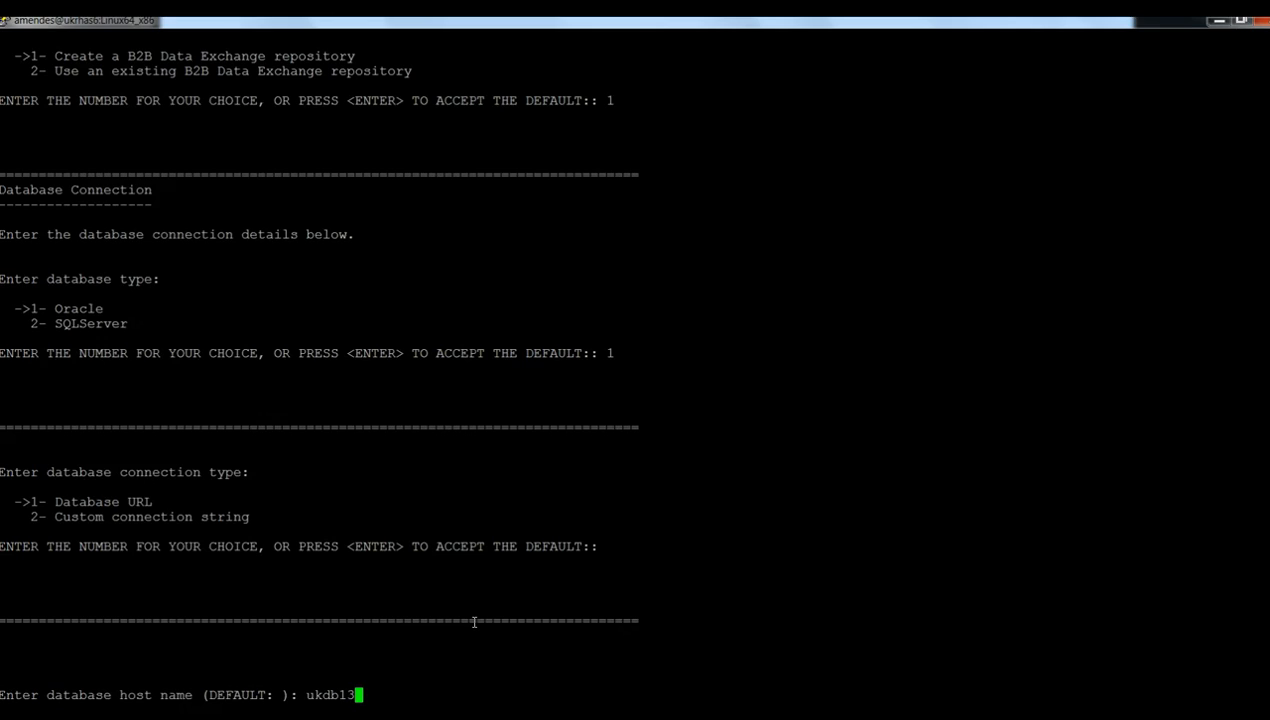
key(Return)
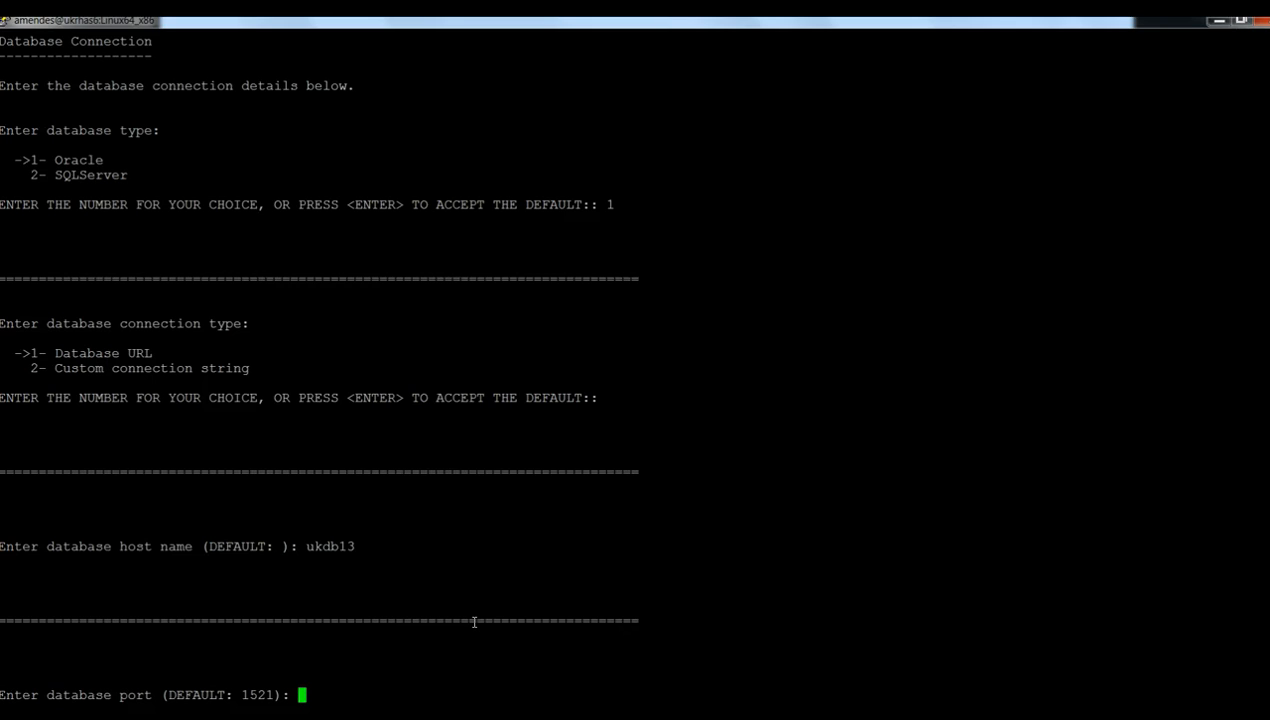
key(Return)
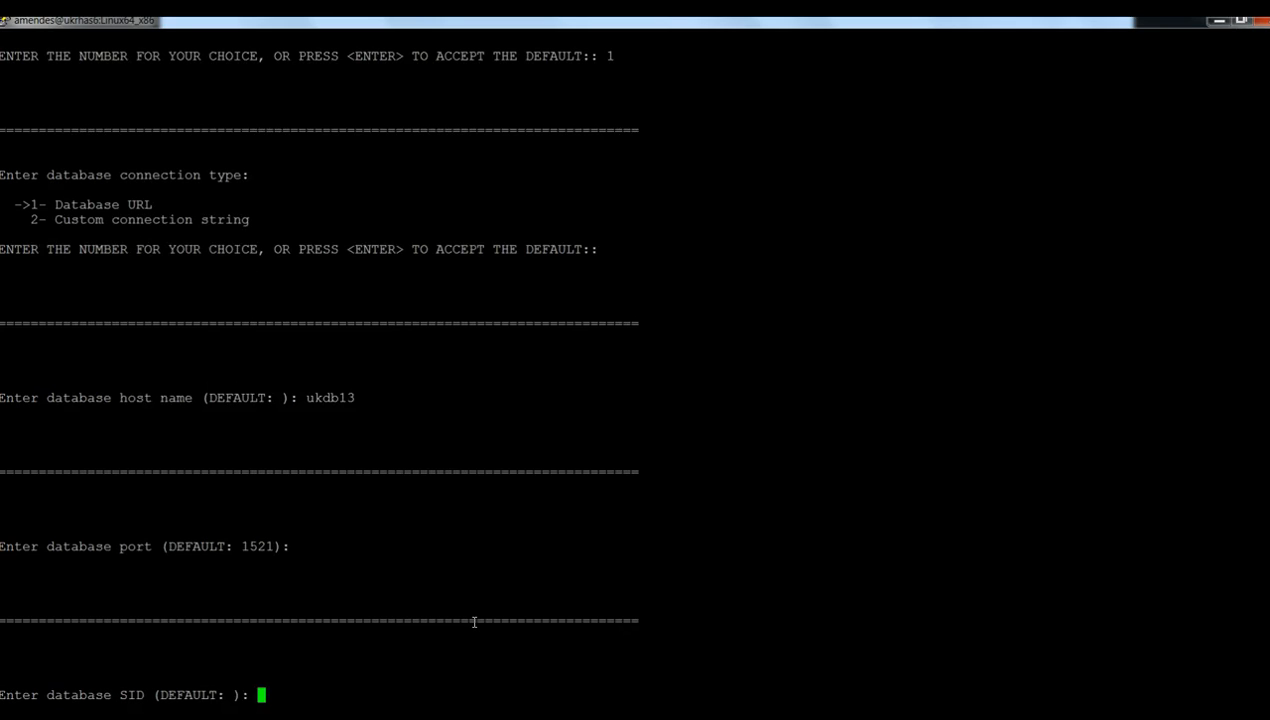
text(OR)
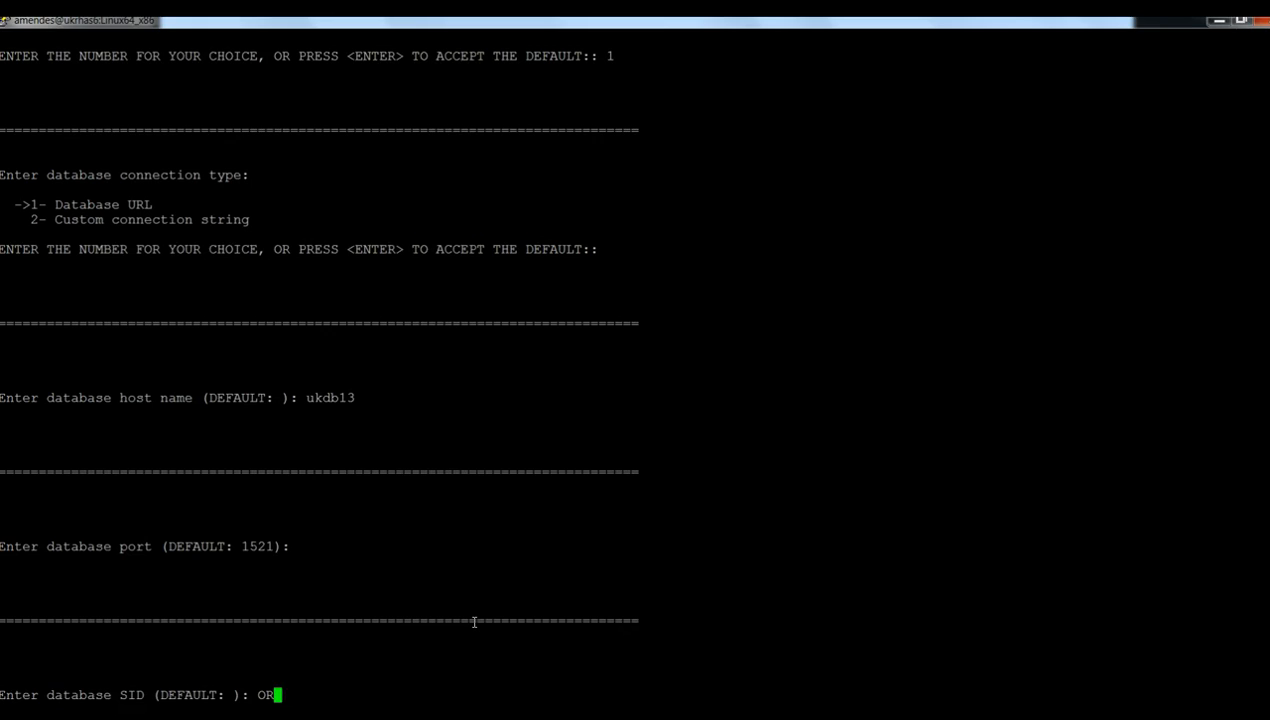
text(CL)
text(c01738229b)
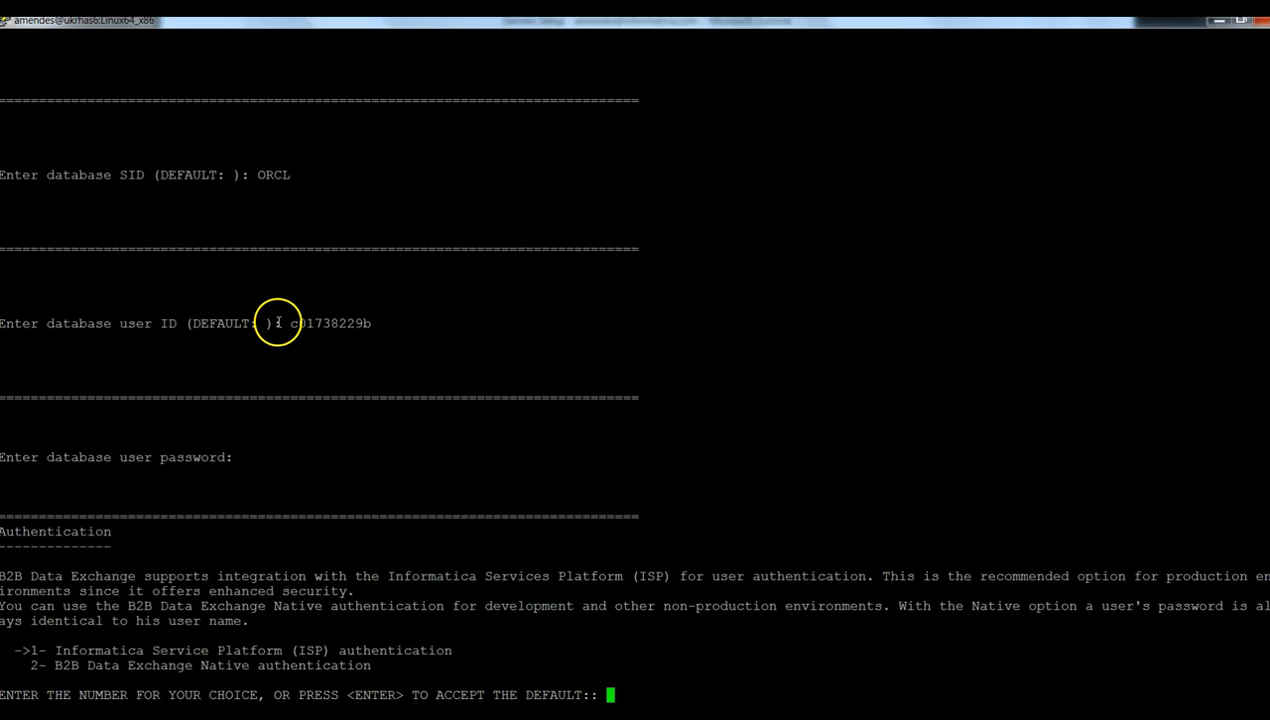
mouse_move(300, 307)
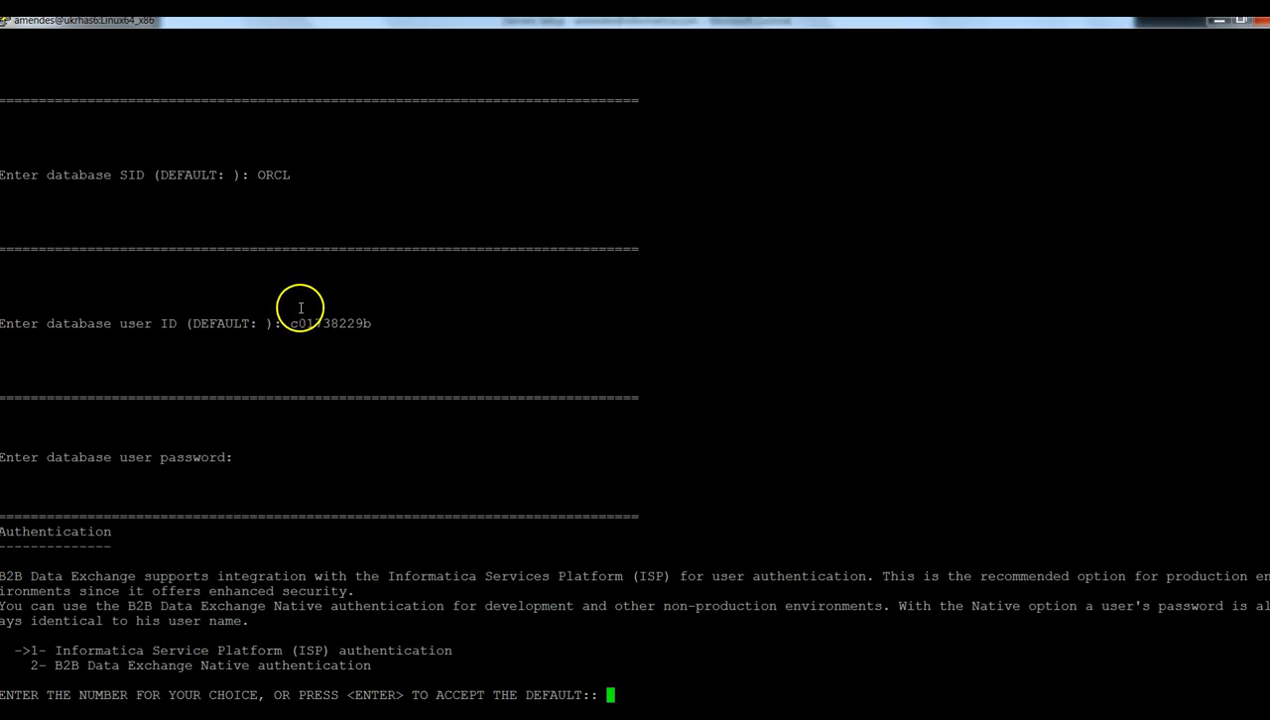
Step: Pick option 2, B2B Data Exchange Native authentication, at the Authentication prompt
double_click(330, 323)
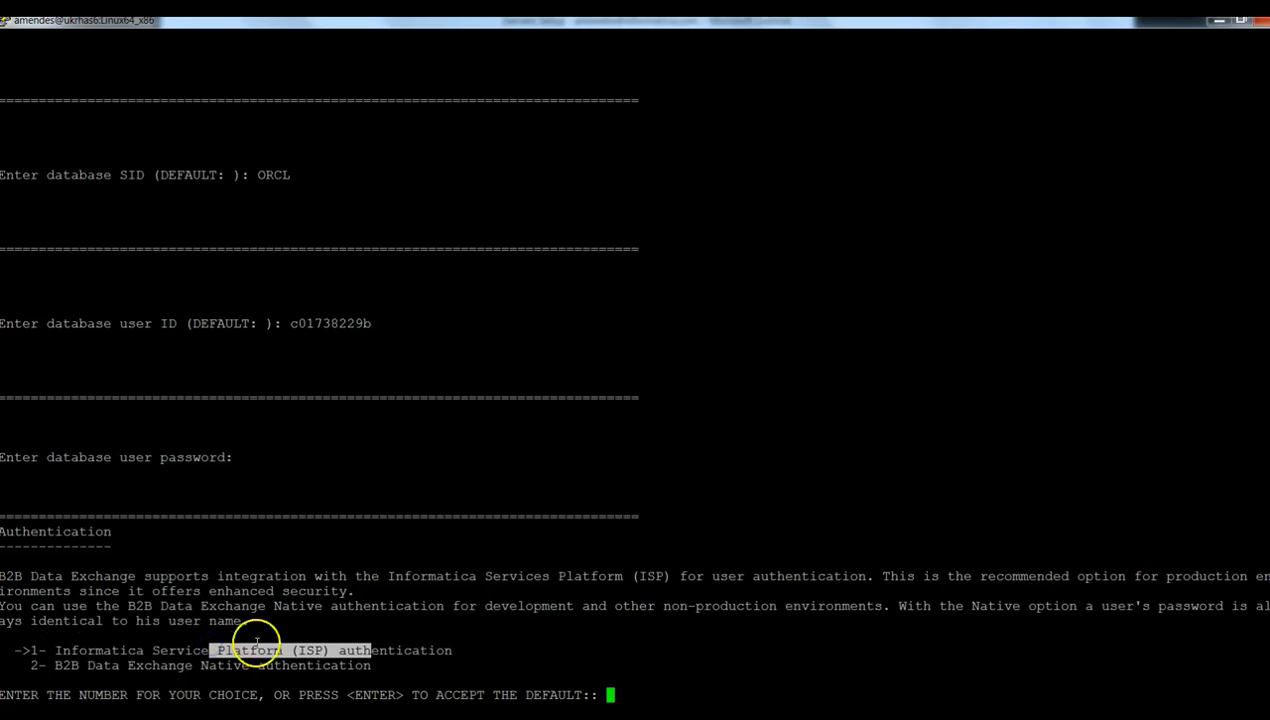
mouse_move(872, 627)
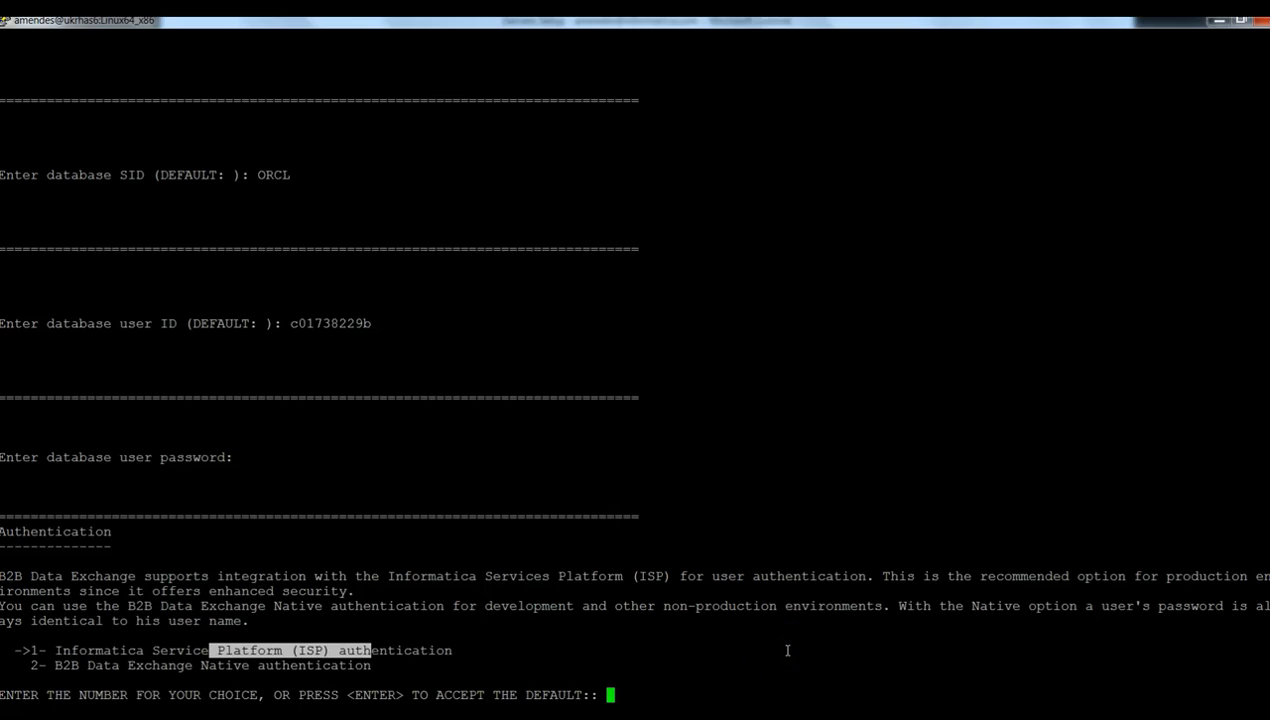
text(2)
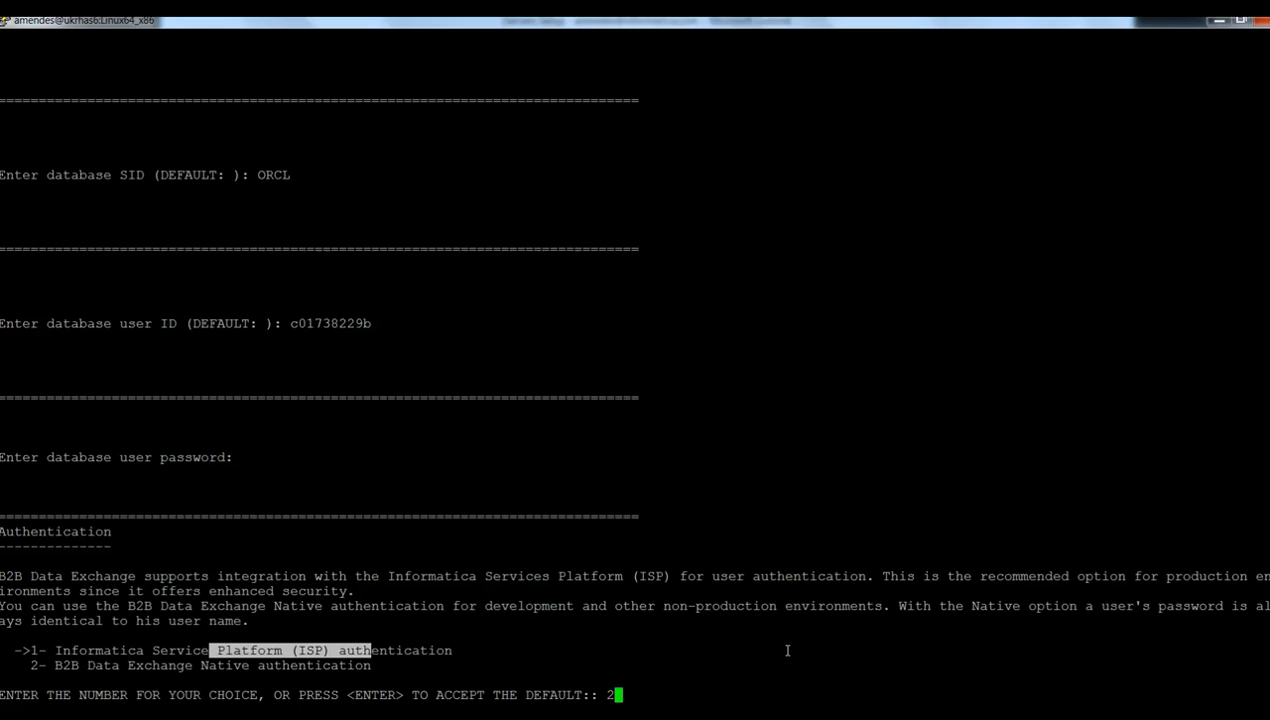
key(Return)
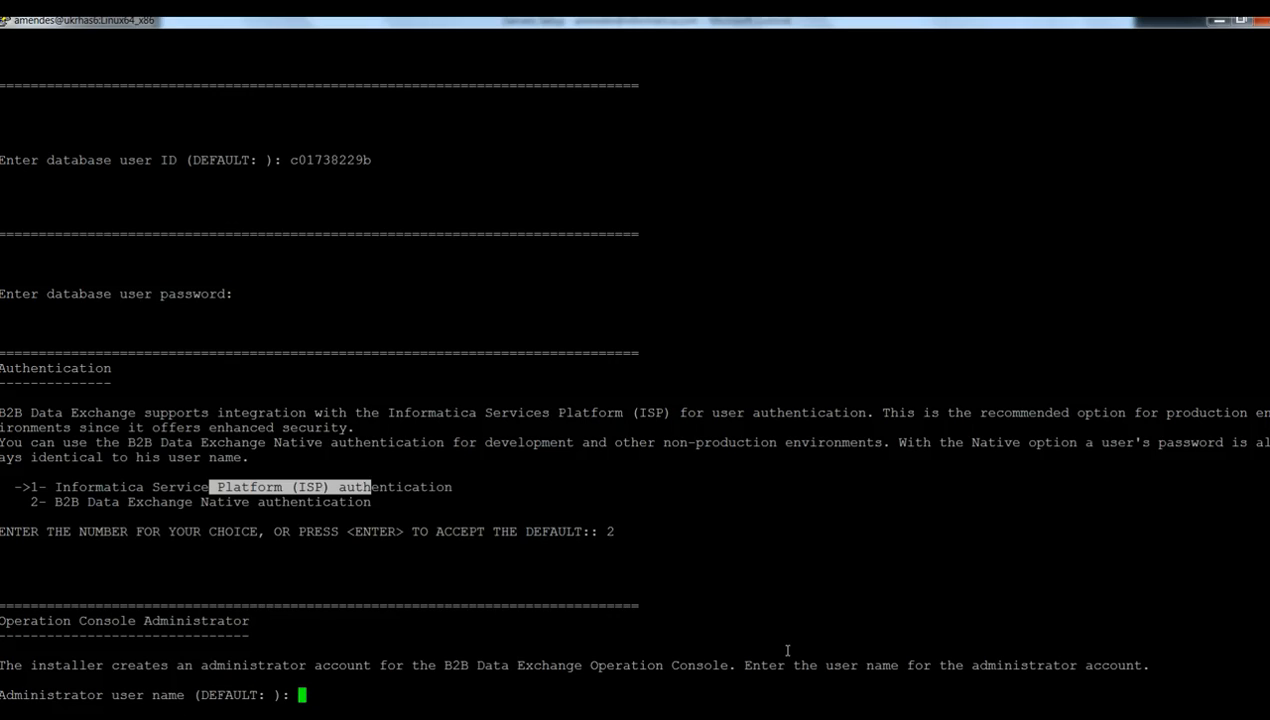
Step: Enter admin as the Operation Console administrator and begin entering the HTTPS port
text(a)
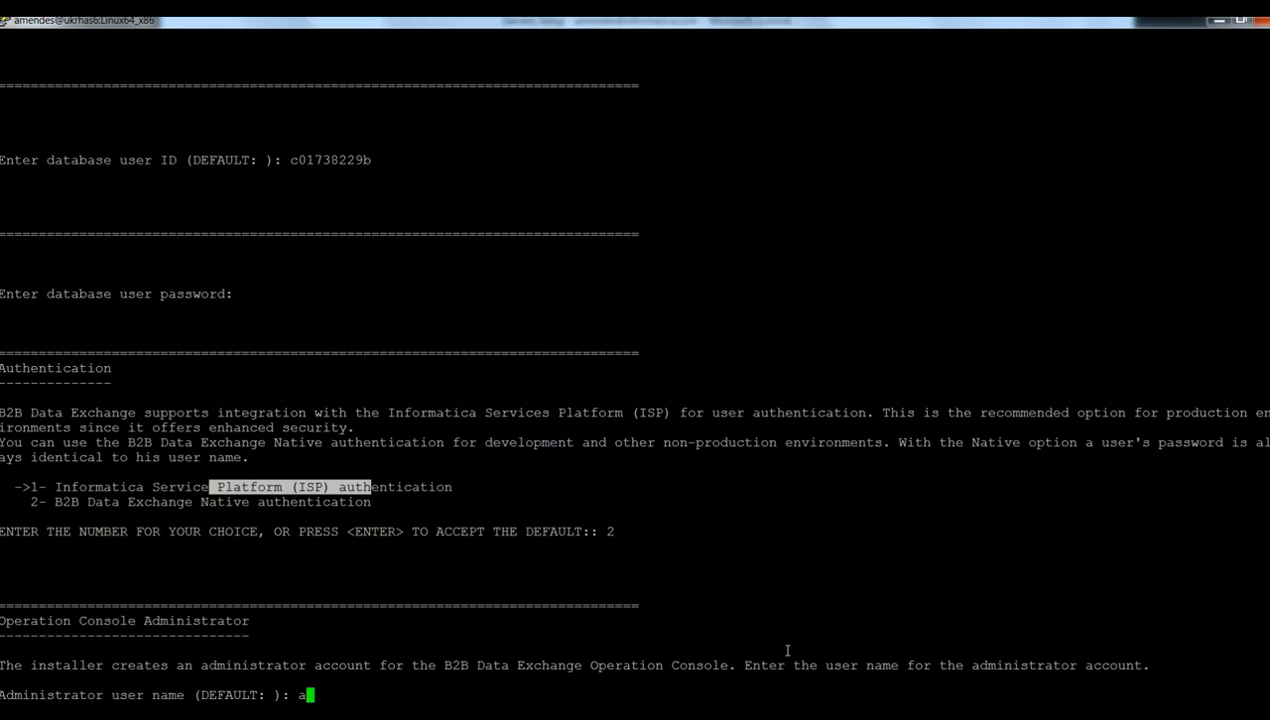
text(dmin)
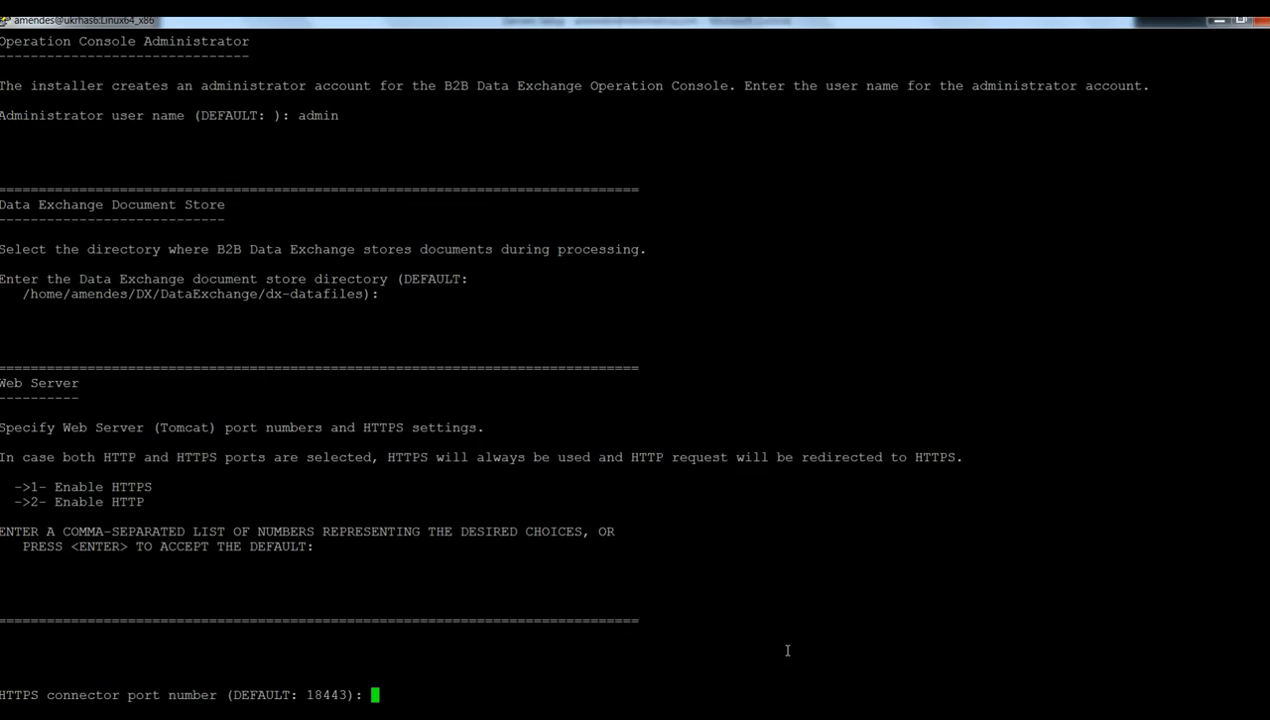
text(22)
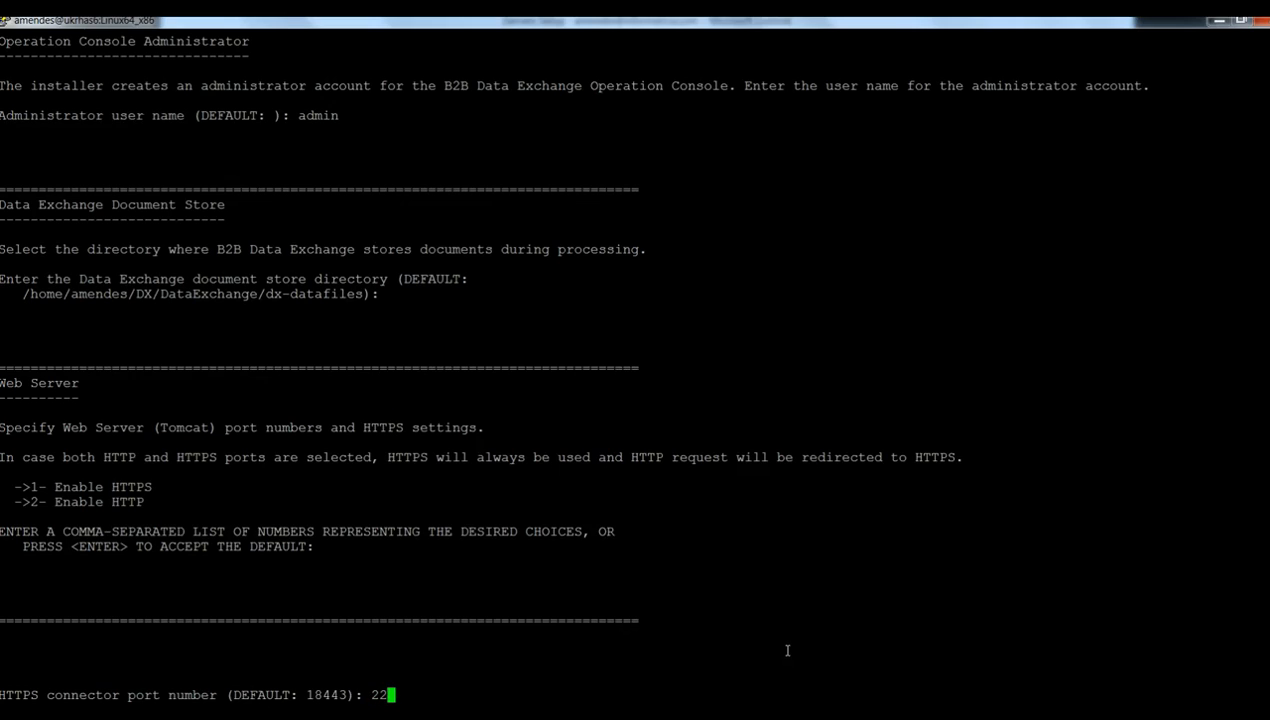
Step: Enter HTTPS 22443, generated keystore, HTTP 22080, shutdown 22005 and JMX 22098
text(443)
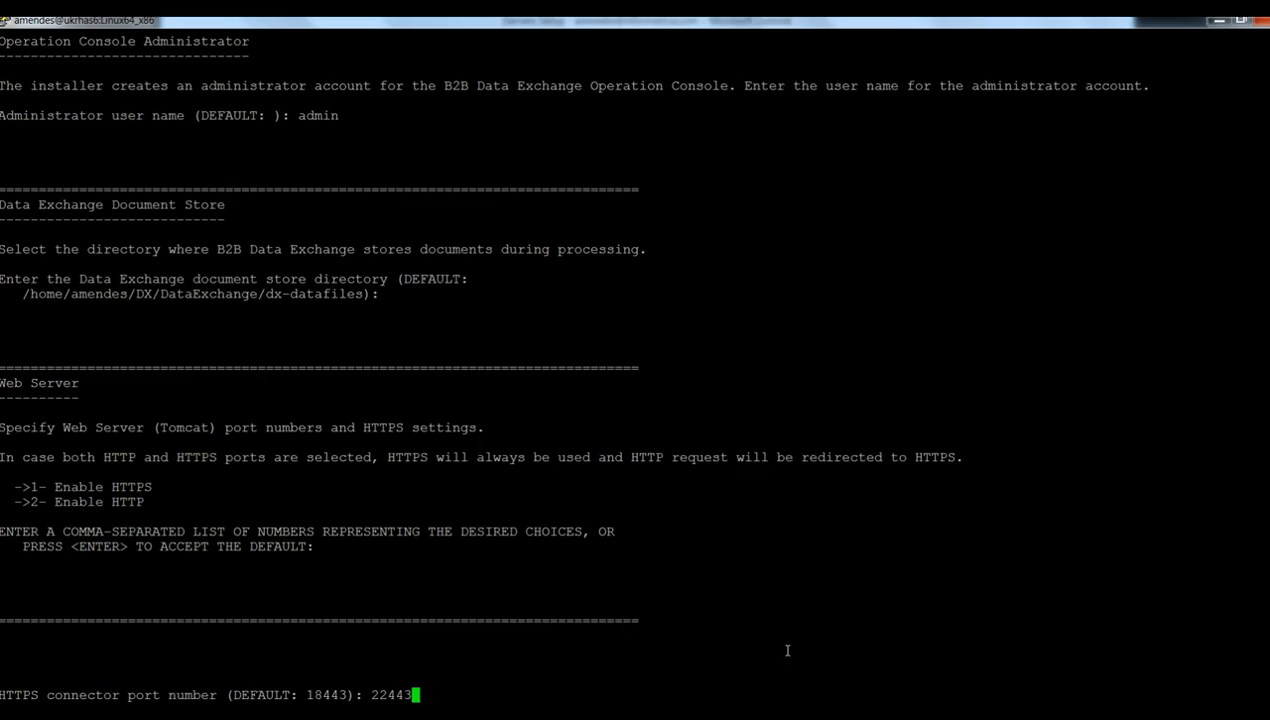
key(Return)
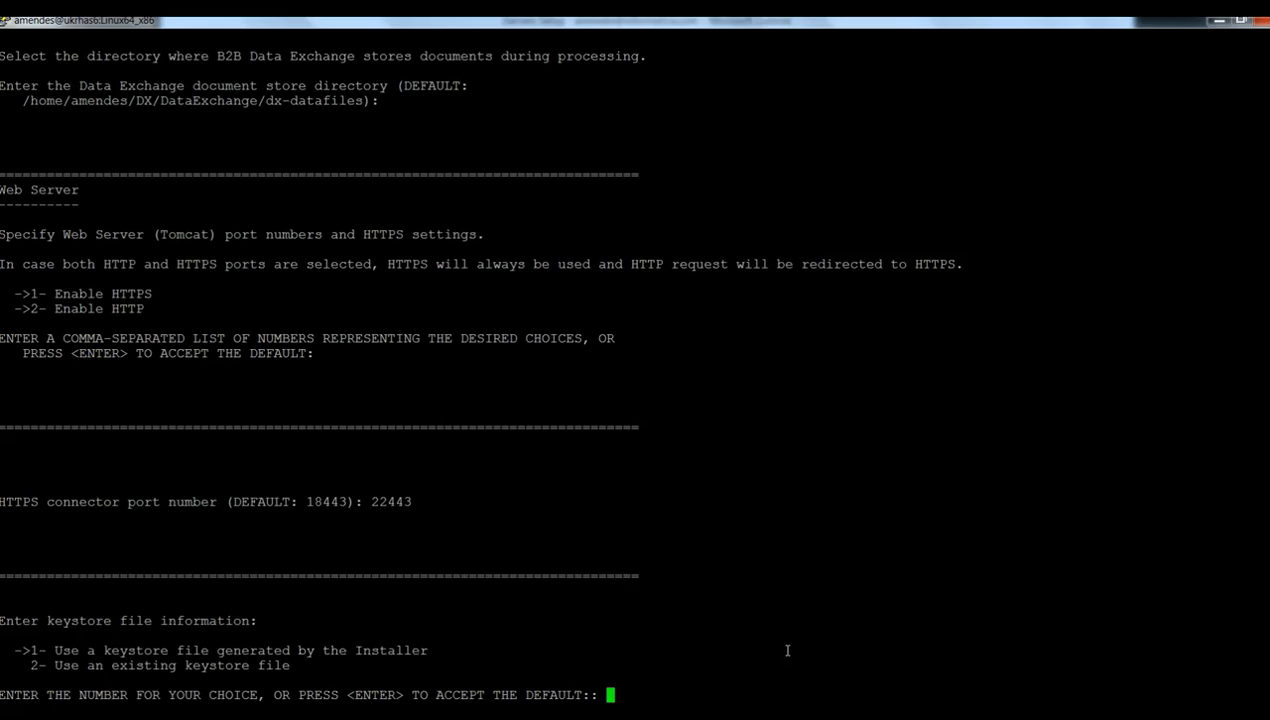
text(1)
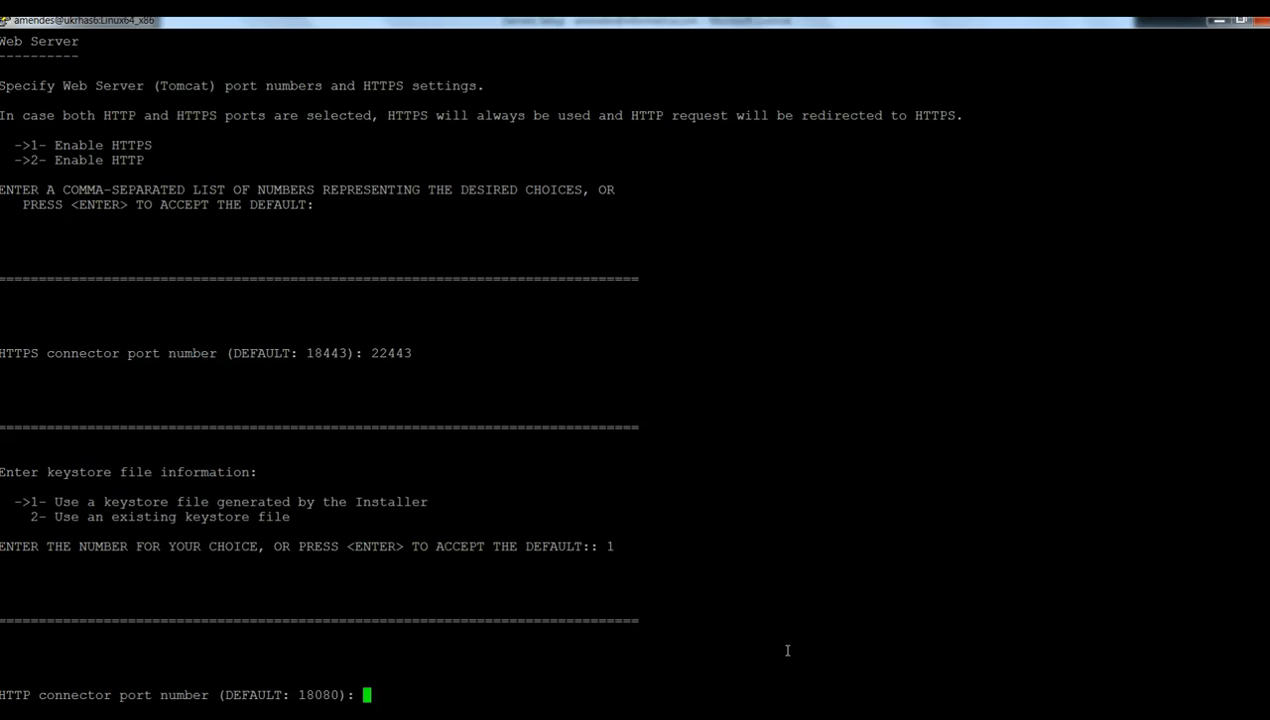
text(22080)
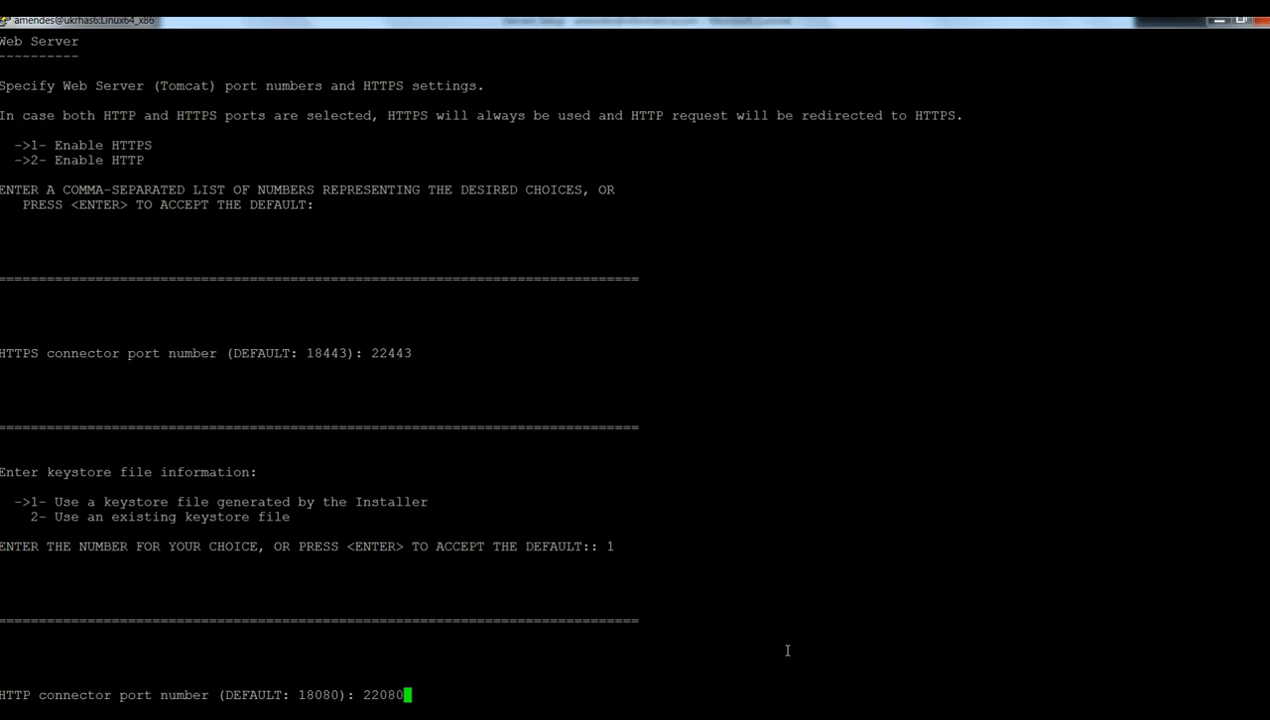
key(Return)
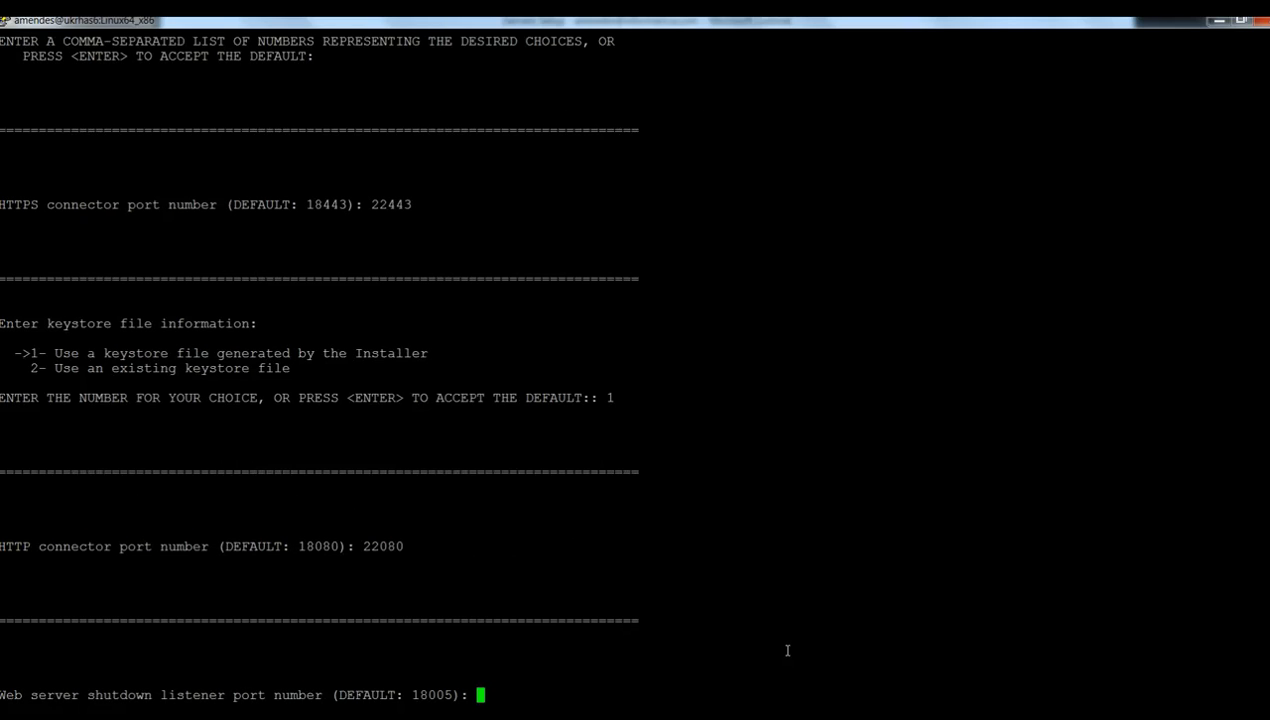
text(220)
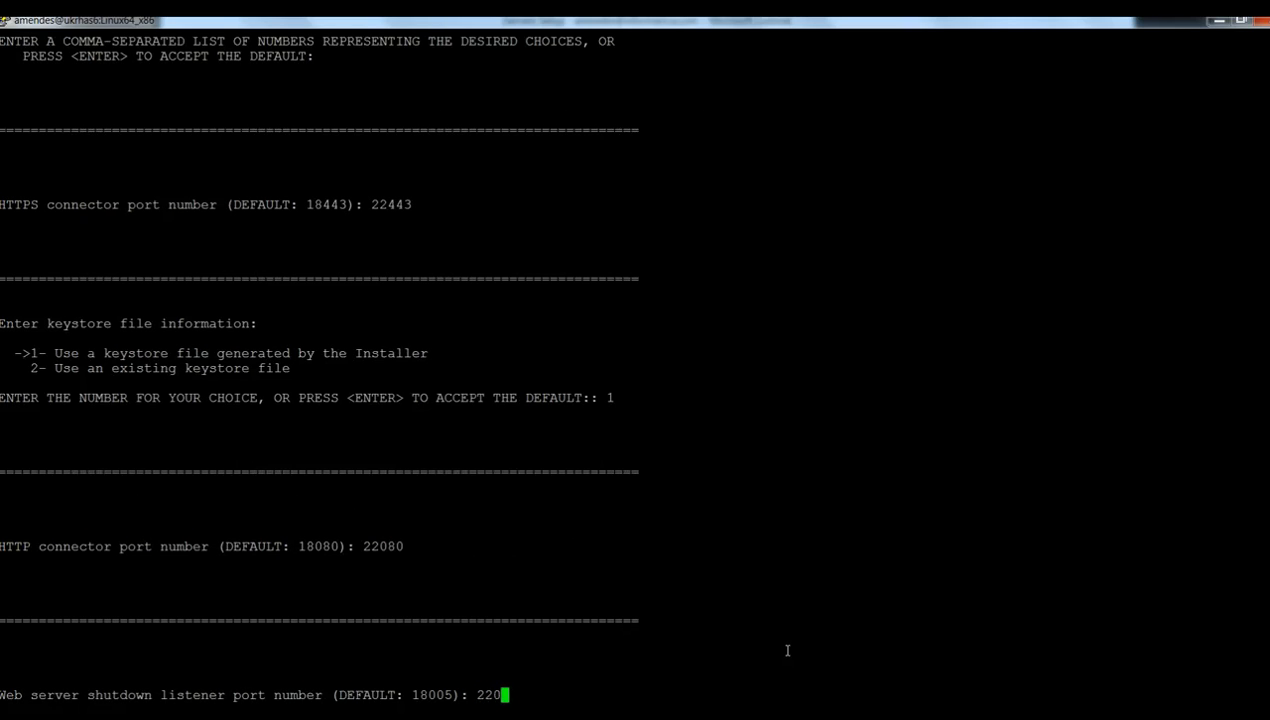
text(05)
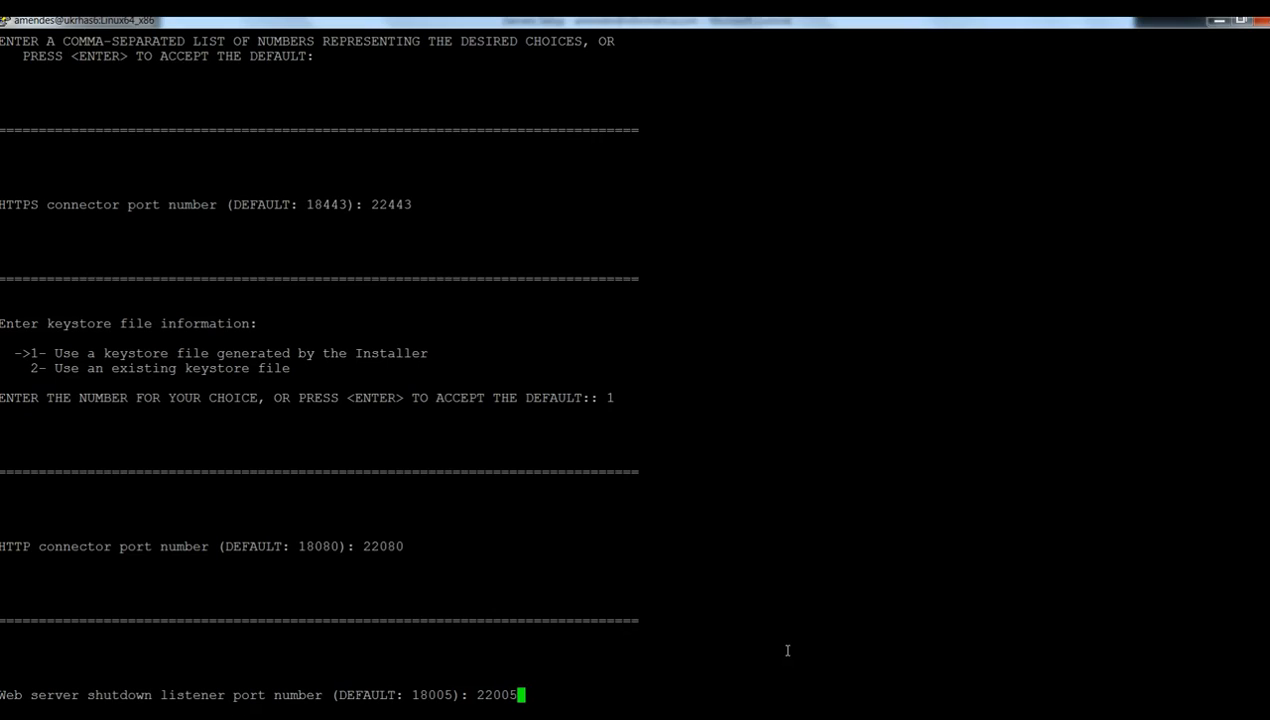
key(Return)
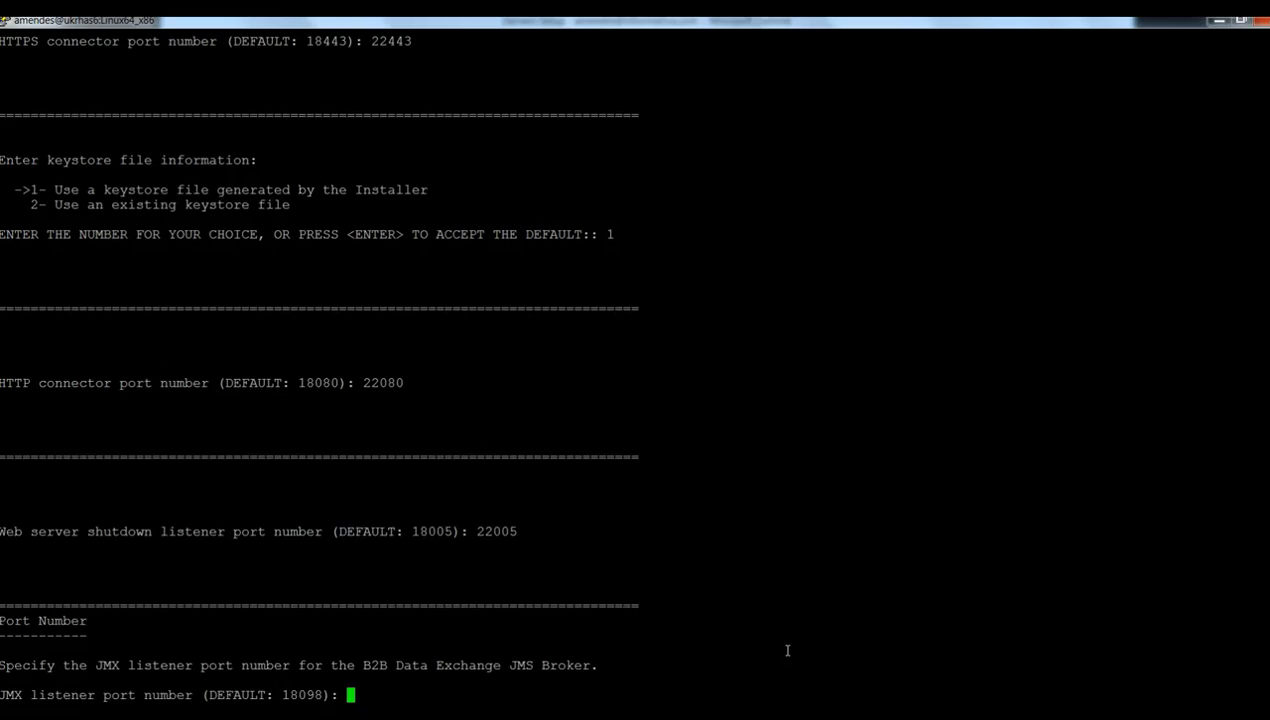
text(220)
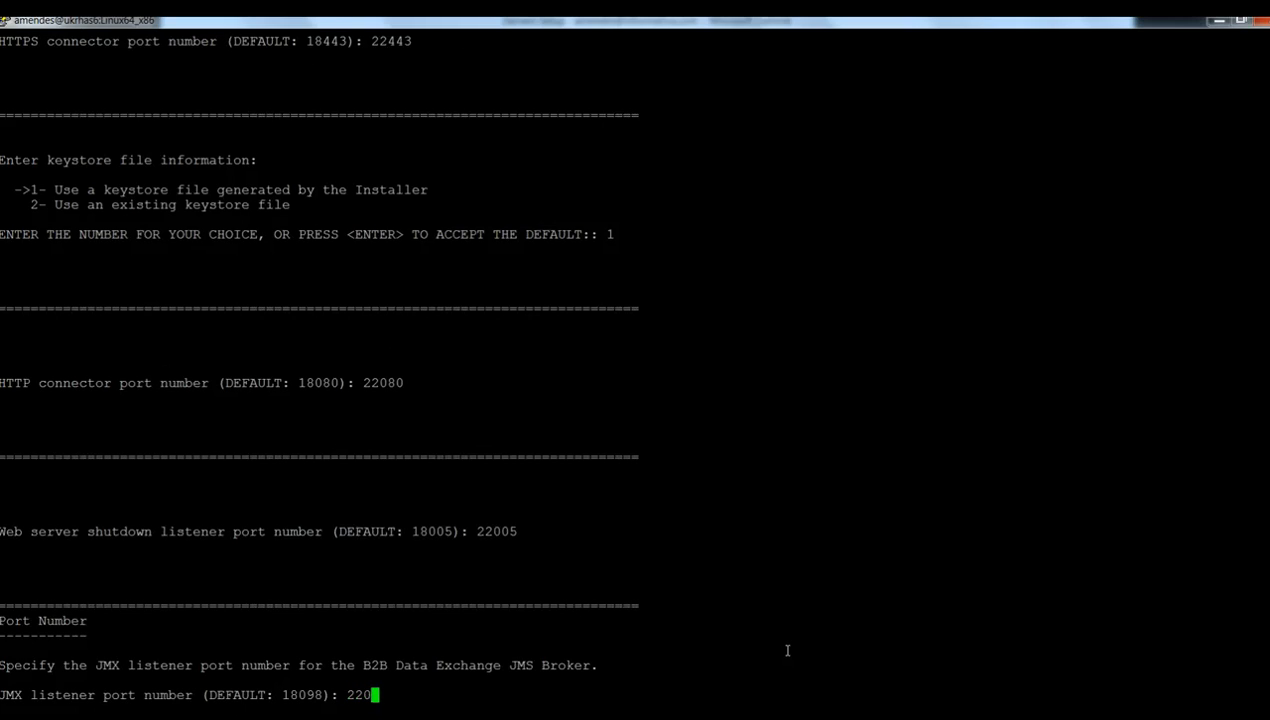
key(Return)
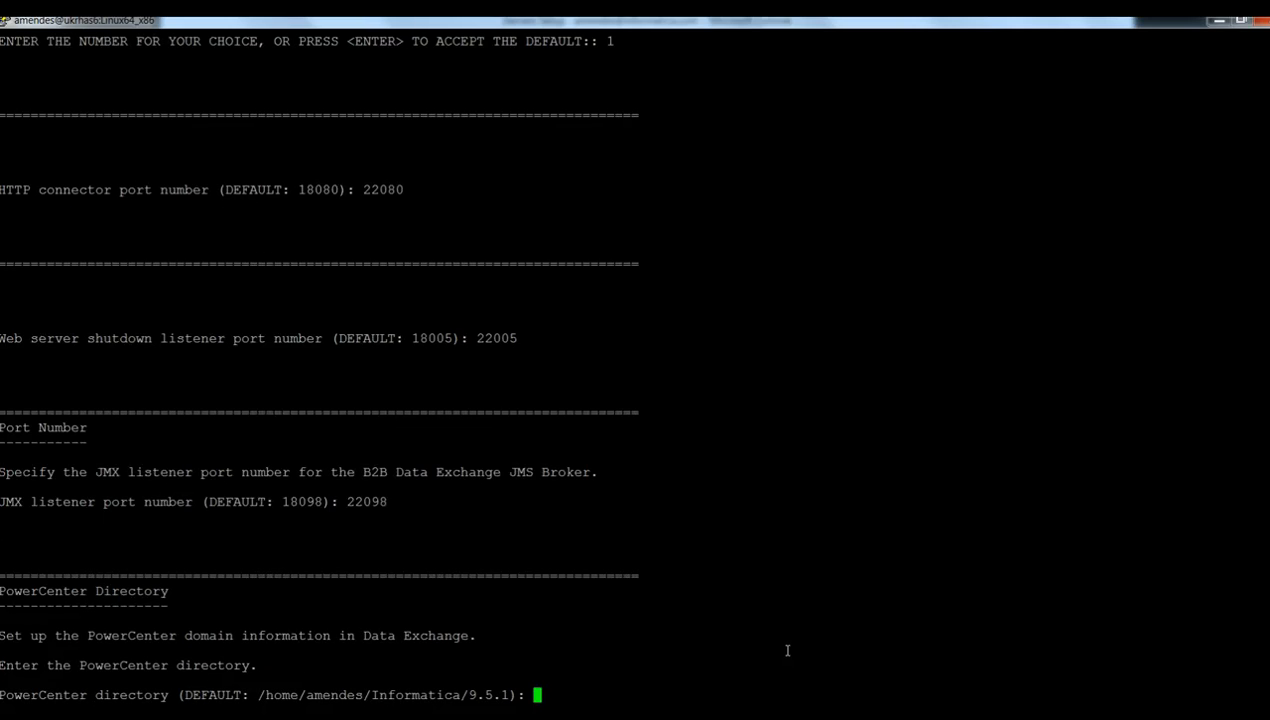
mouse_move(215, 670)
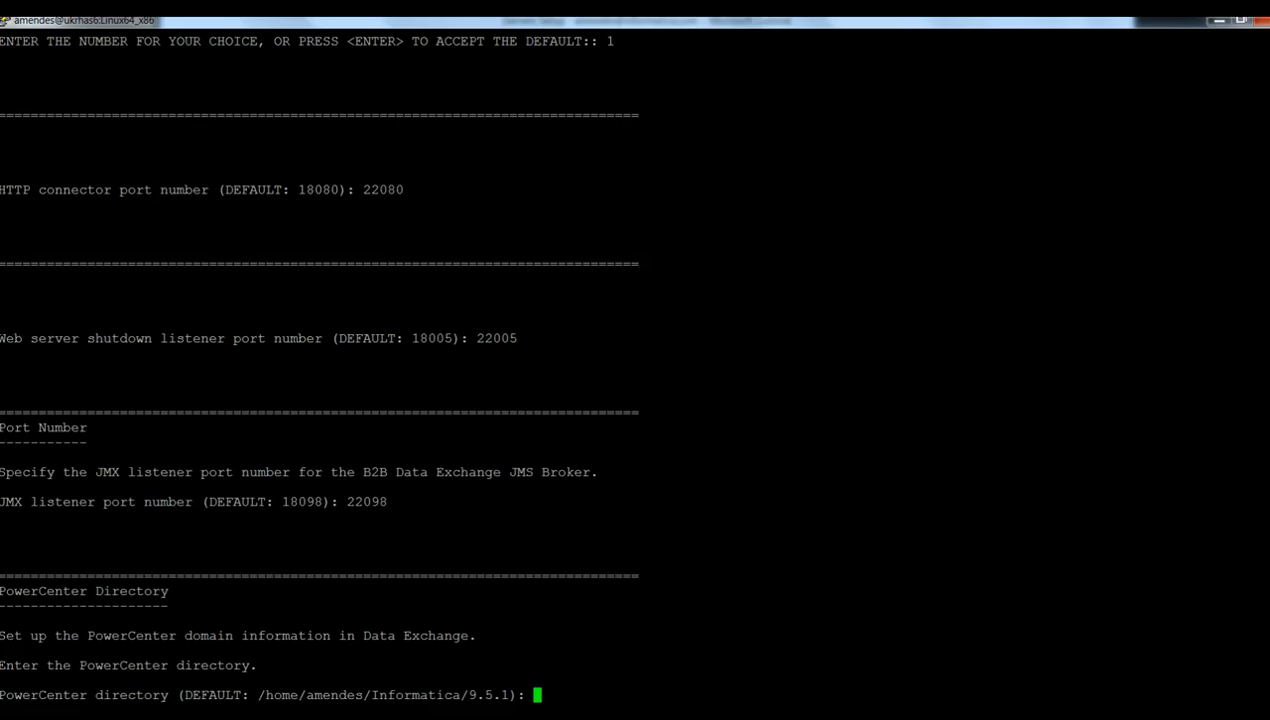
Step: Set PowerCenter directory /home/amendes/IS_01738229_ukrhas6_9.5.1_64/9.5.1 and skip Web Services Hub
text(/home/amendes/IS_01738229_ukrhas6_9.5.1_64/9.5.1)
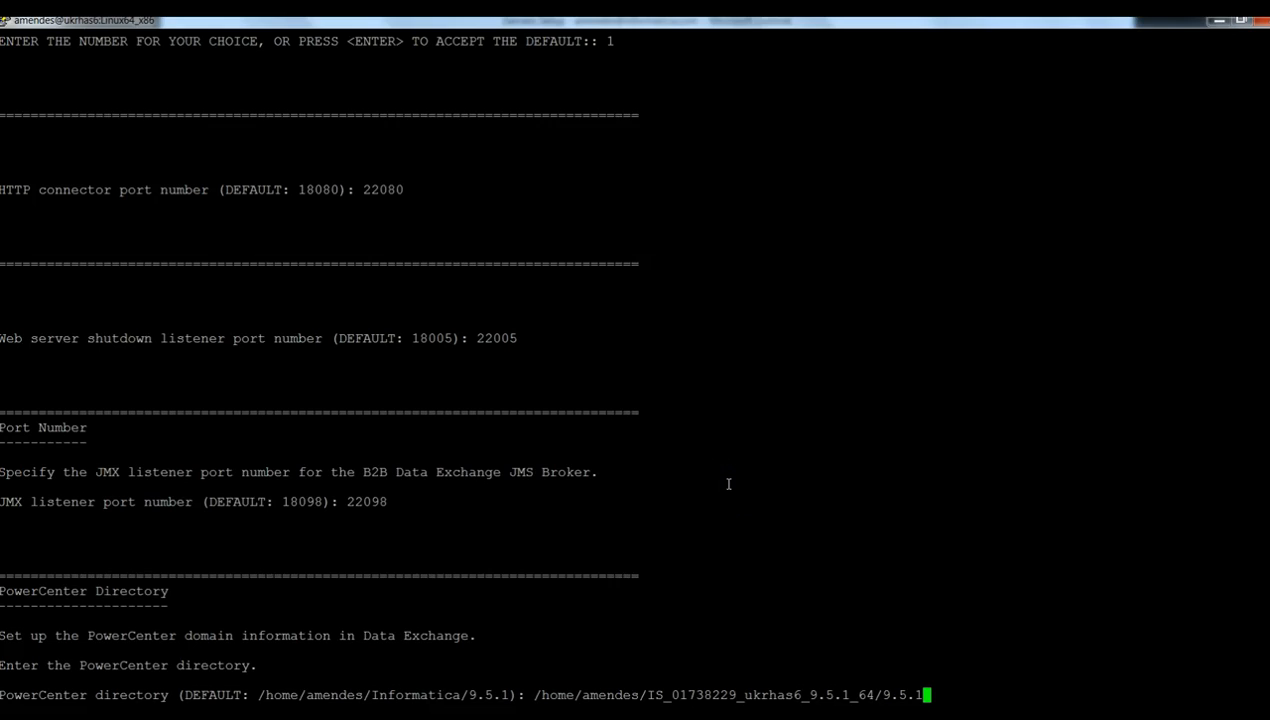
key(Return)
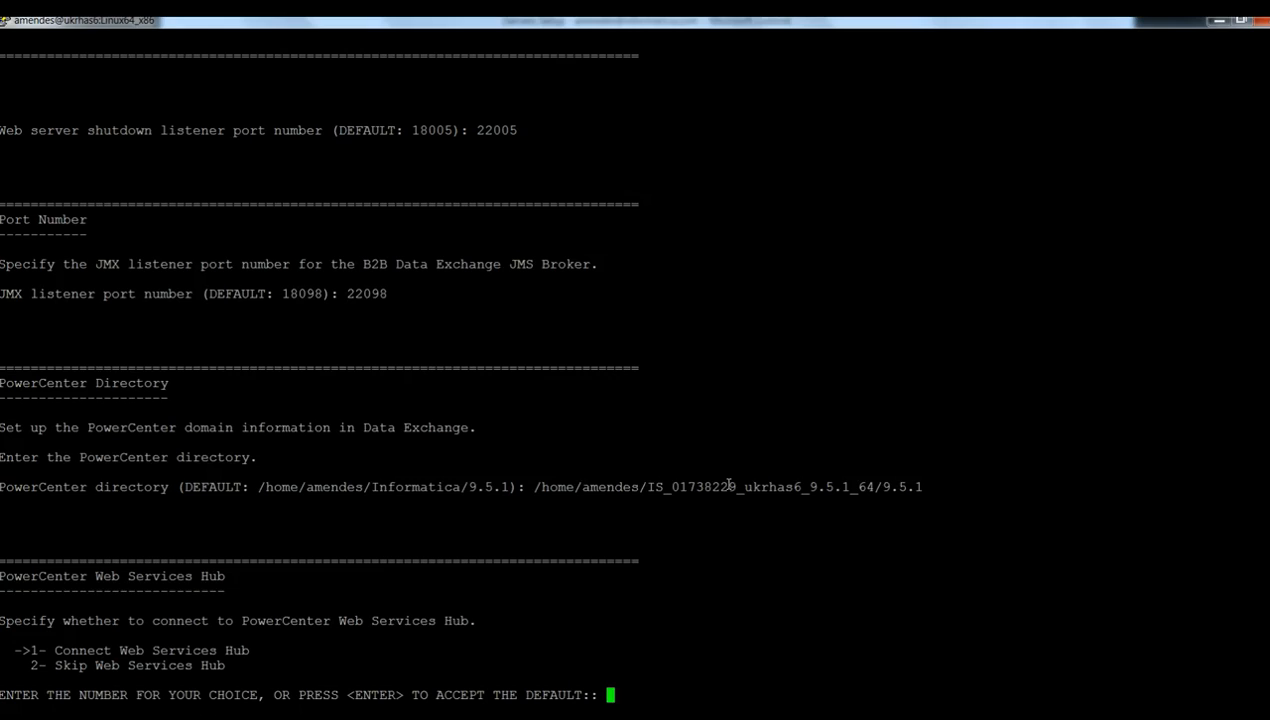
text(2)
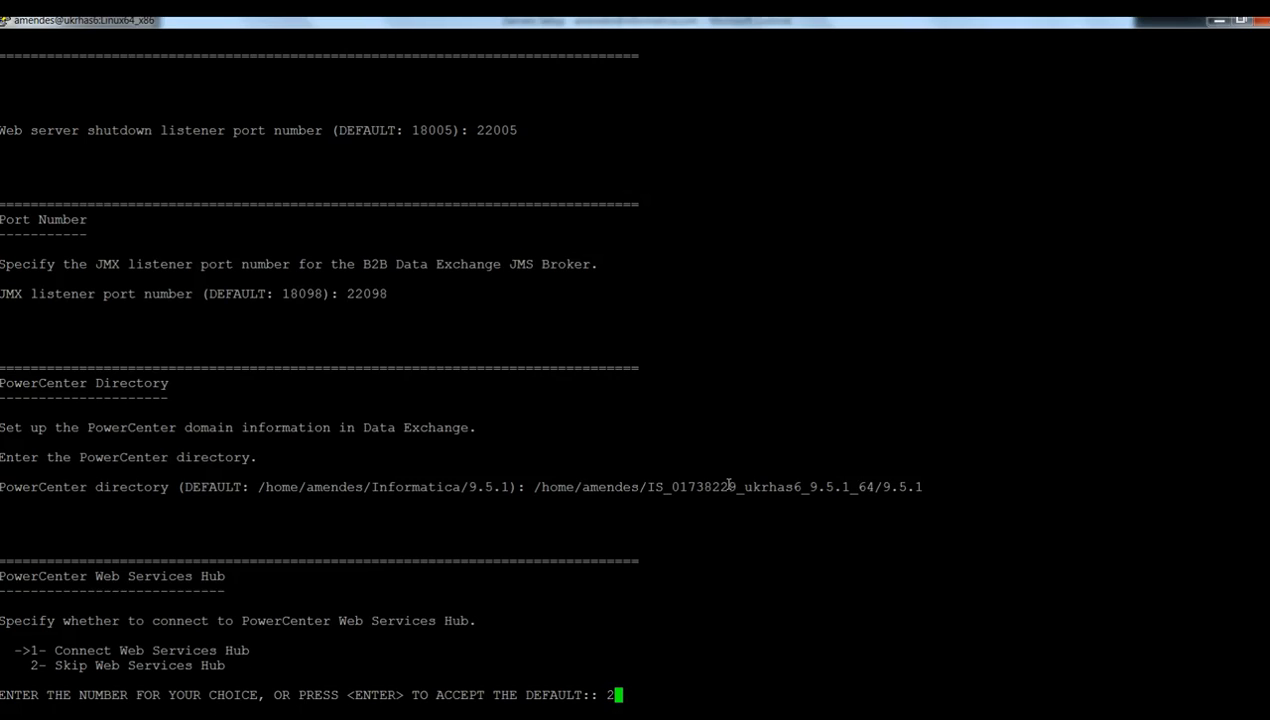
key(Return)
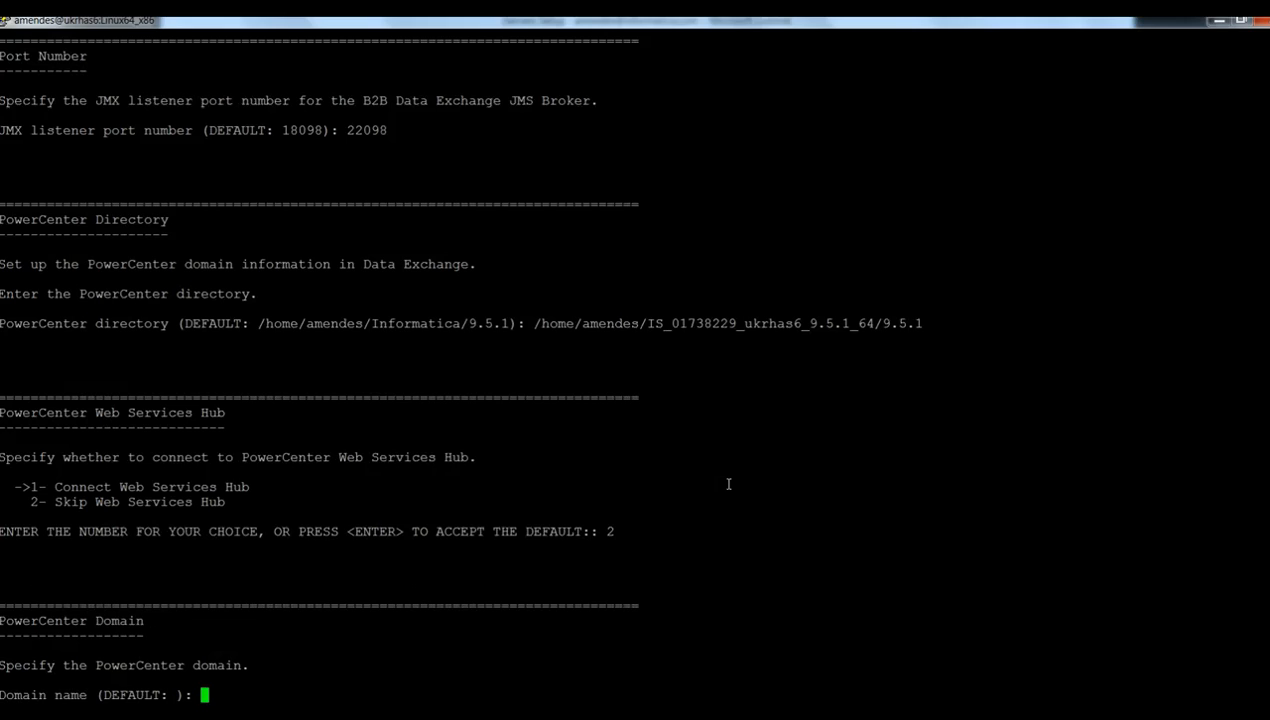
Step: Enter domain D_DX, node N_DX, user Administrator, and the administrator password
text(D)
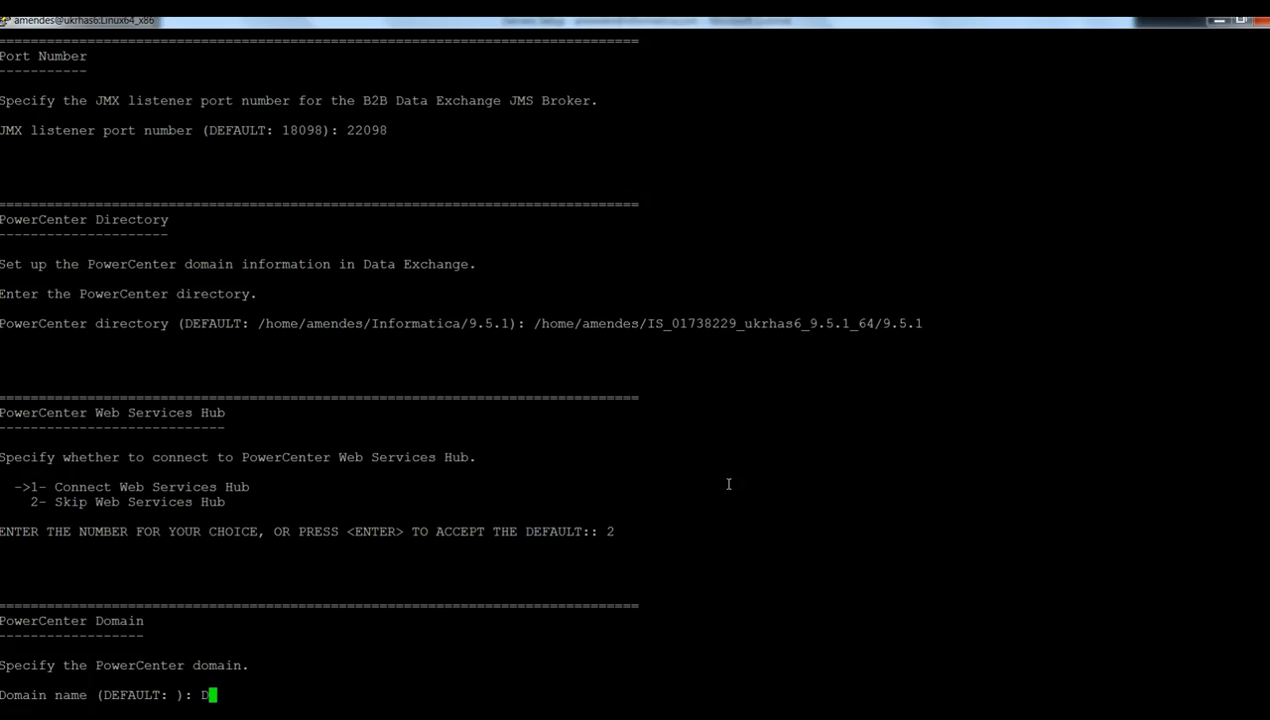
text(_DX)
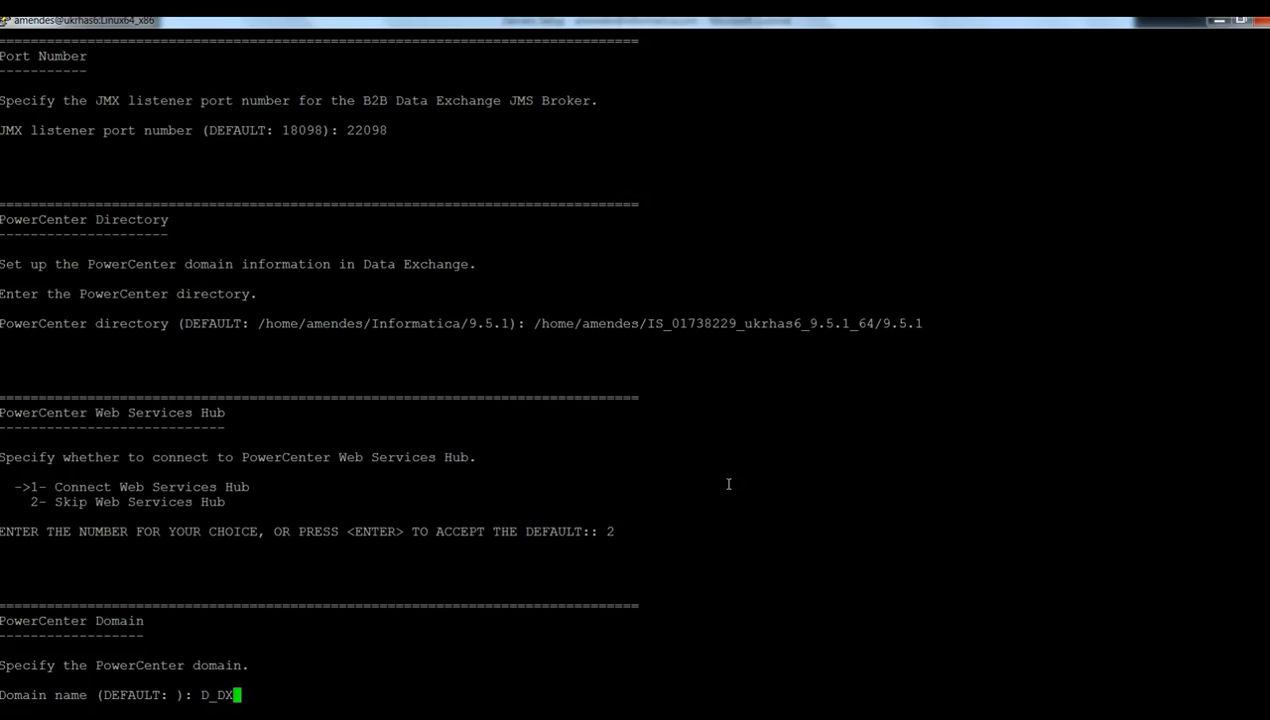
key(Return)
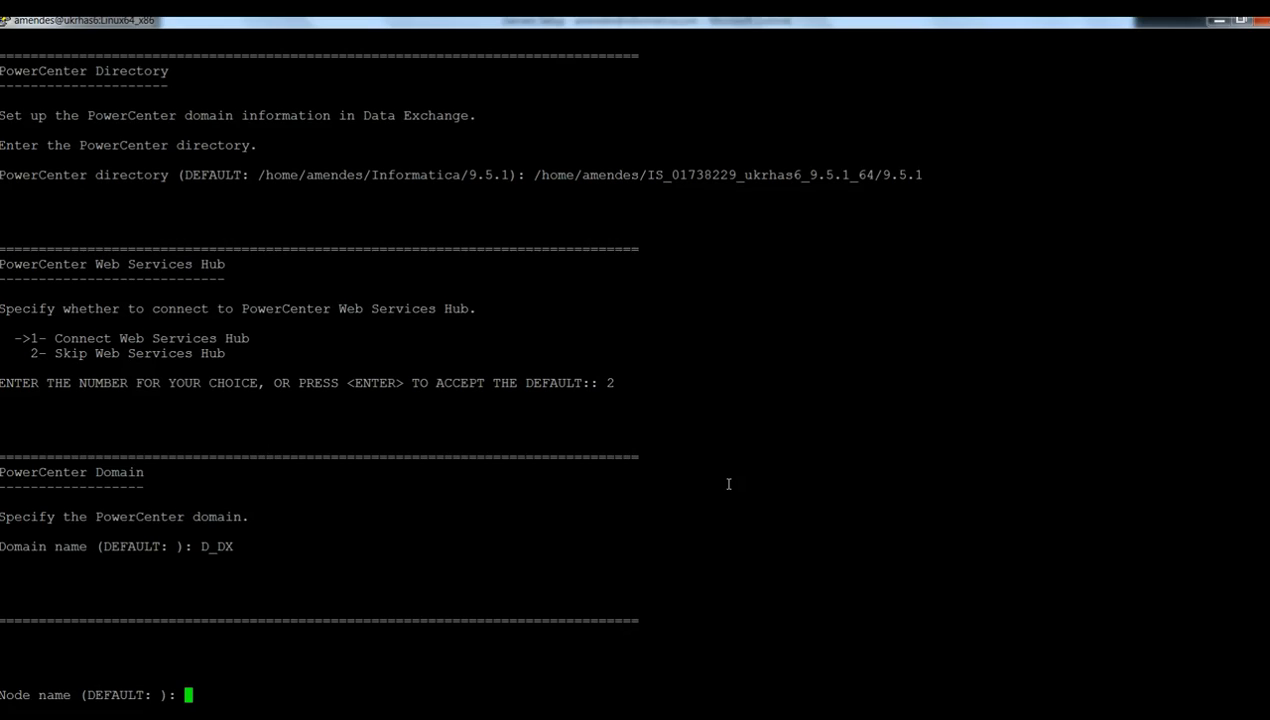
text(N_)
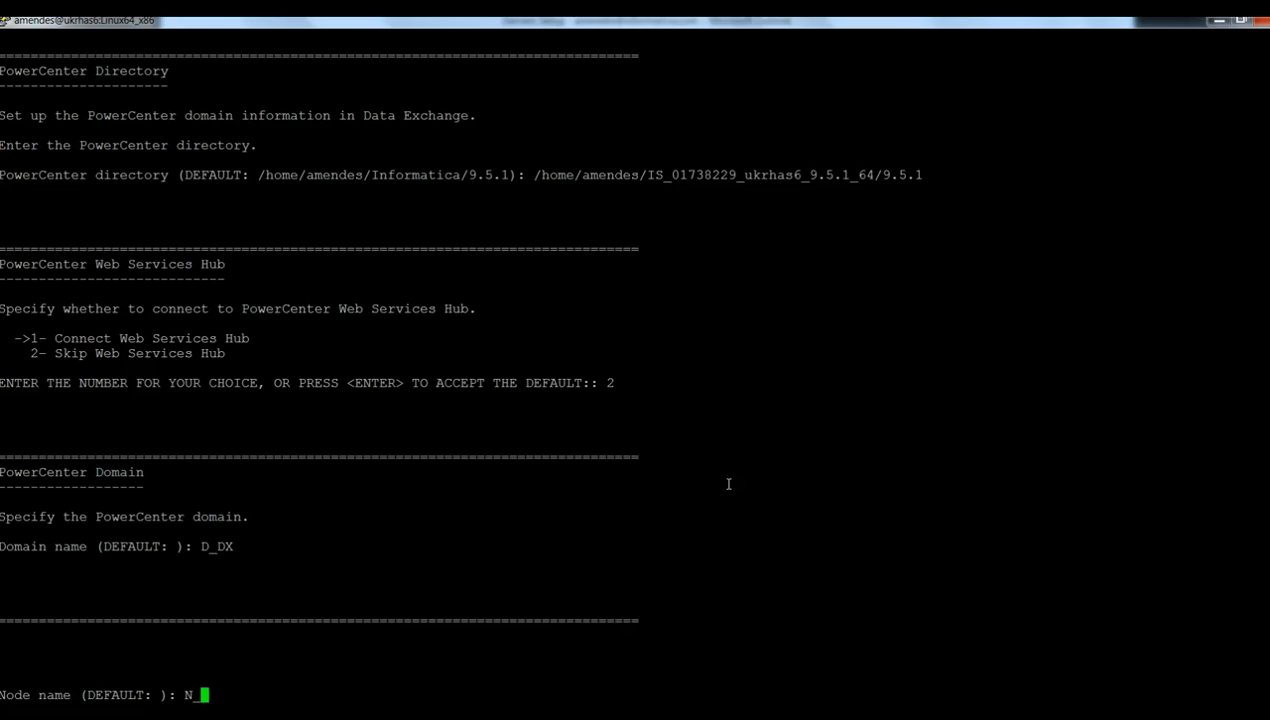
text(DX)
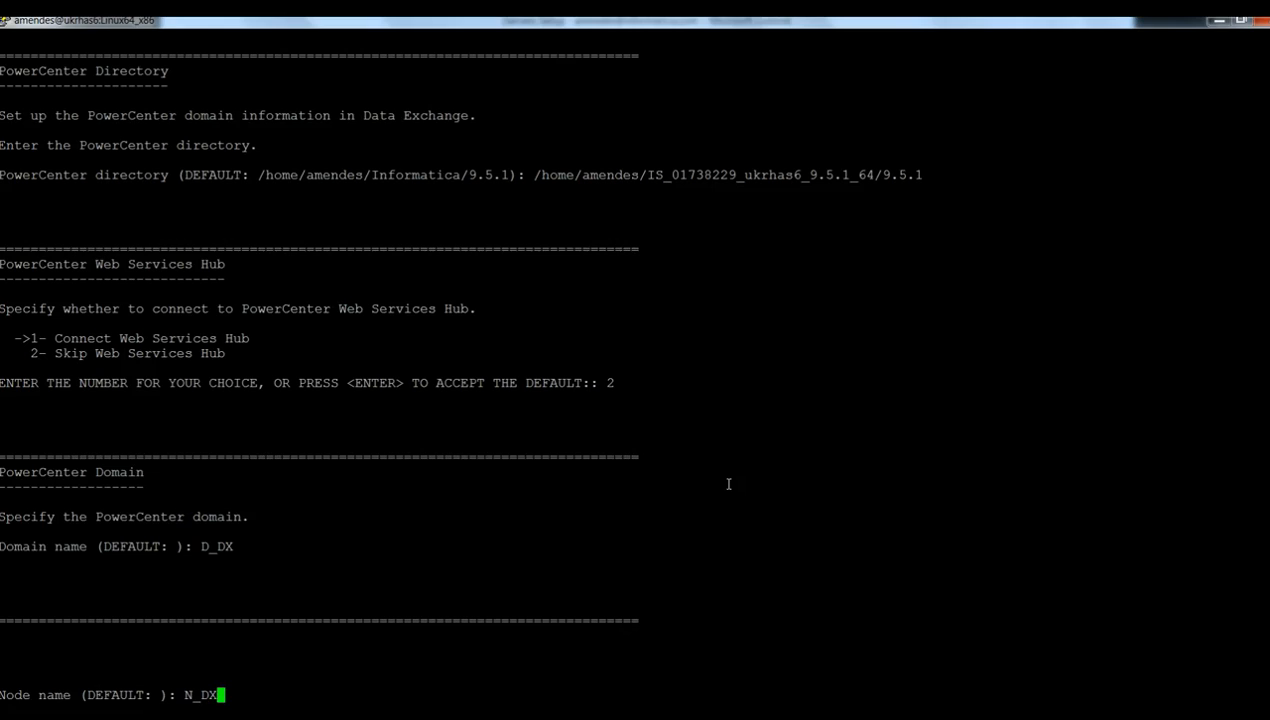
key(Return)
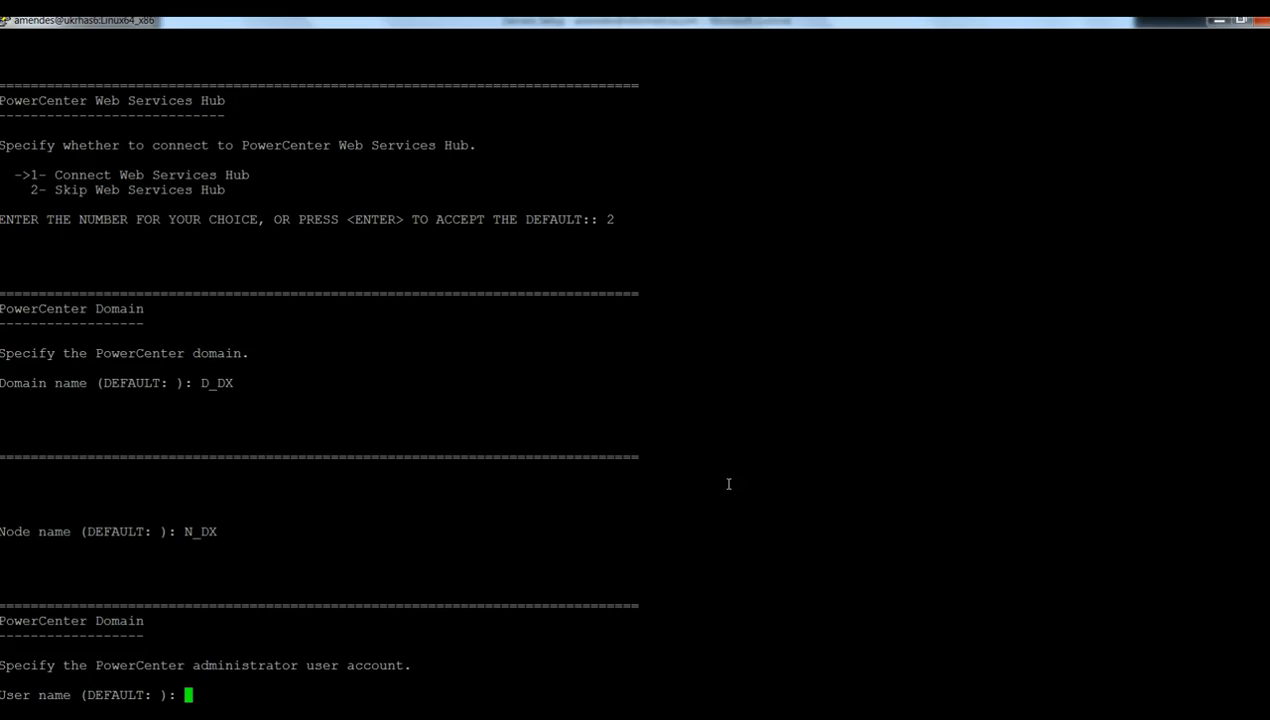
text(Administrator)
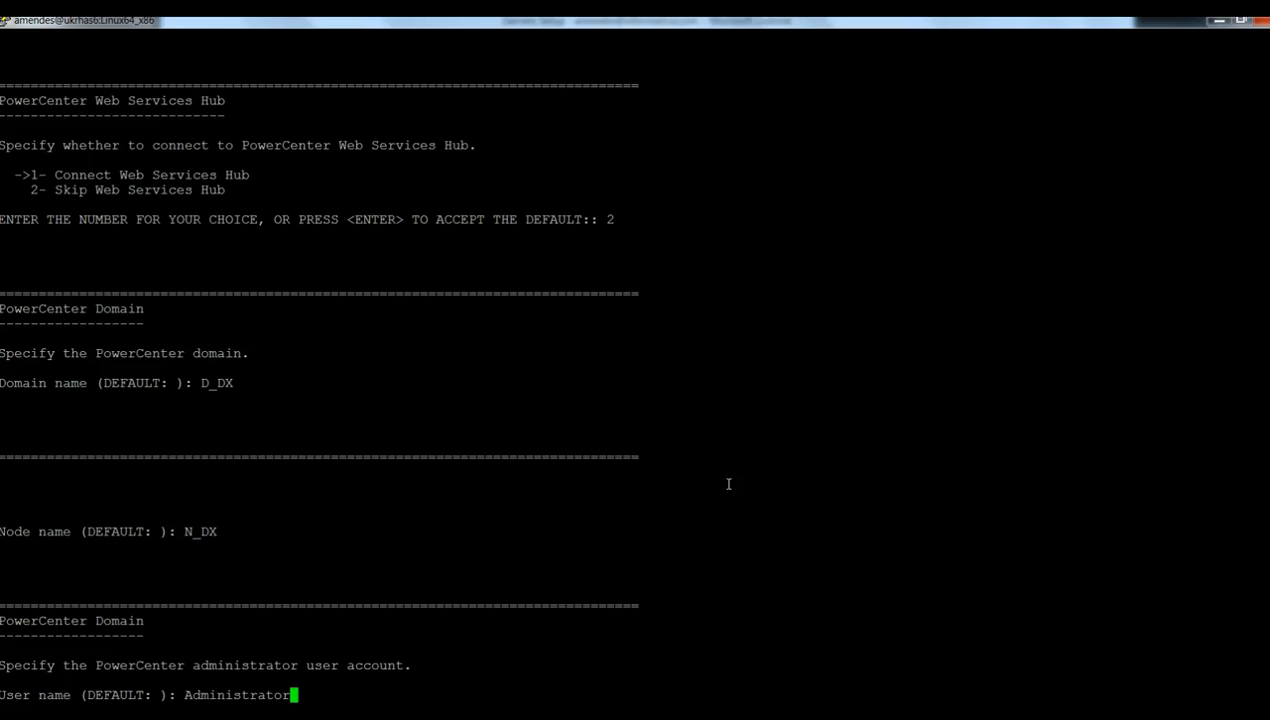
key(Return)
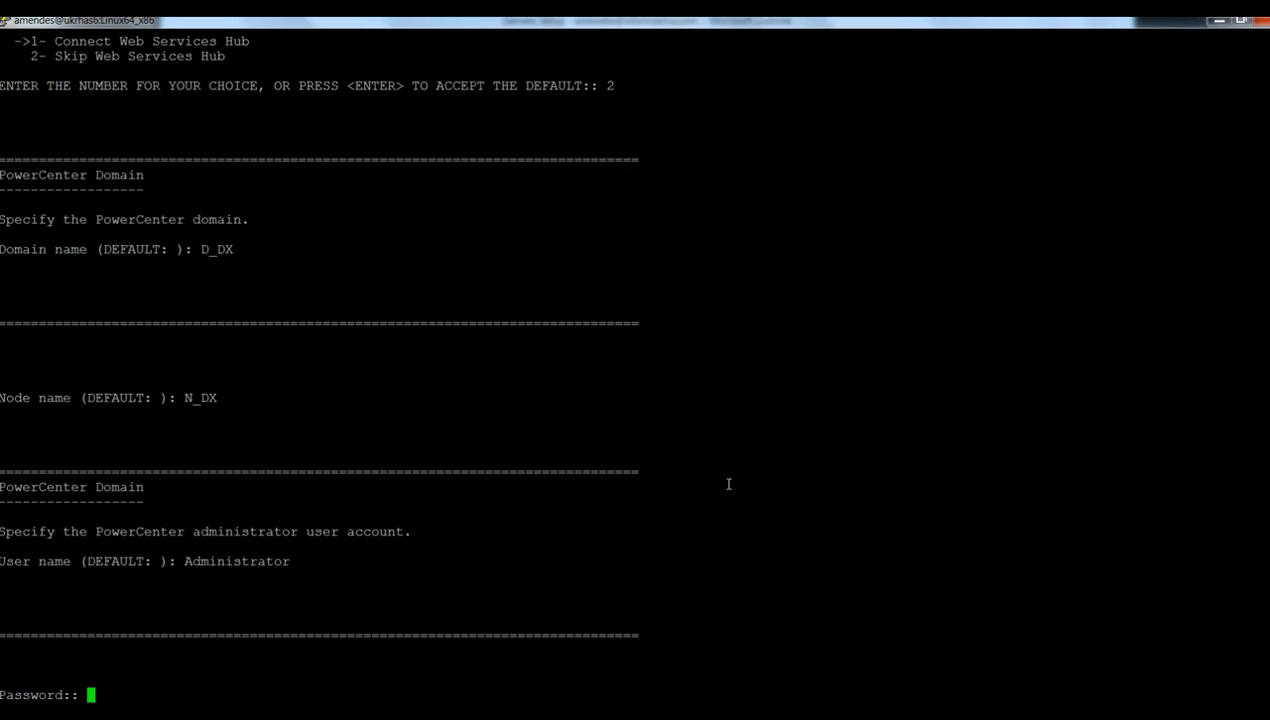
key(Return)
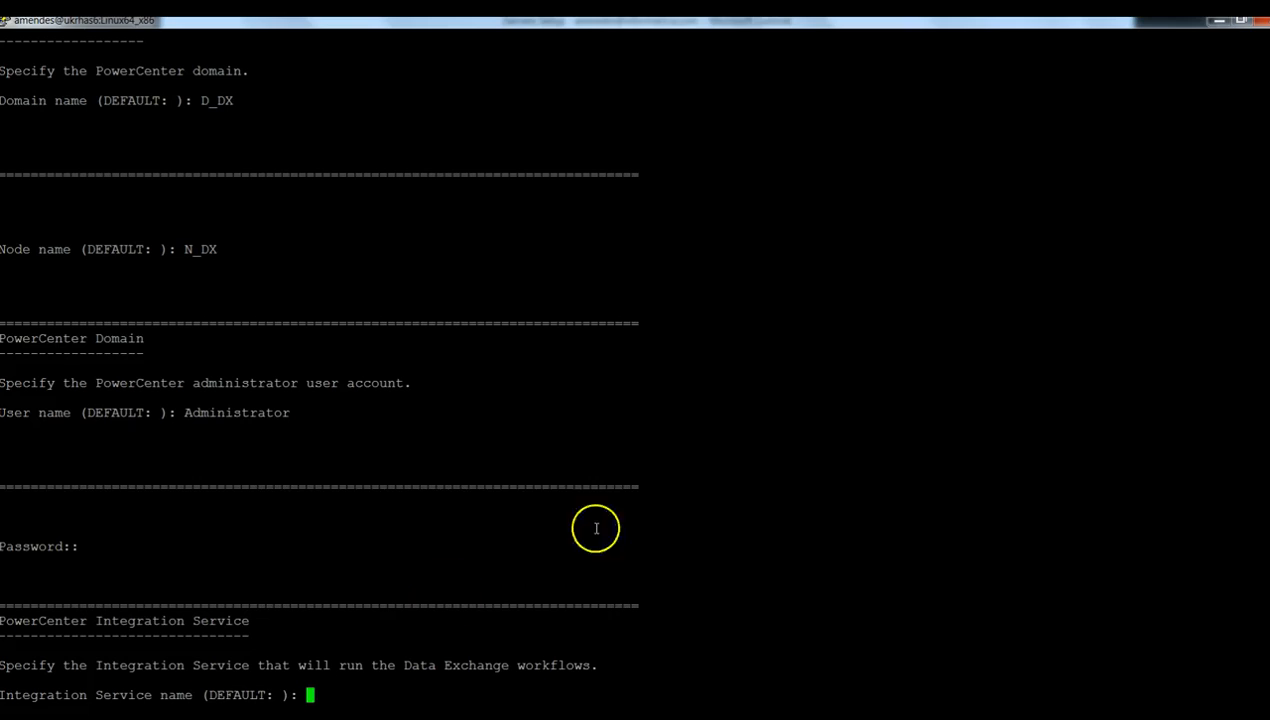
mouse_move(164, 667)
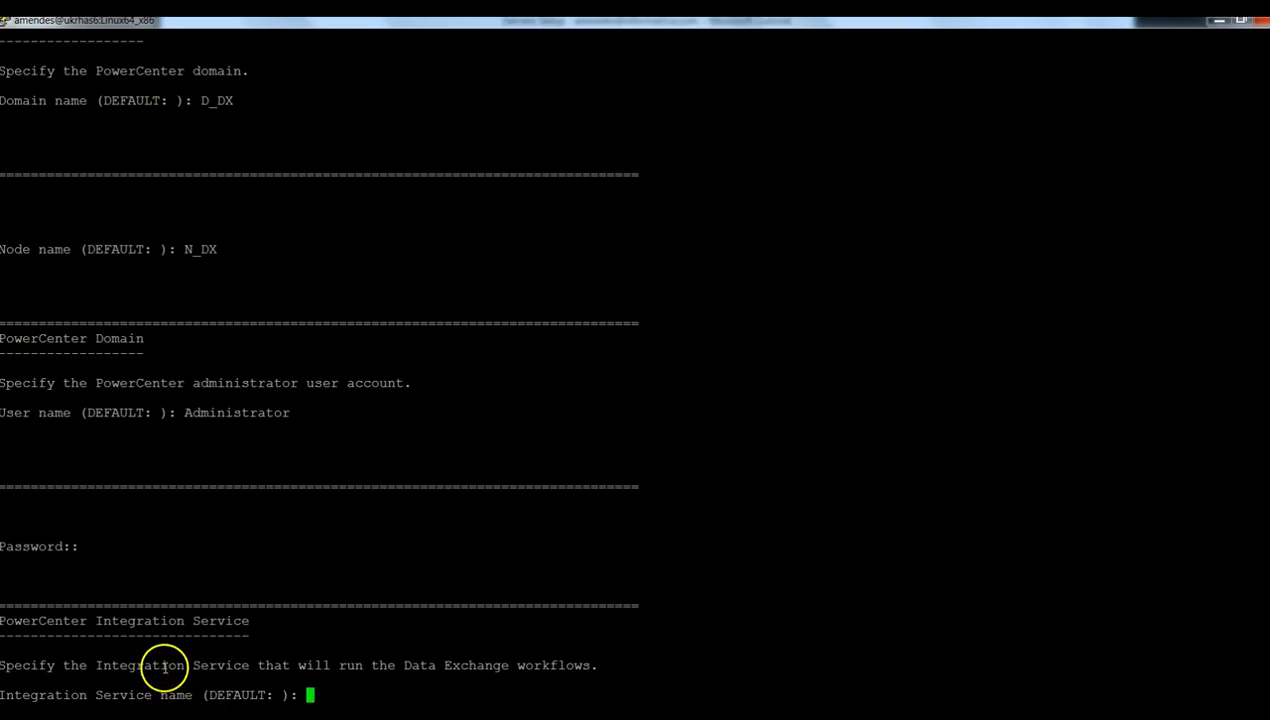
mouse_move(258, 660)
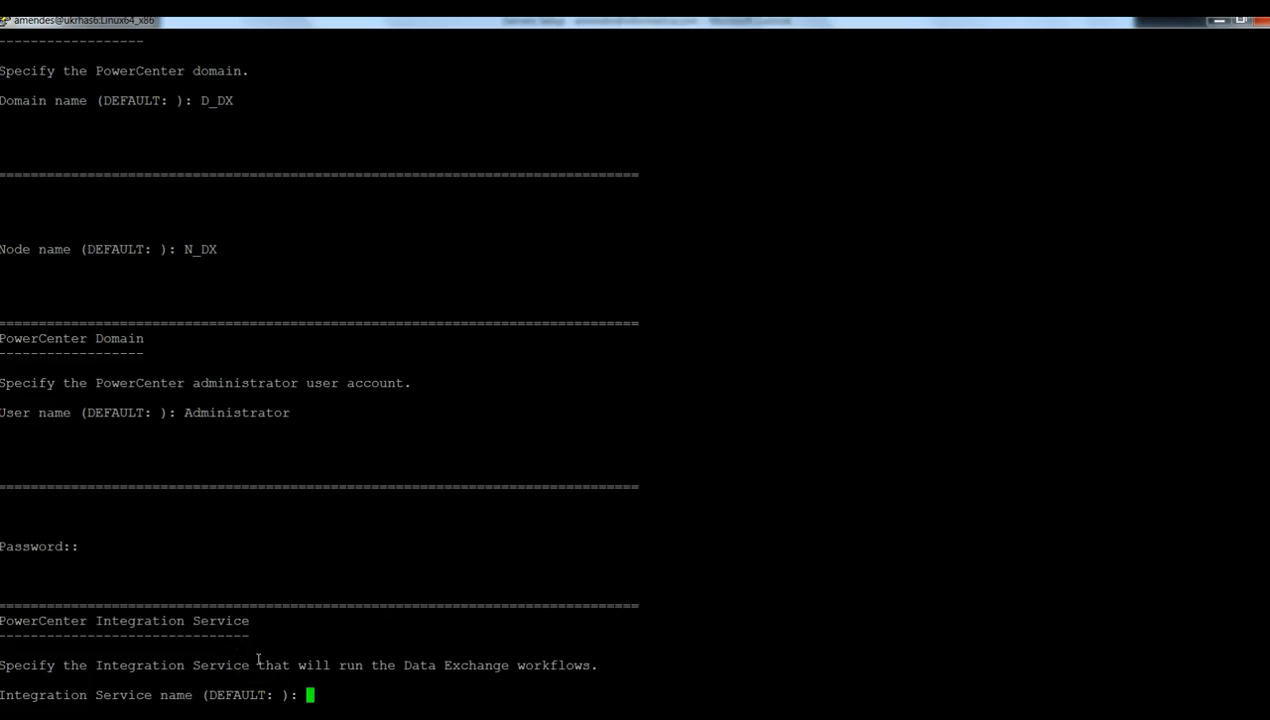
Step: Type IS_DX as the Integration Service name
text(IS_DX)
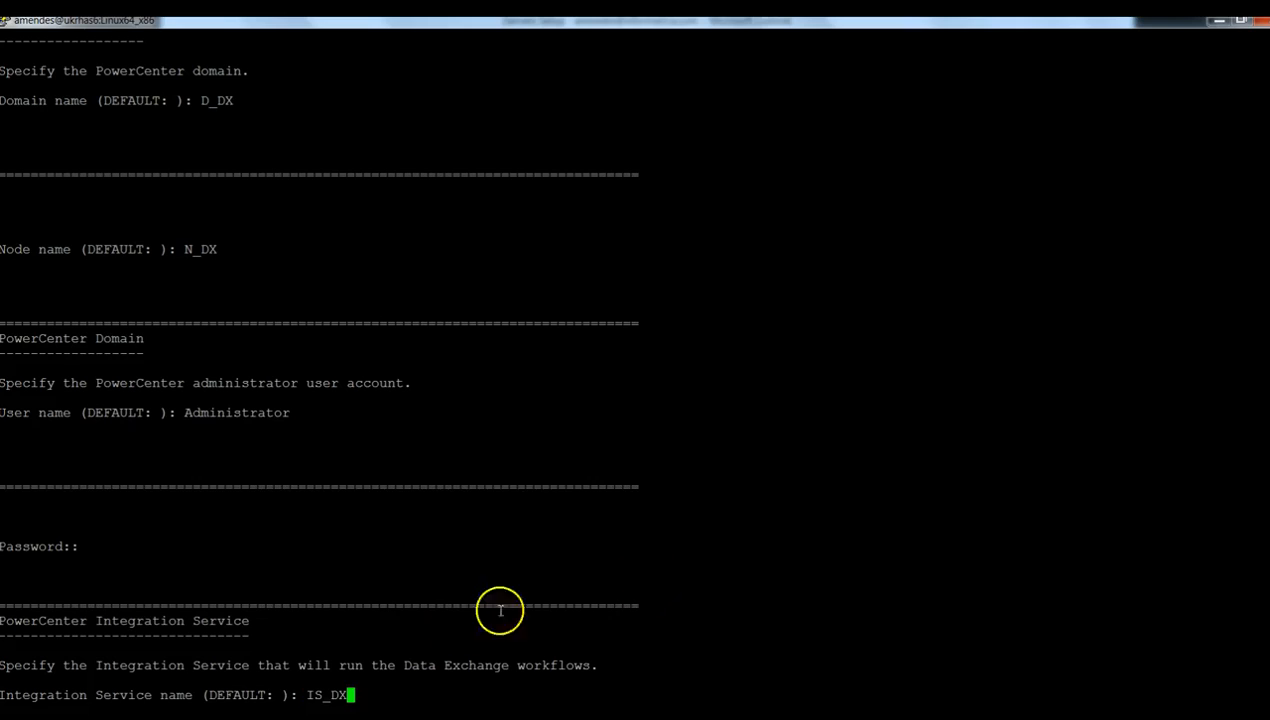
mouse_move(408, 653)
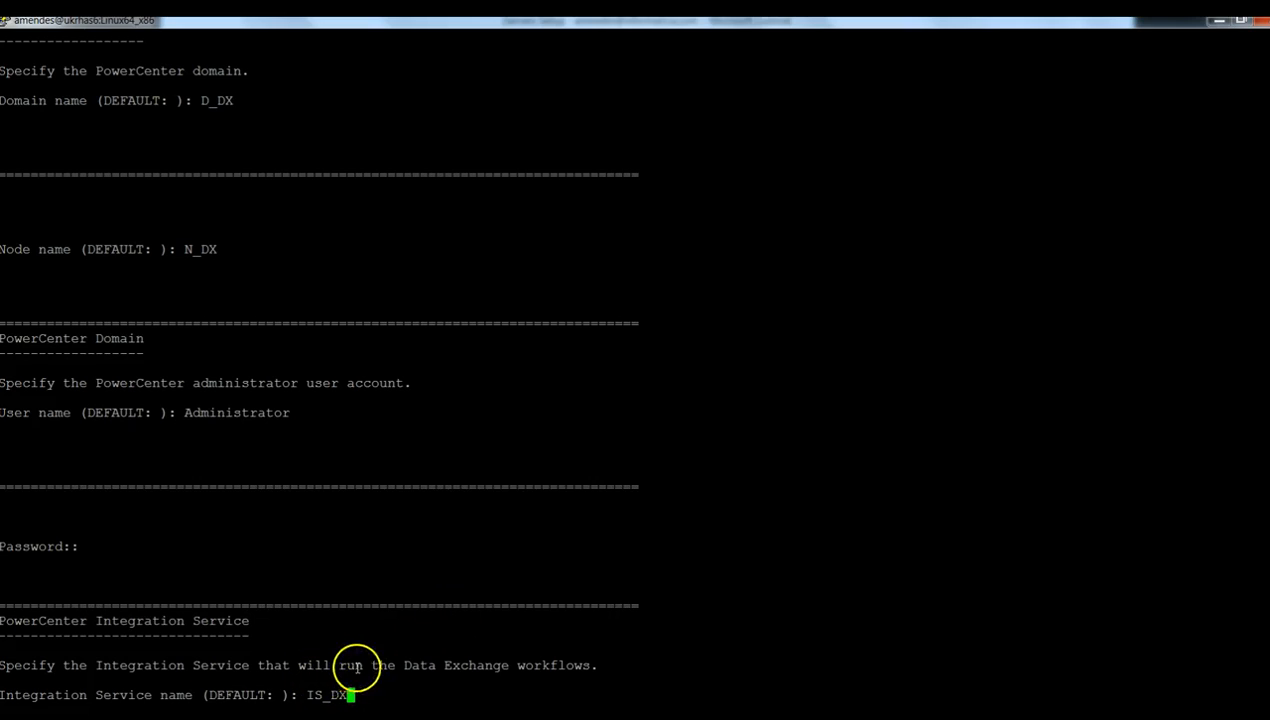
mouse_move(390, 650)
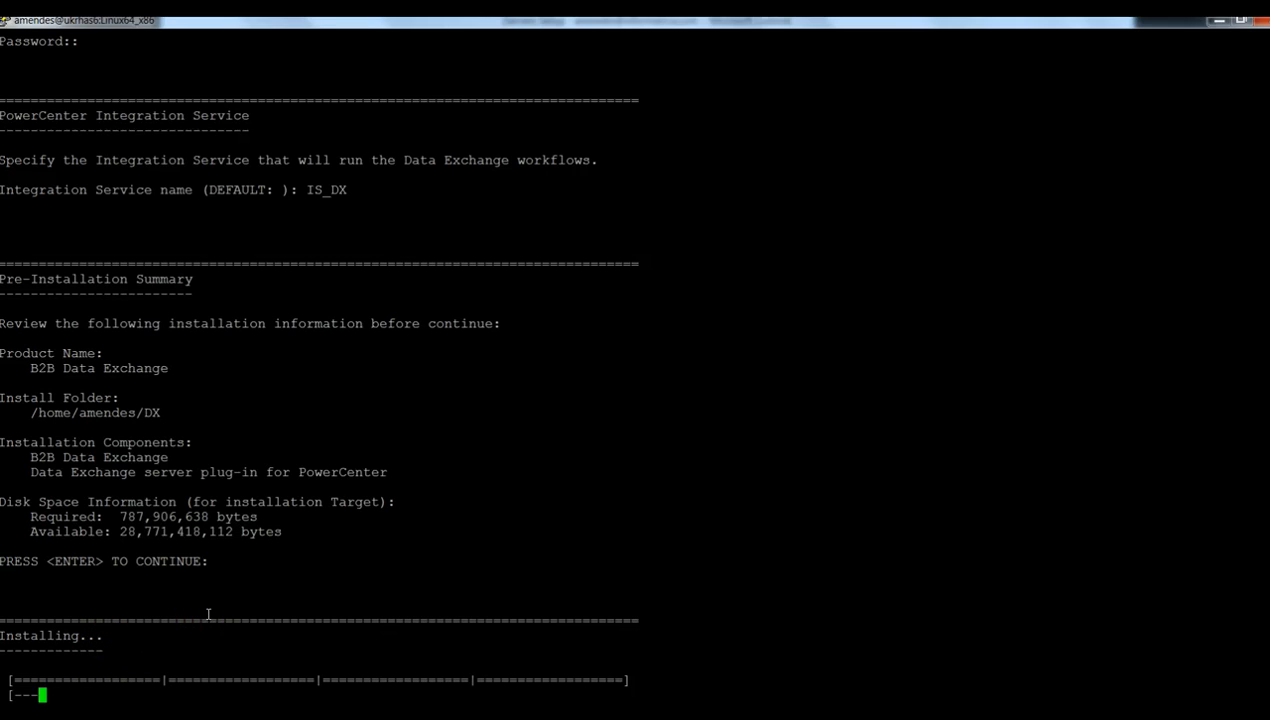
mouse_move(282, 590)
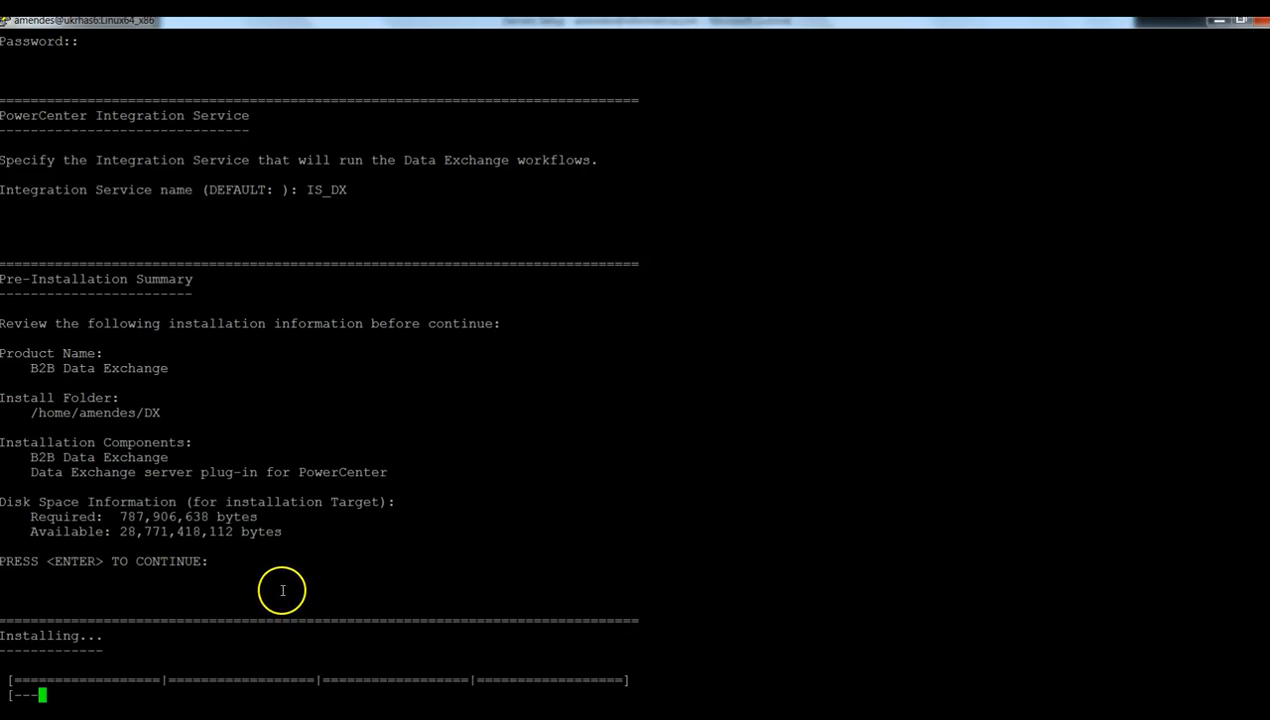
mouse_move(282, 590)
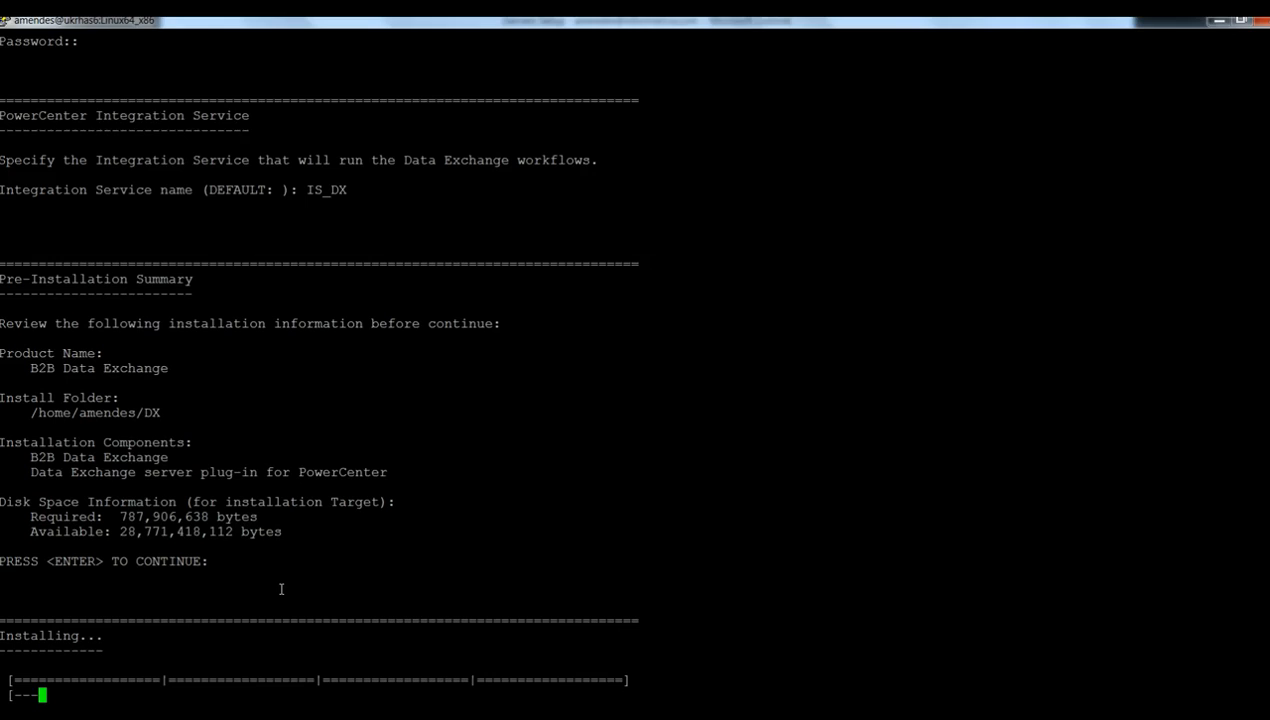
mouse_move(176, 658)
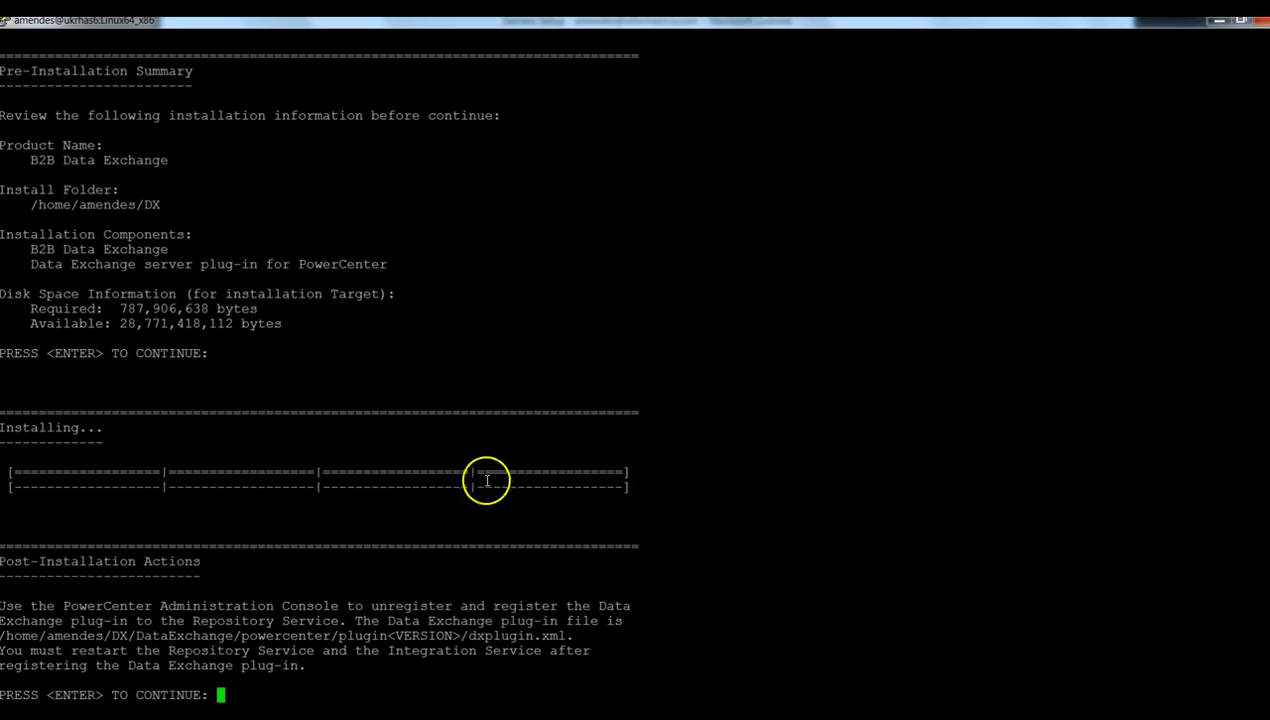
mouse_move(193, 568)
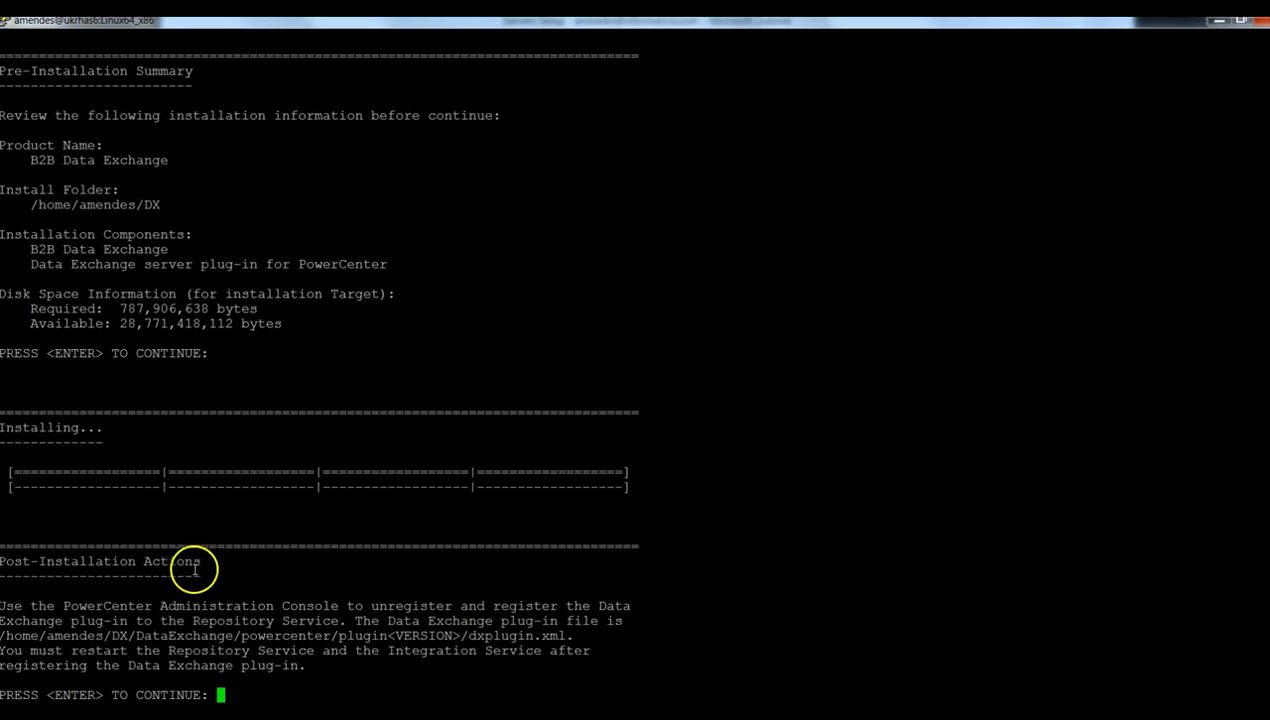
mouse_move(30, 607)
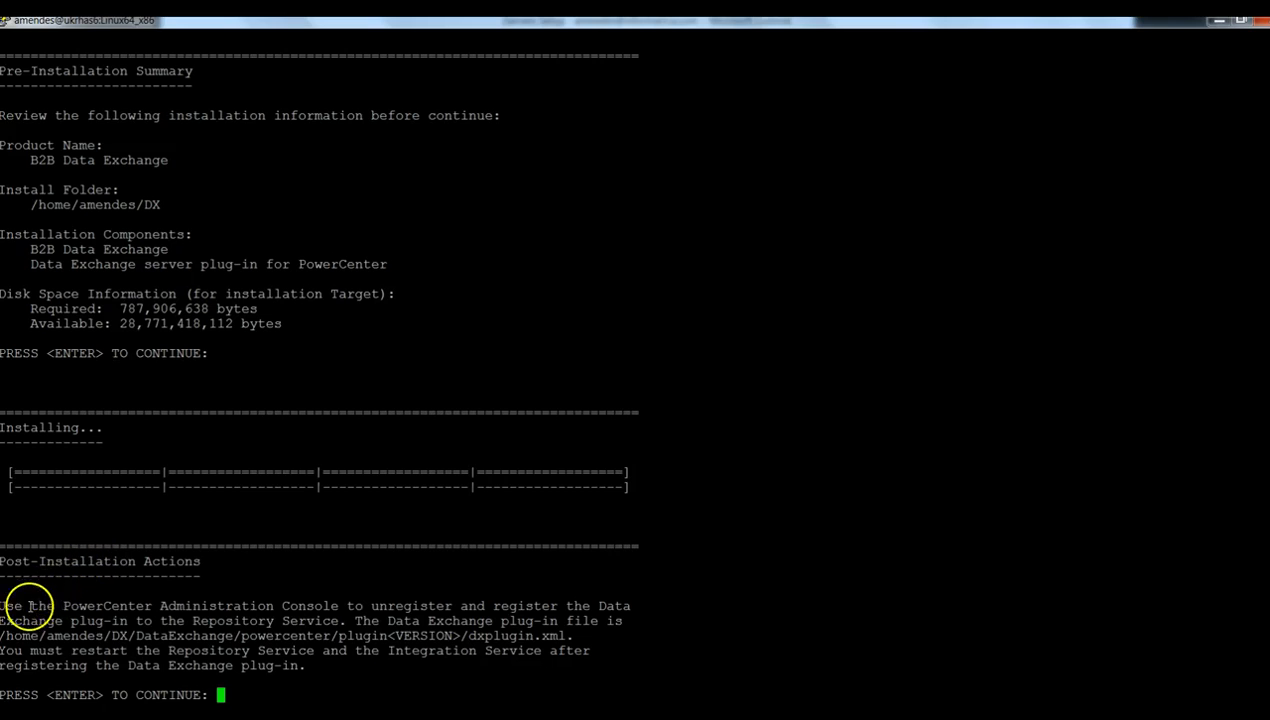
mouse_move(245, 577)
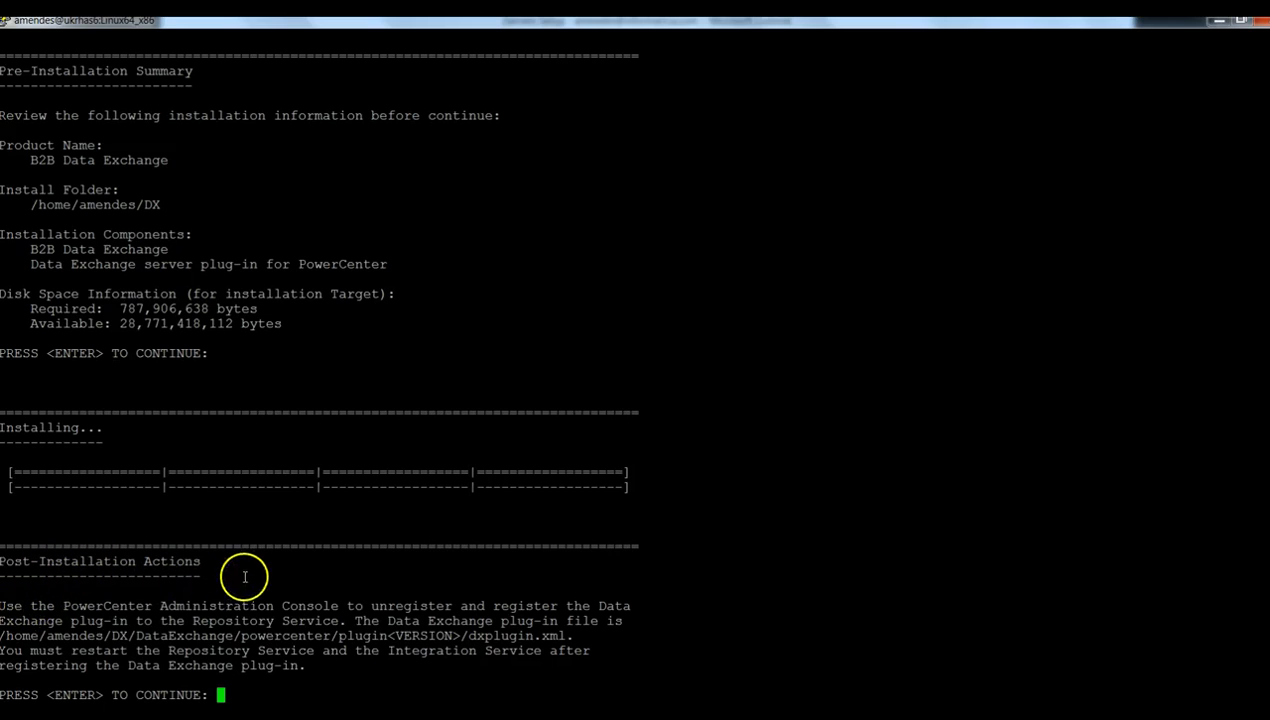
mouse_move(573, 650)
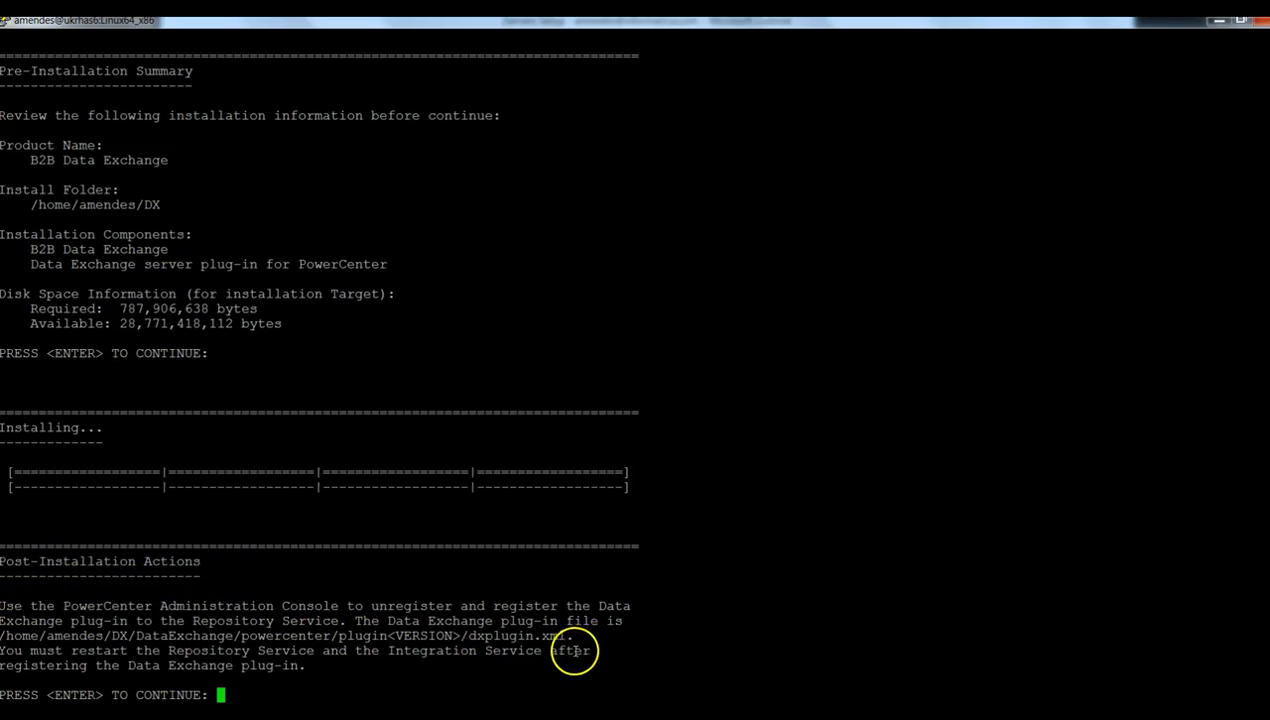
mouse_move(565, 651)
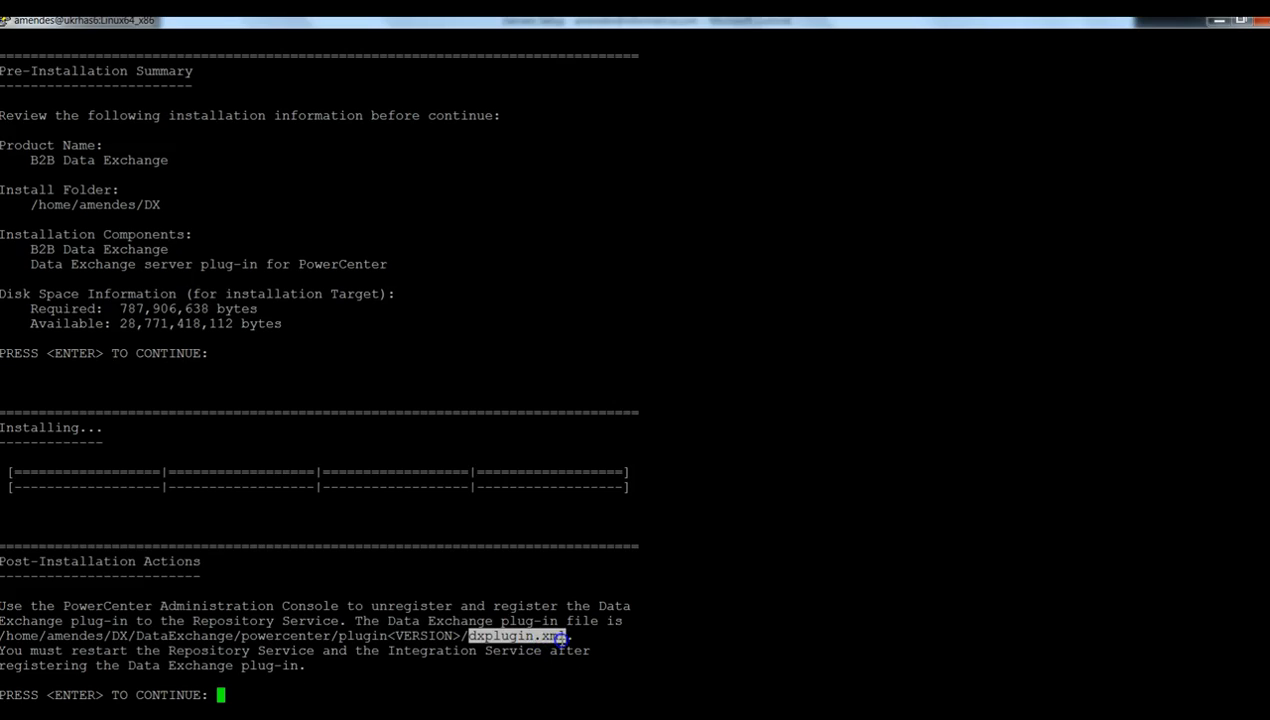
mouse_move(560, 648)
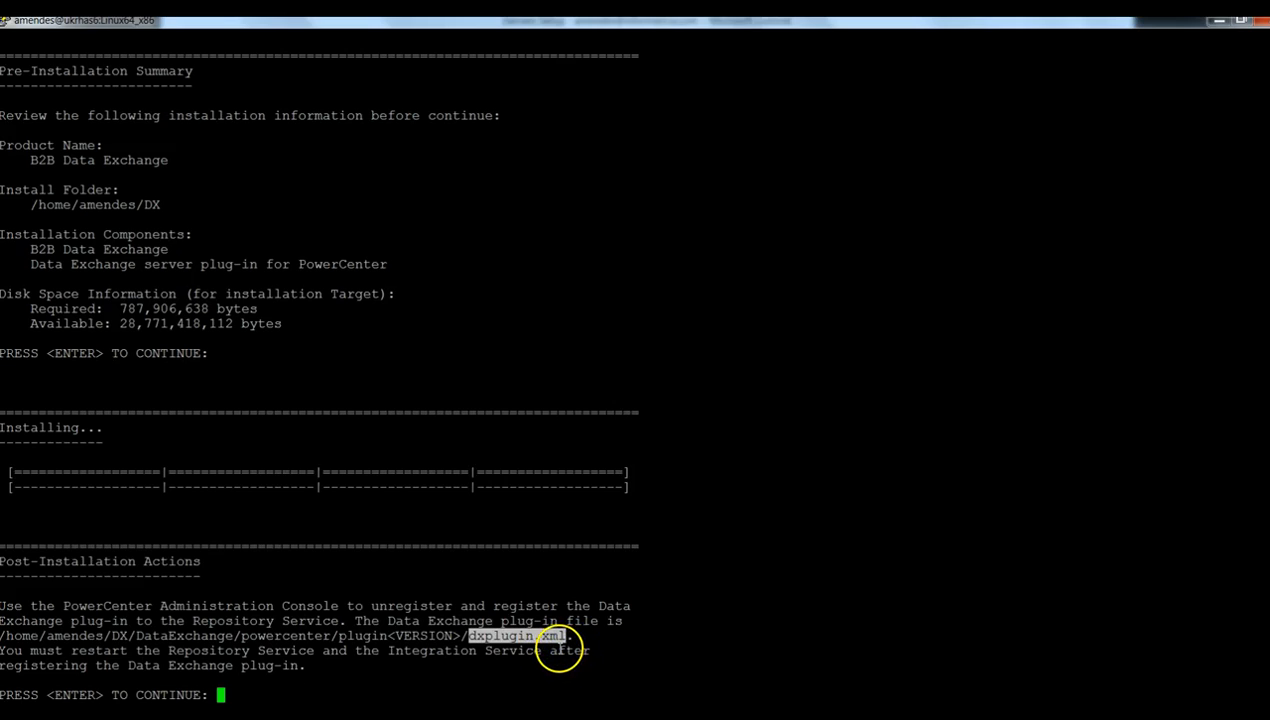
mouse_move(453, 643)
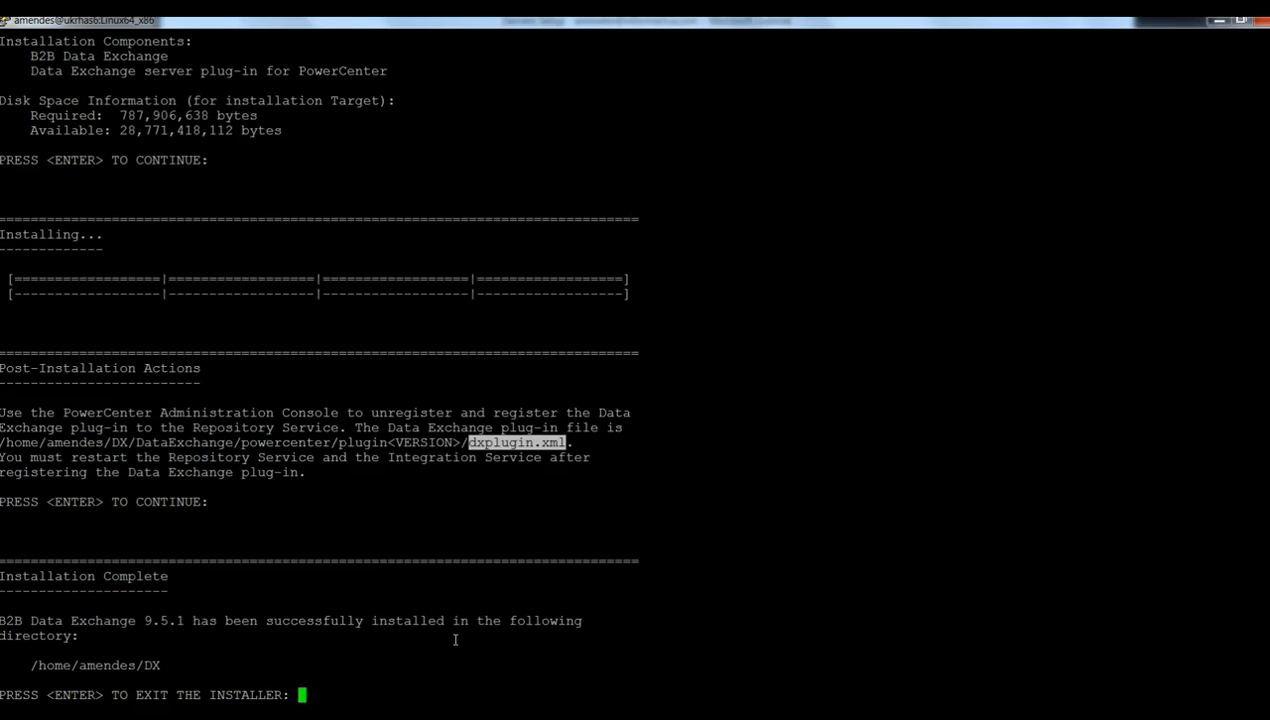
mouse_move(364, 646)
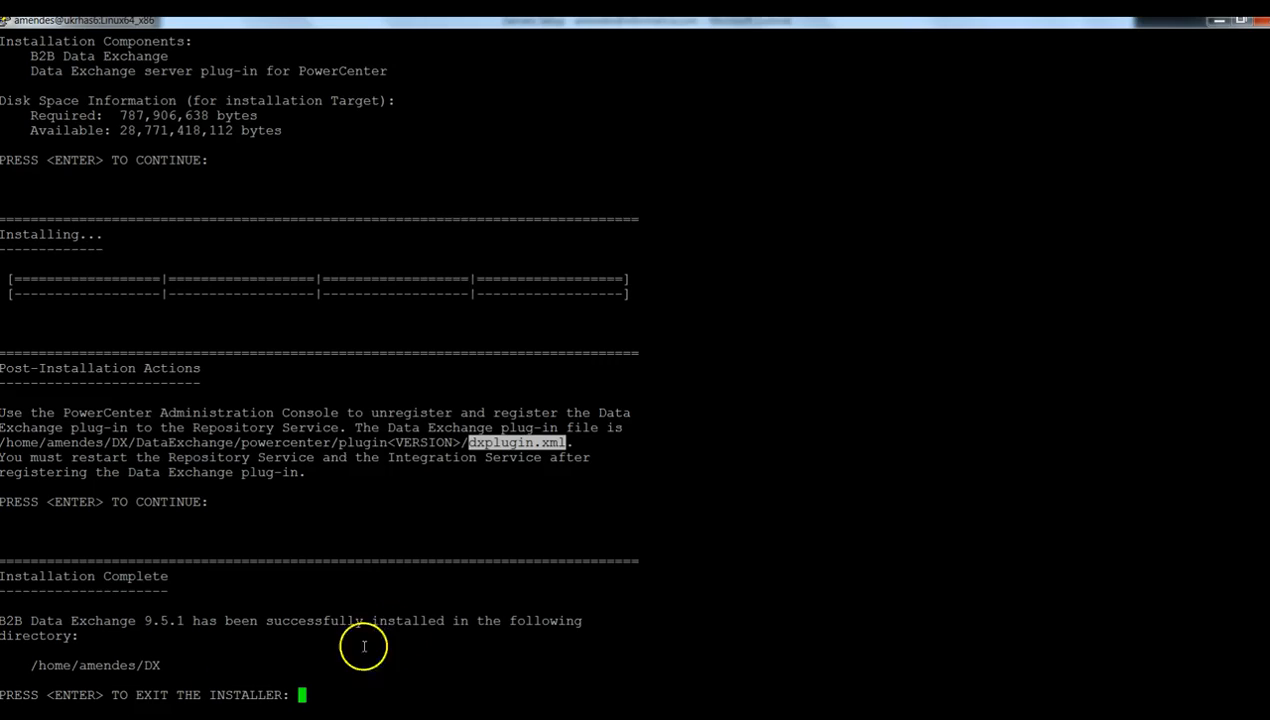